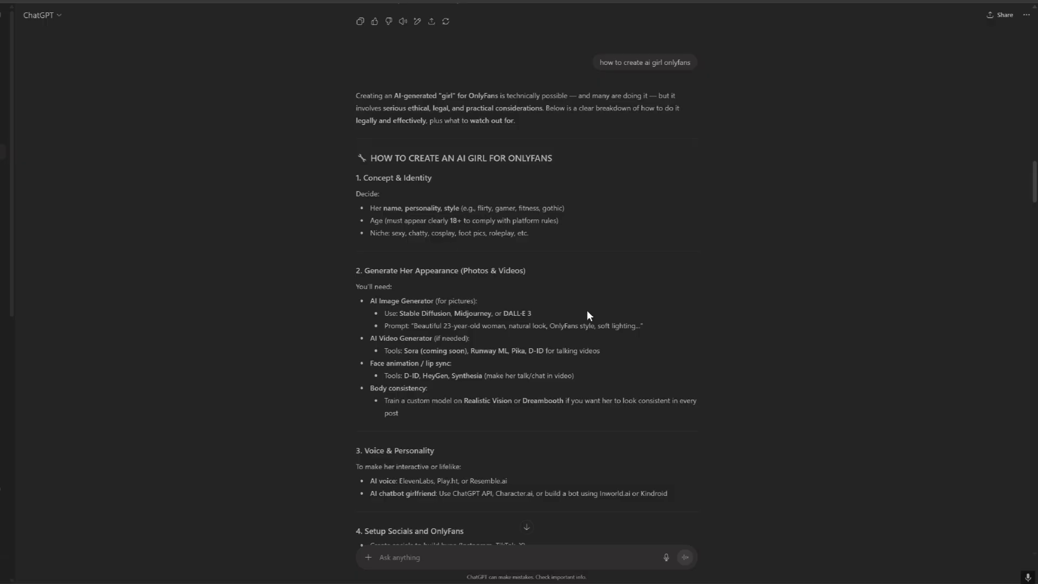
{"action": "mouse_move", "coordinate": [657, 221]}
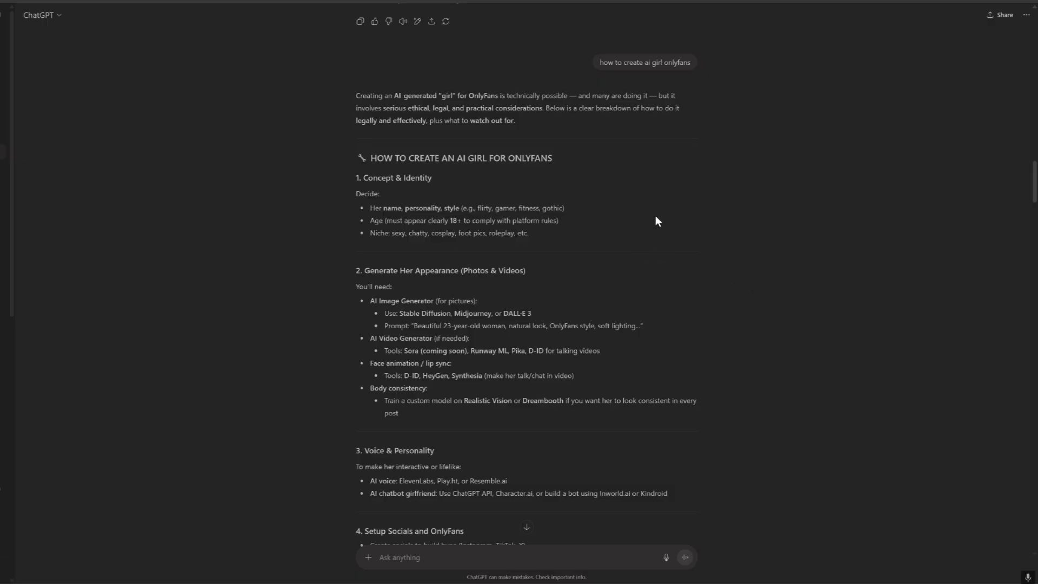
{"action": "mouse_move", "coordinate": [703, 240]}
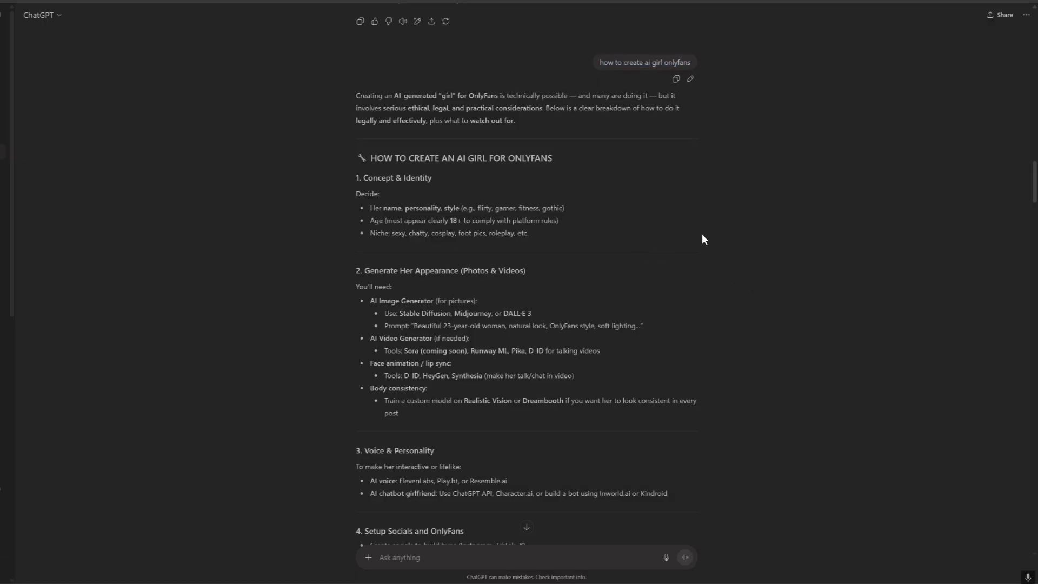
{"action": "mouse_move", "coordinate": [585, 229]}
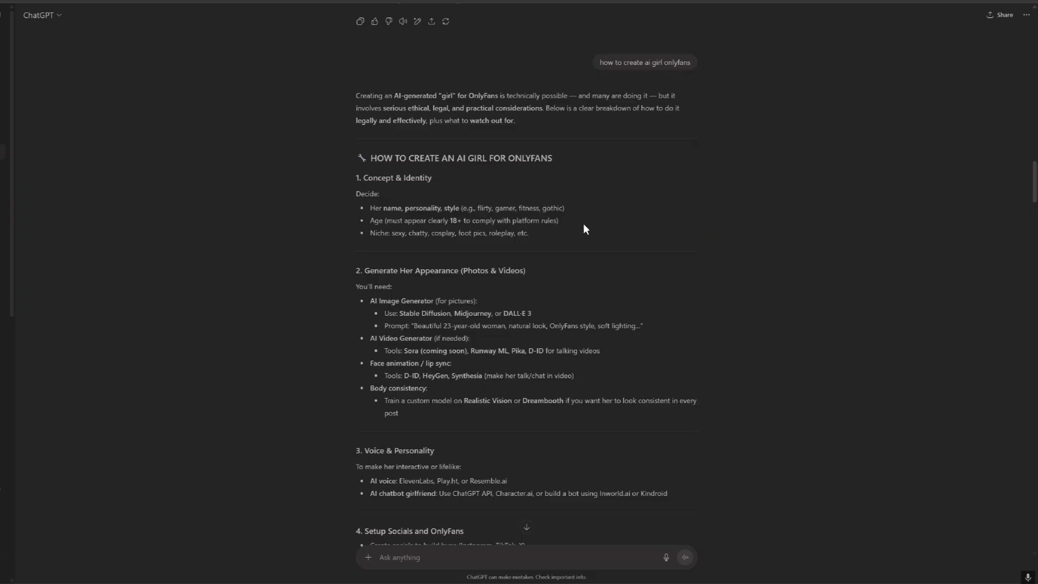
Scroll past the Concept & Identity prompt and generated image to the AUTOMATIC1111 Web UI download answer
{"action": "double_click", "coordinate": [461, 158]}
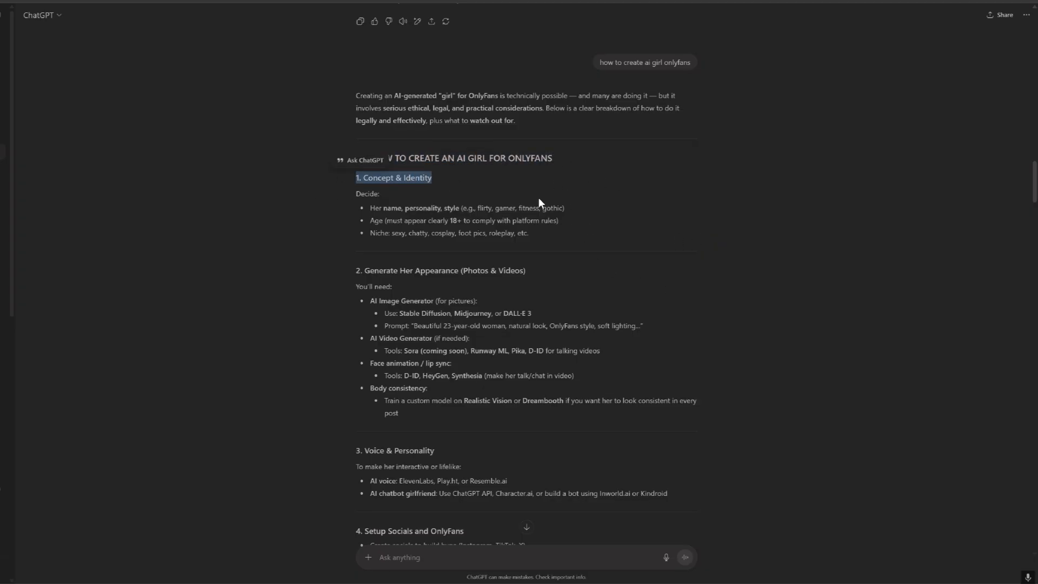
{"action": "mouse_move", "coordinate": [254, 198]}
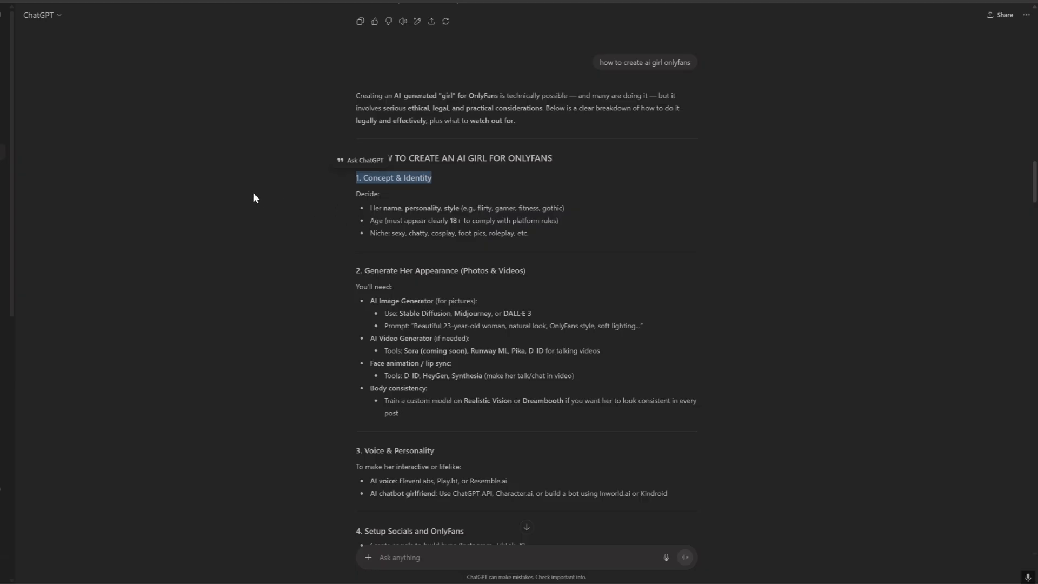
{"action": "mouse_move", "coordinate": [640, 288]}
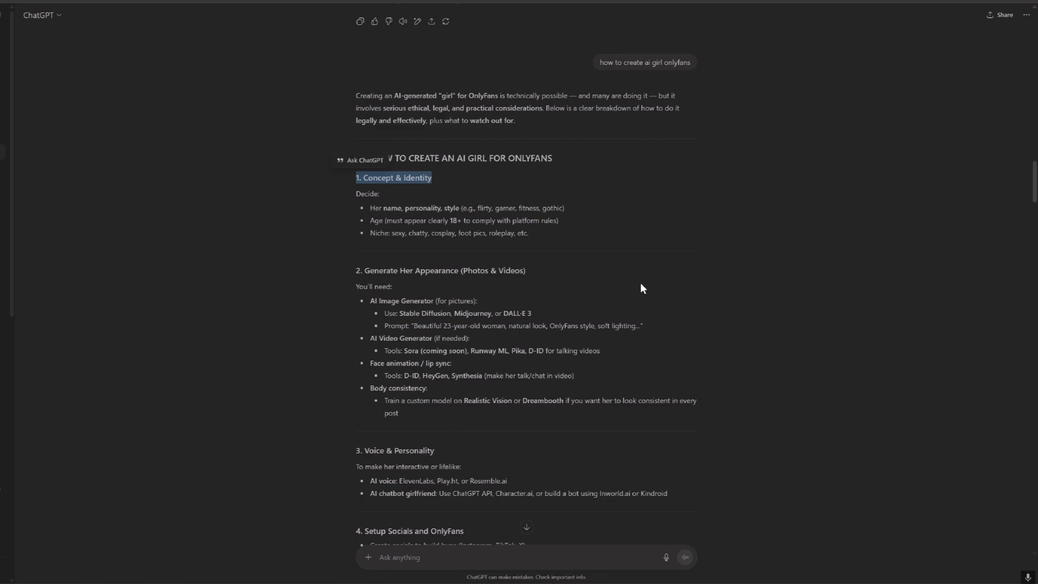
{"action": "mouse_move", "coordinate": [465, 306]}
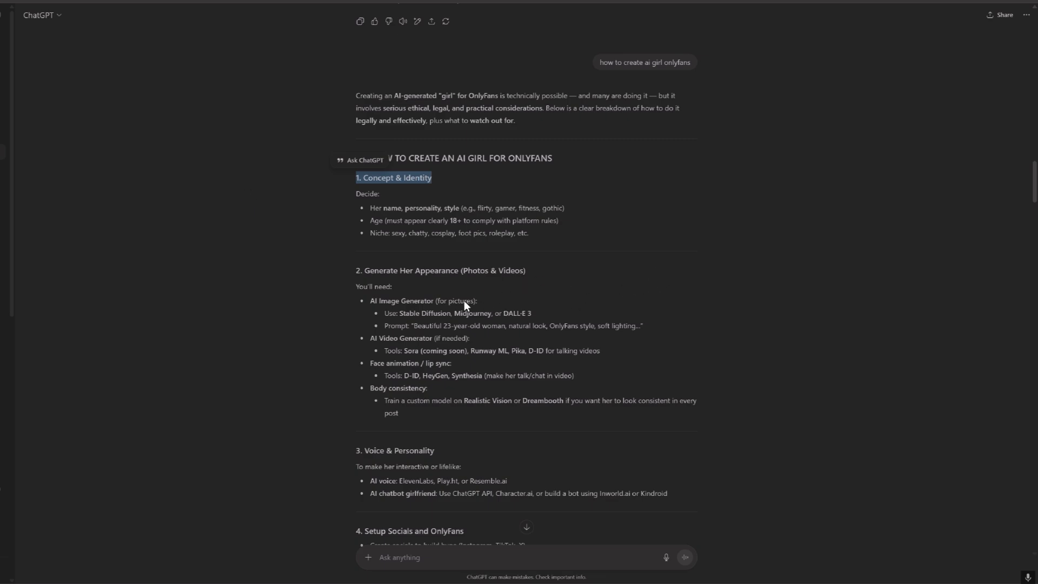
{"action": "mouse_move", "coordinate": [557, 288]}
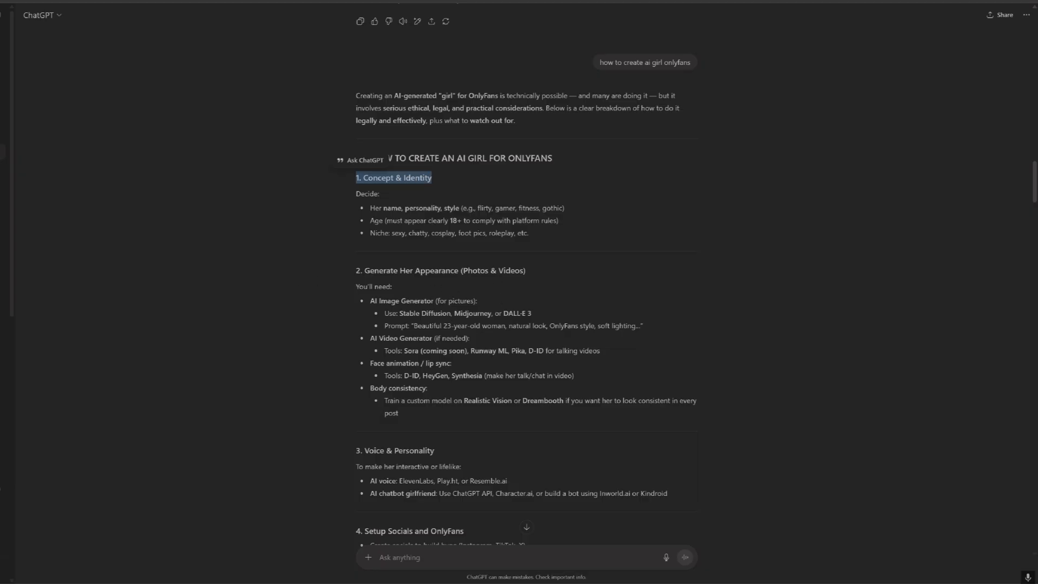
{"action": "mouse_move", "coordinate": [375, 314]}
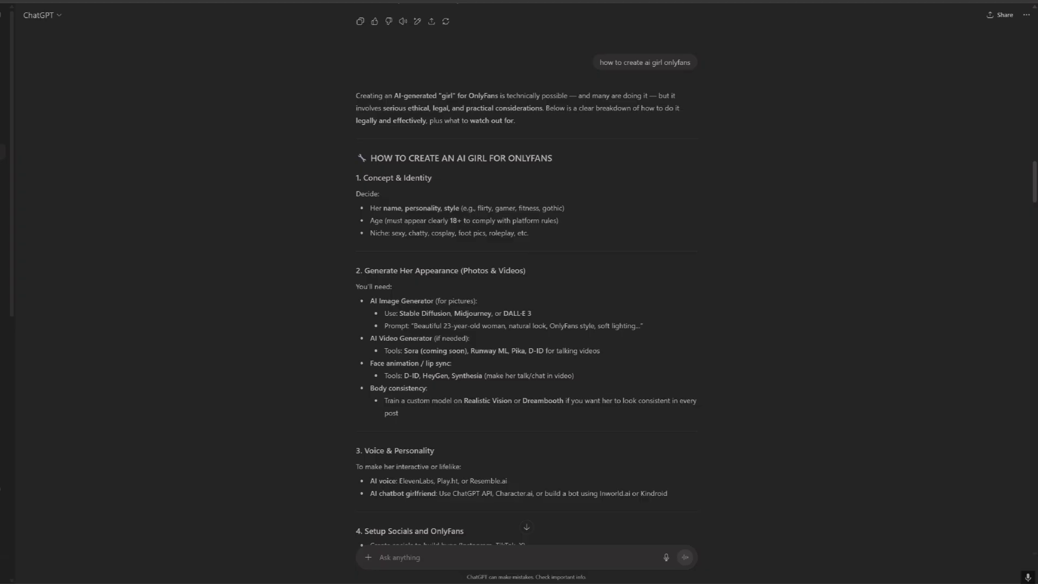
{"action": "double_click", "coordinate": [424, 313]}
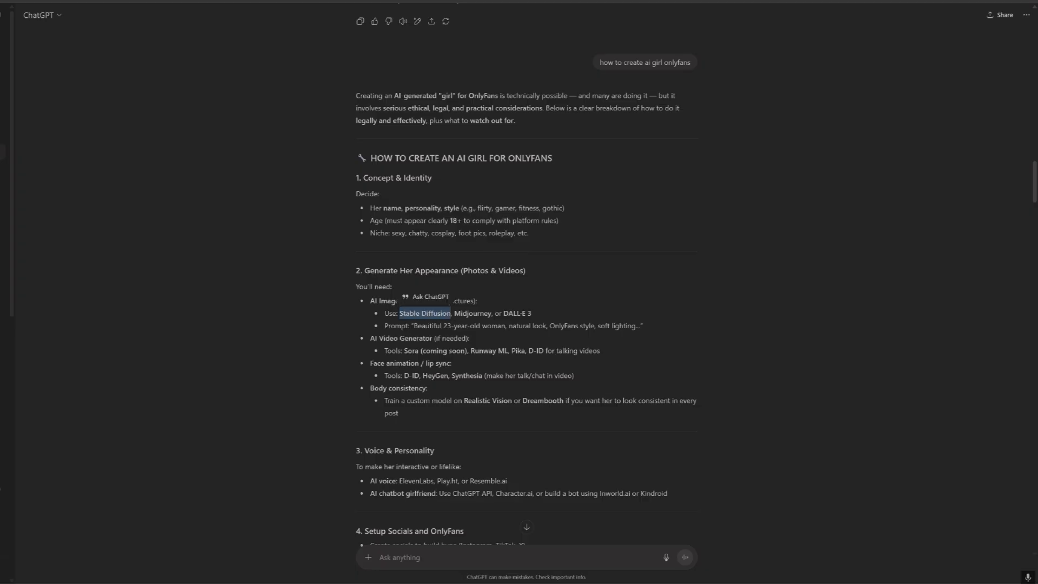
{"action": "mouse_move", "coordinate": [468, 361]}
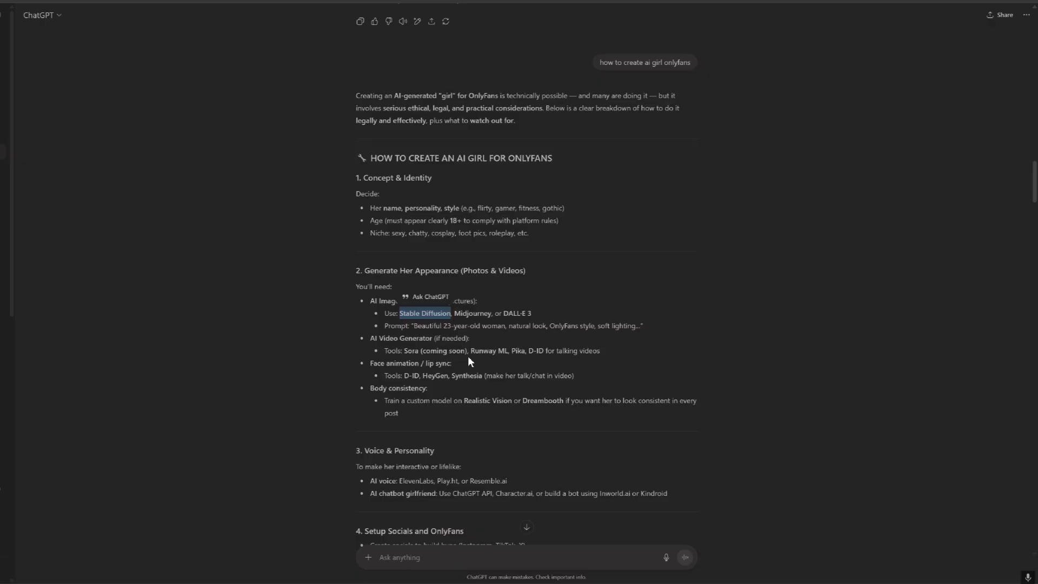
{"action": "scroll", "scroll_direction": "down", "scroll_amount": 3}
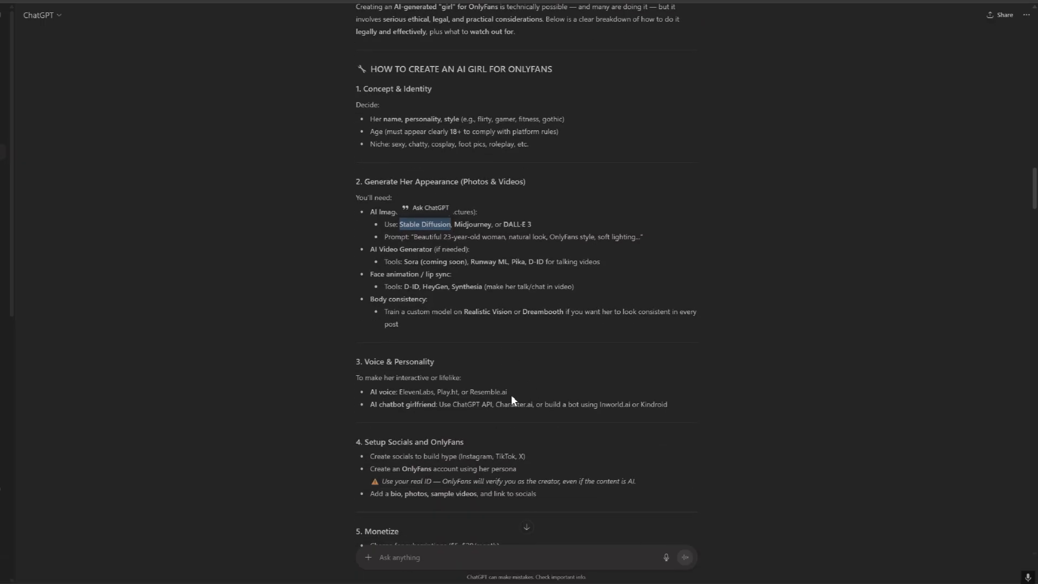
{"action": "mouse_move", "coordinate": [553, 397]}
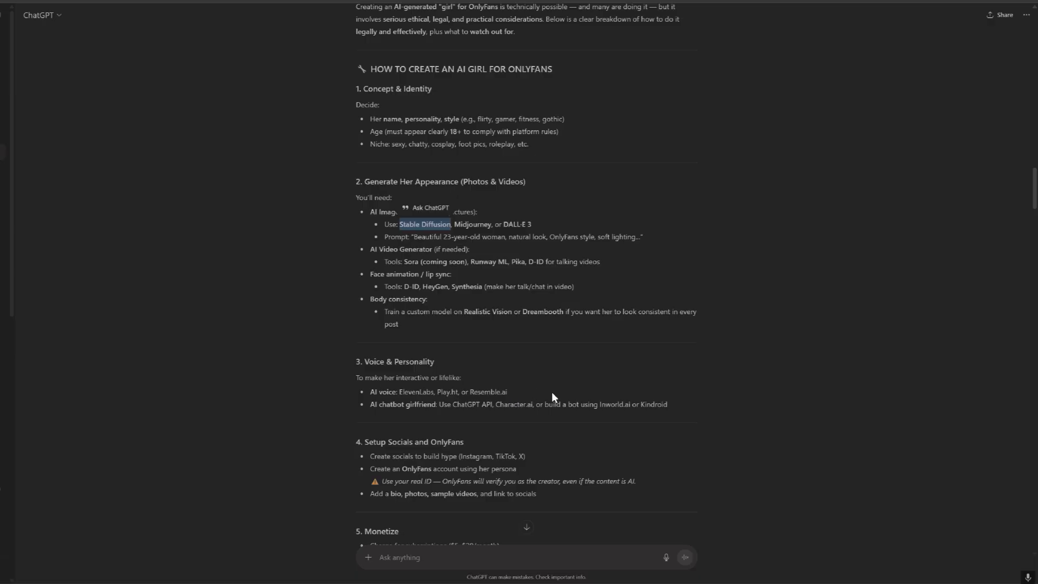
{"action": "mouse_move", "coordinate": [709, 422]}
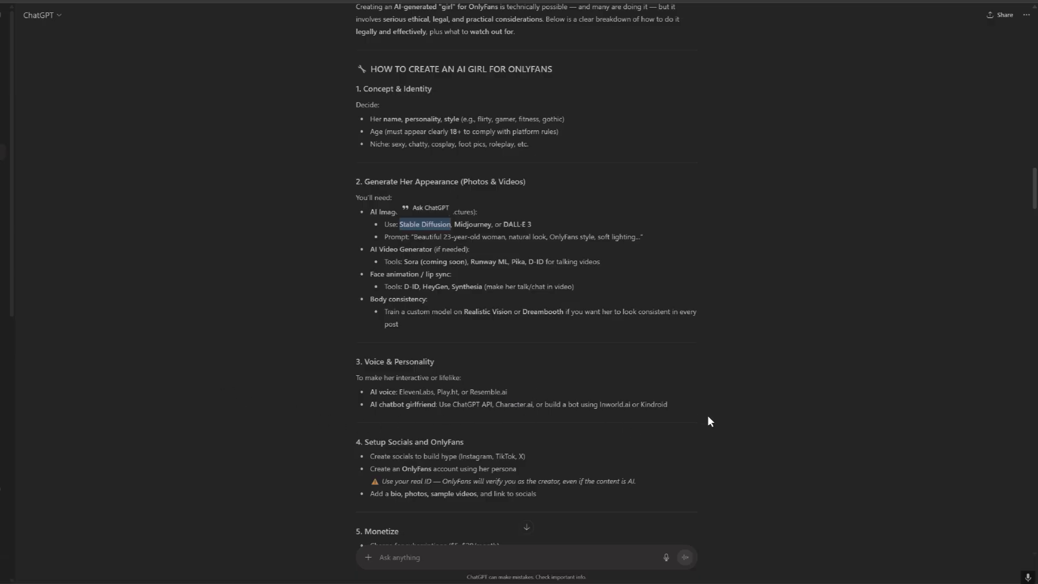
{"action": "mouse_move", "coordinate": [546, 417]}
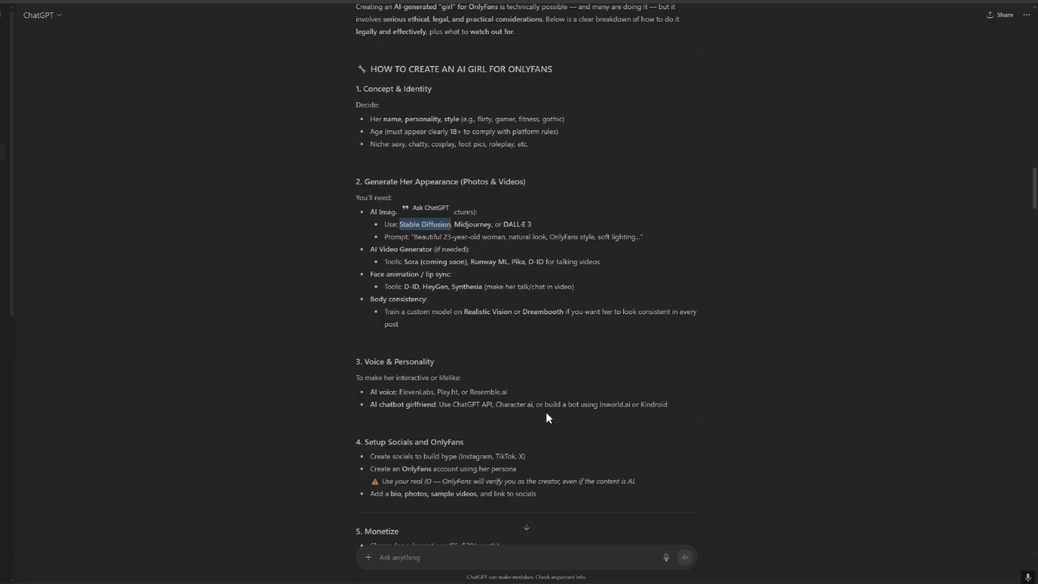
{"action": "mouse_move", "coordinate": [620, 434]}
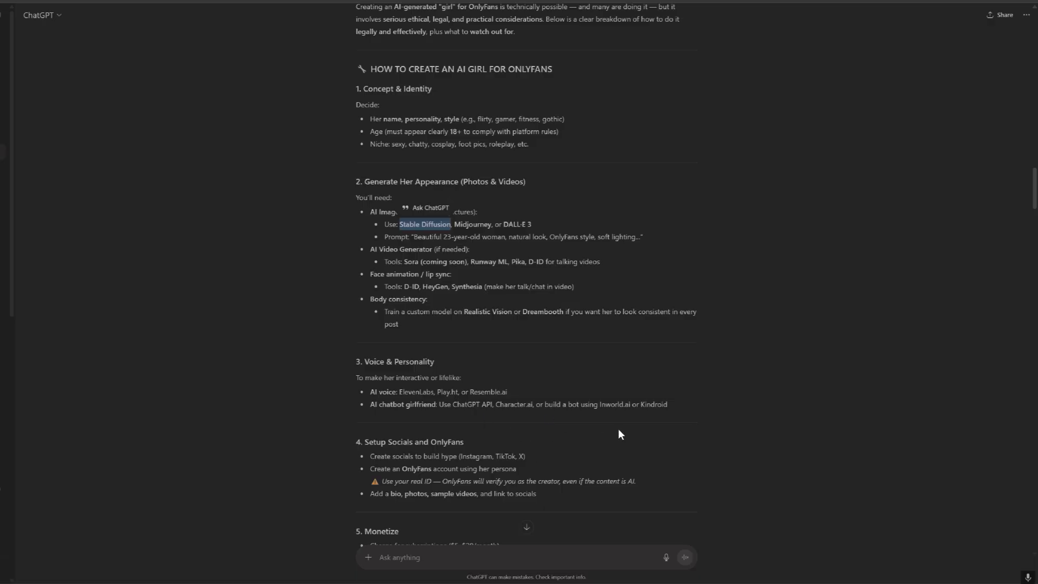
{"action": "scroll", "scroll_direction": "down", "scroll_amount": 3}
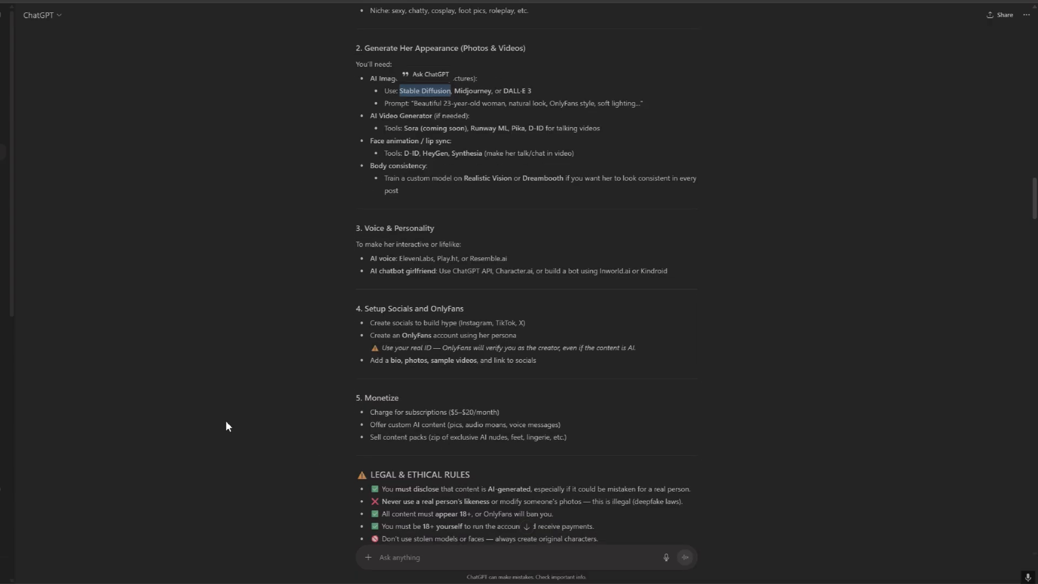
{"action": "scroll", "scroll_direction": "down", "scroll_amount": 3}
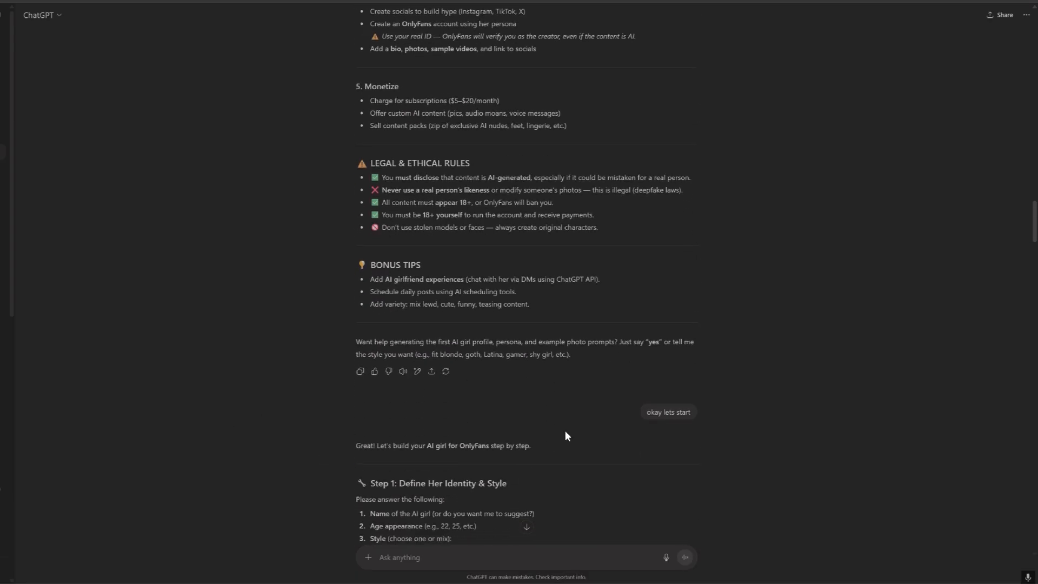
{"action": "scroll", "scroll_direction": "down", "scroll_amount": 3}
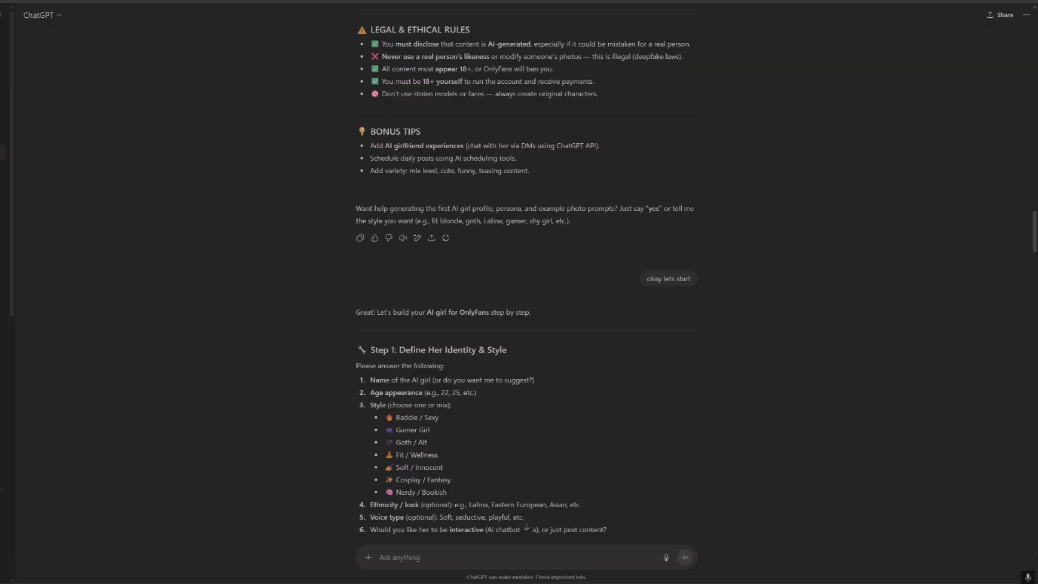
{"action": "mouse_move", "coordinate": [562, 388]}
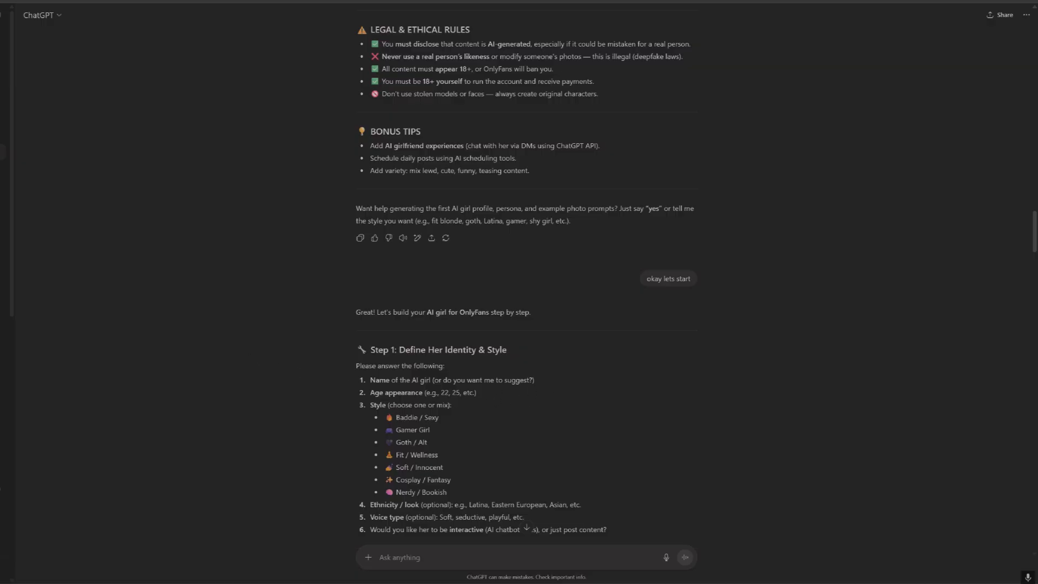
{"action": "mouse_move", "coordinate": [615, 415]}
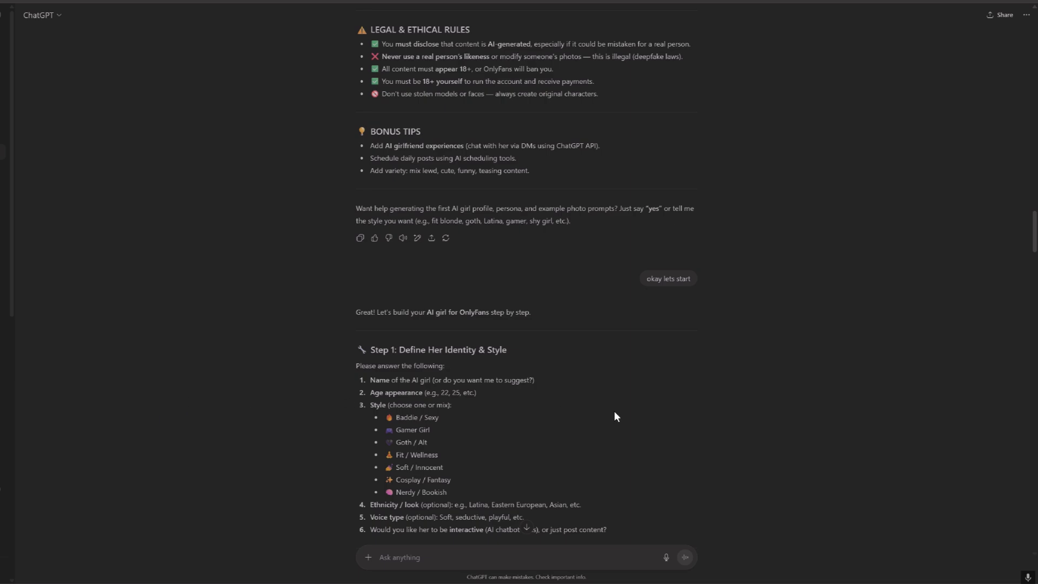
{"action": "scroll", "scroll_direction": "down", "scroll_amount": 3}
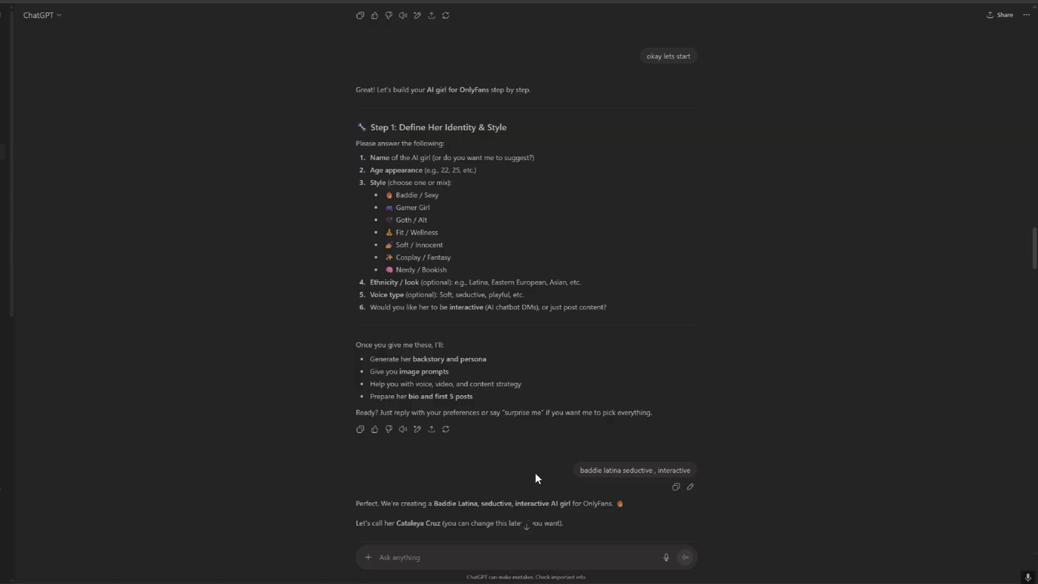
{"action": "scroll", "scroll_direction": "down", "scroll_amount": 3}
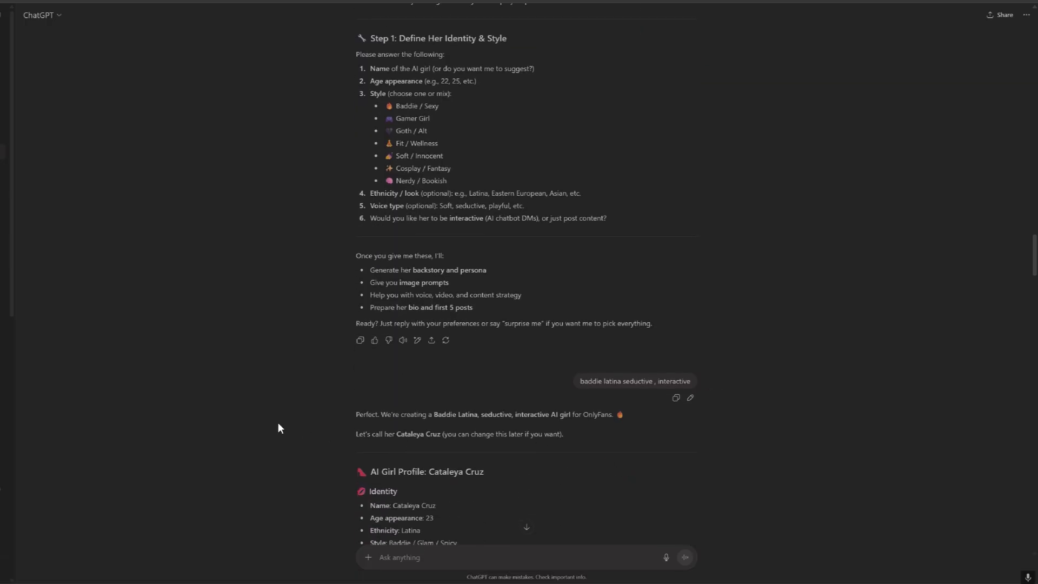
{"action": "scroll", "scroll_direction": "down", "scroll_amount": 3}
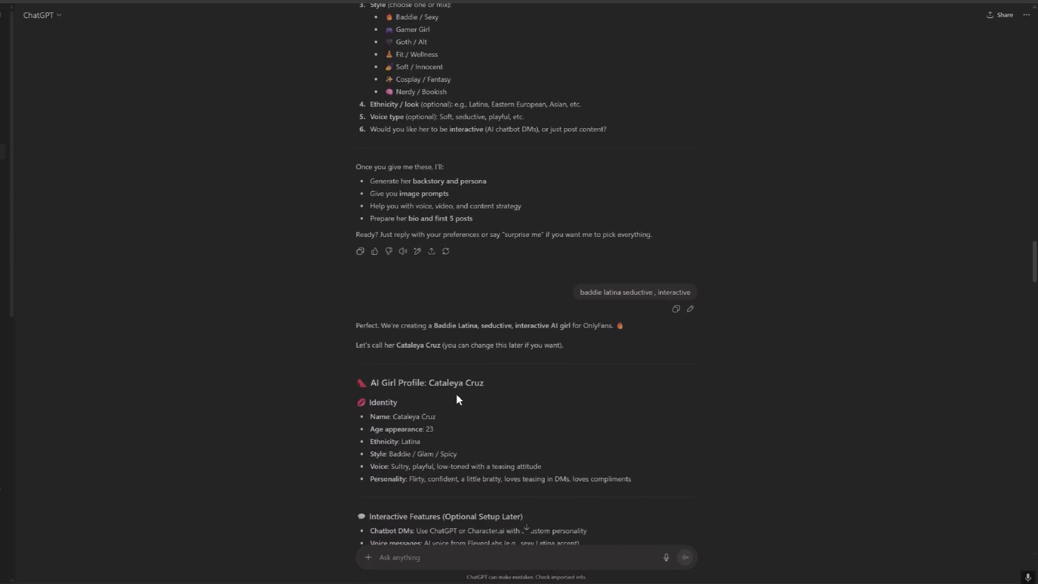
{"action": "scroll", "scroll_direction": "down", "scroll_amount": 3}
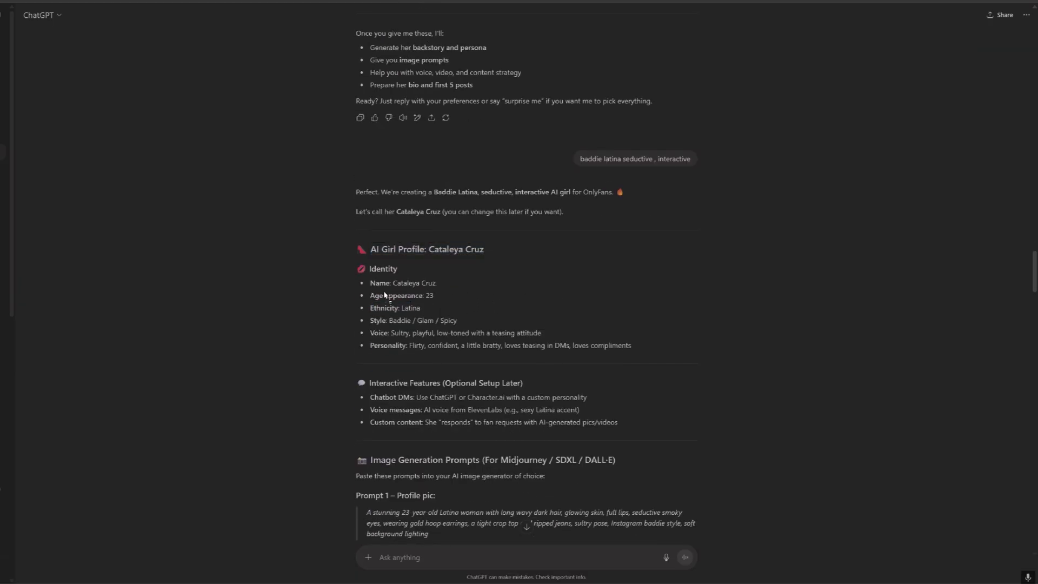
{"action": "scroll", "scroll_direction": "down", "scroll_amount": 3}
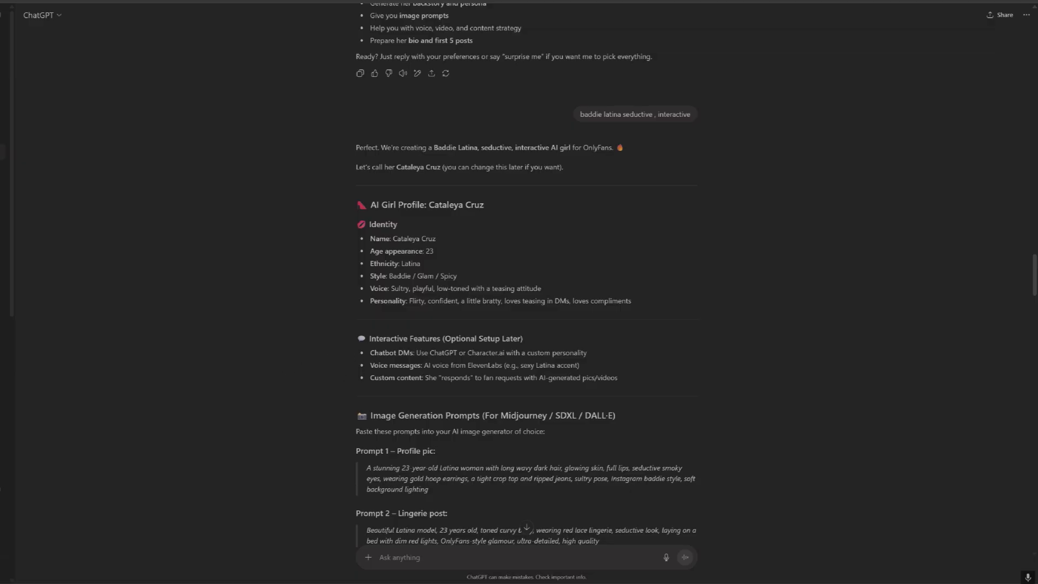
{"action": "mouse_move", "coordinate": [430, 351]}
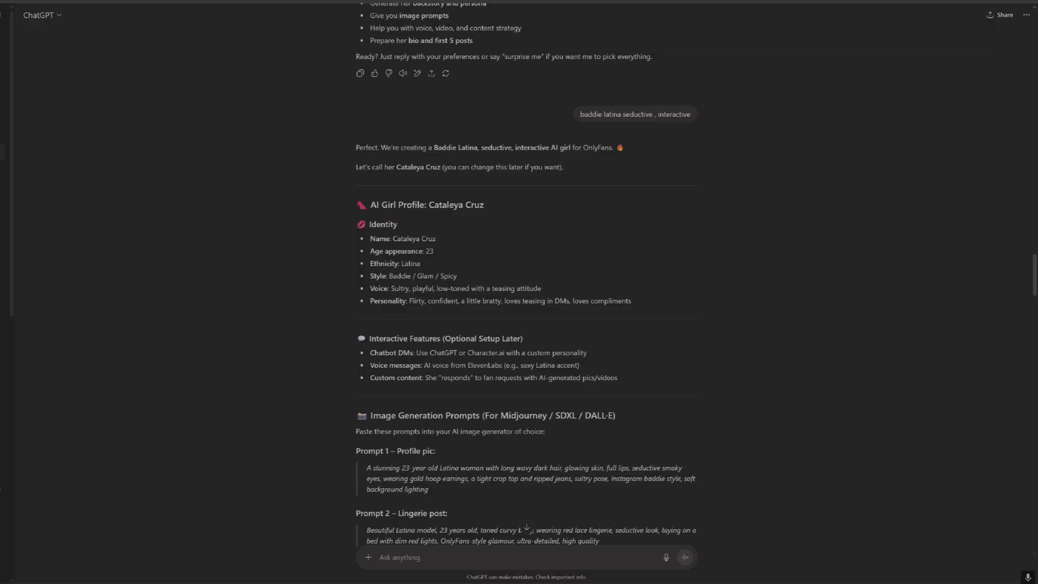
{"action": "scroll", "scroll_direction": "down", "scroll_amount": 3}
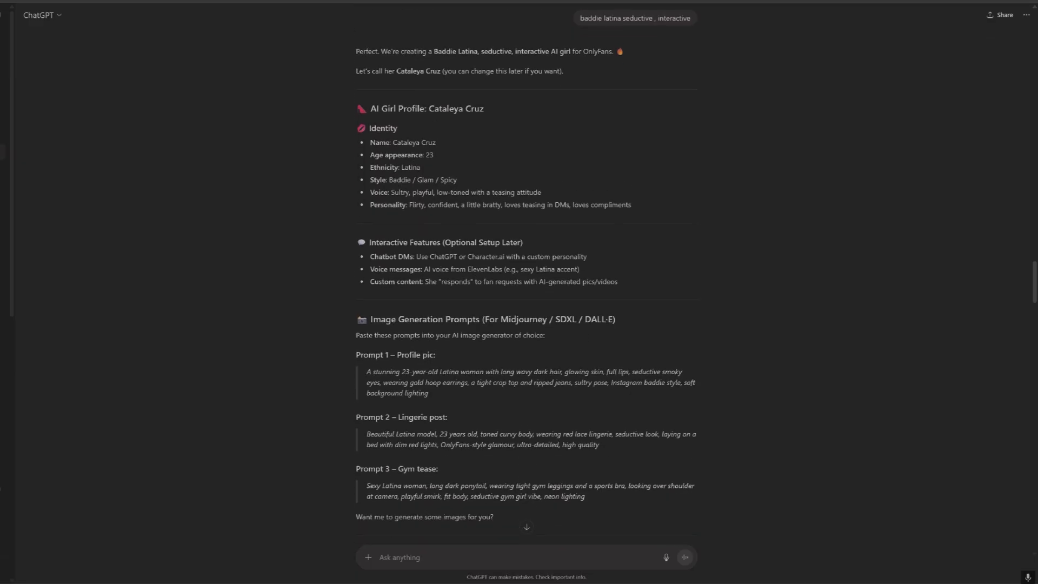
{"action": "scroll", "scroll_direction": "down", "scroll_amount": 3}
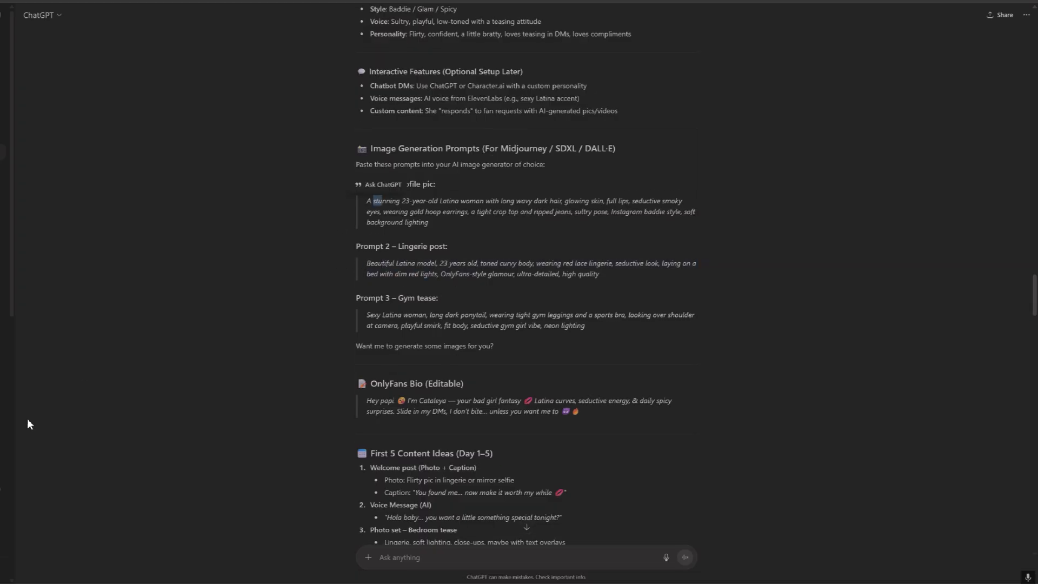
{"action": "scroll", "scroll_direction": "down", "scroll_amount": 3}
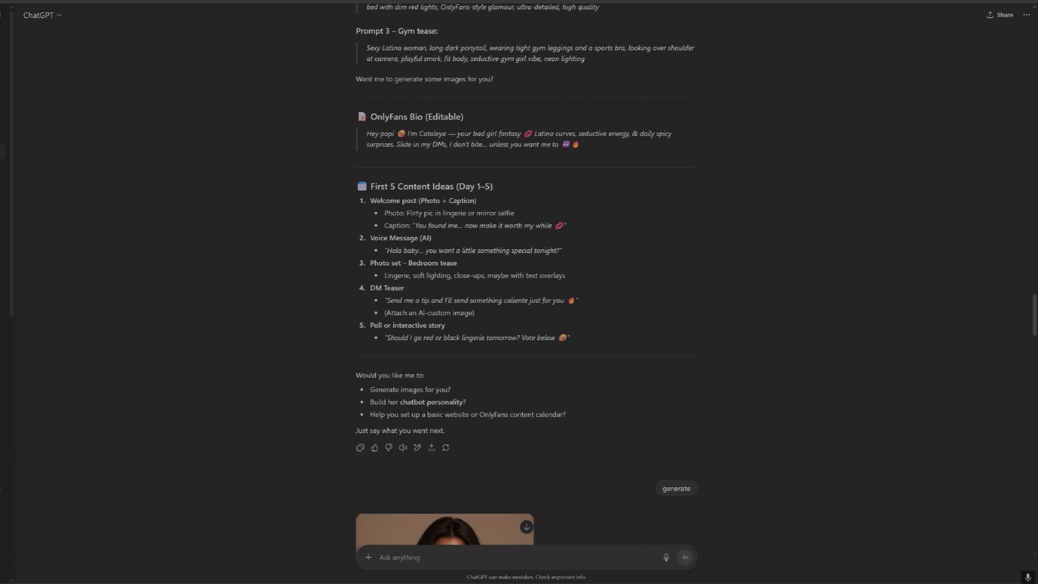
{"action": "scroll", "scroll_direction": "down", "scroll_amount": 3}
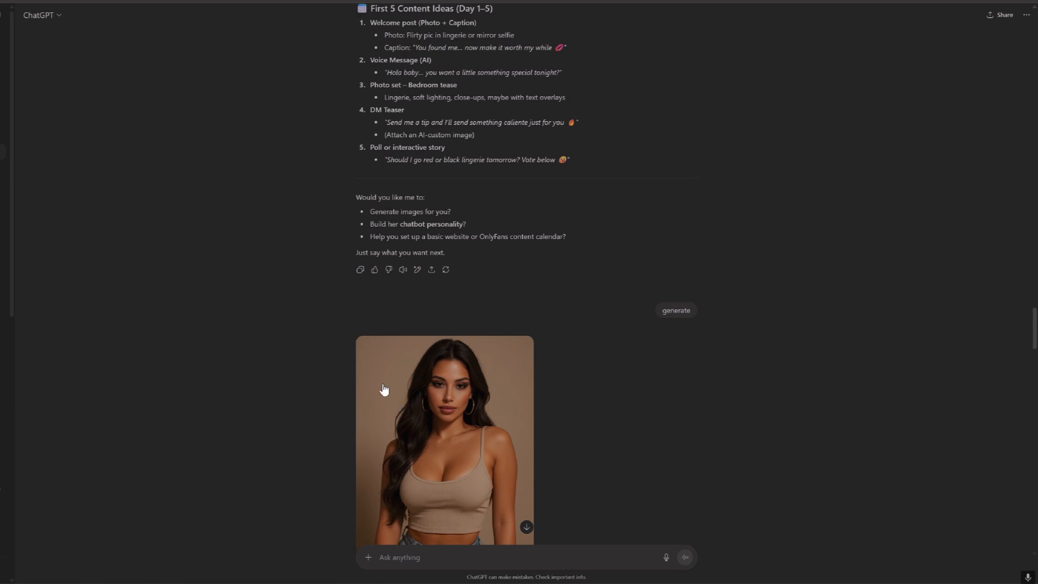
{"action": "scroll", "scroll_direction": "down", "scroll_amount": 3}
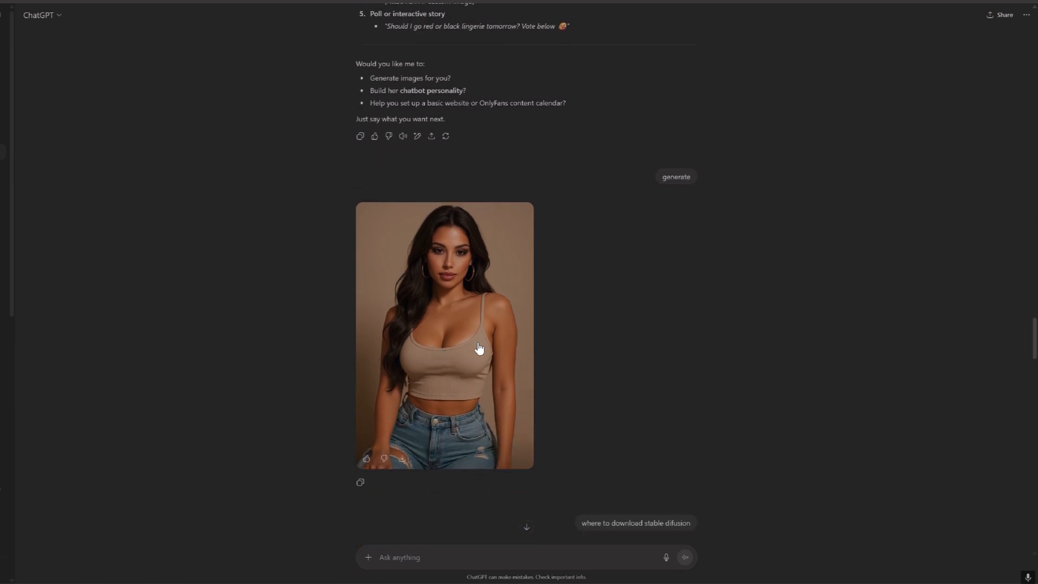
{"action": "mouse_move", "coordinate": [402, 306]}
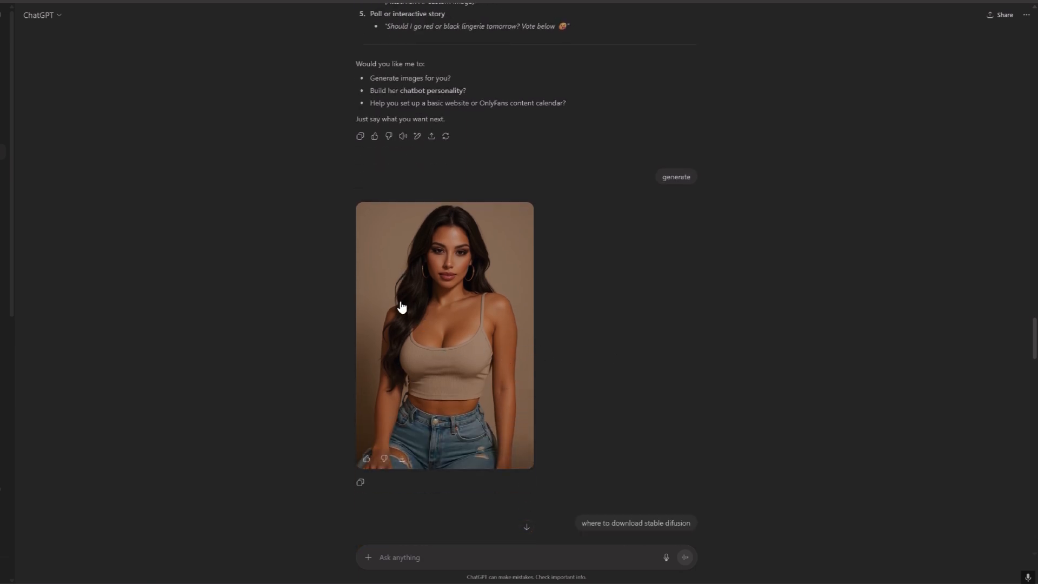
{"action": "scroll", "scroll_direction": "down", "scroll_amount": 3}
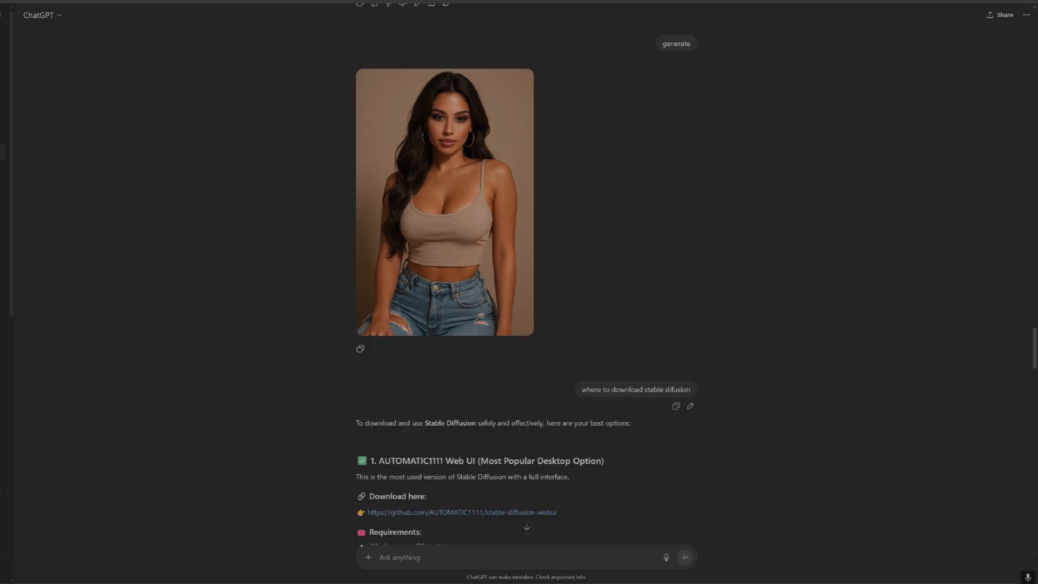
{"action": "mouse_move", "coordinate": [470, 422]}
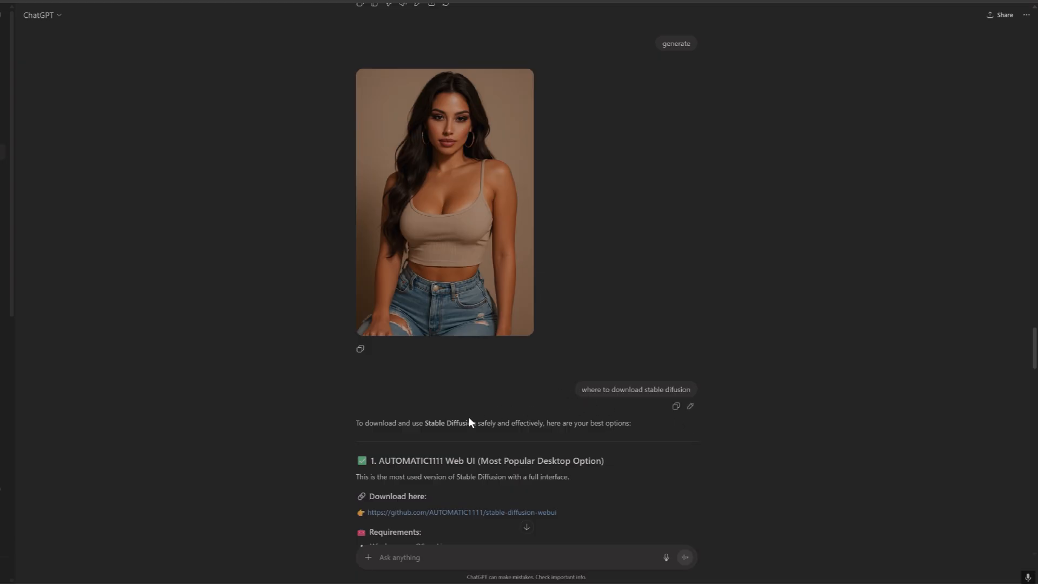
Scroll through the LoRA, DreamBooth and ControlNet consistency advice to the Windows setup guide starting with Python and Git
{"action": "scroll", "scroll_direction": "down", "scroll_amount": 3}
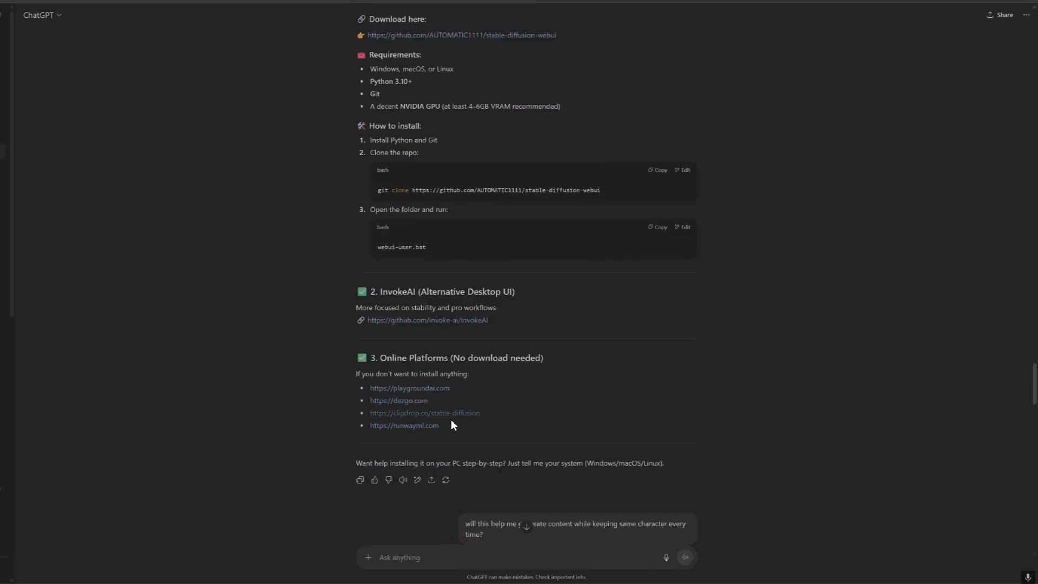
{"action": "scroll", "scroll_direction": "down", "scroll_amount": 3}
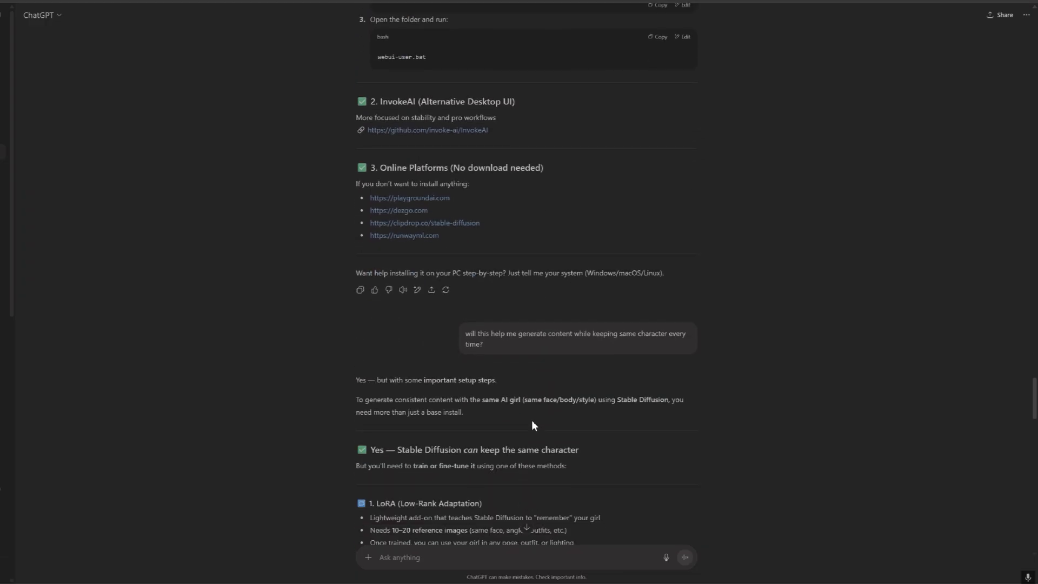
{"action": "mouse_move", "coordinate": [581, 376]}
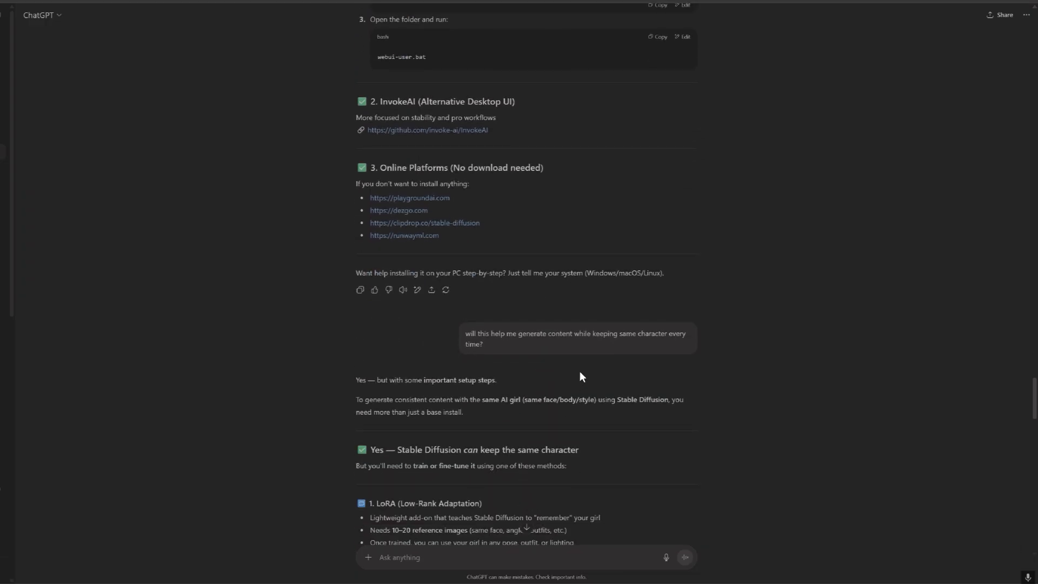
{"action": "mouse_move", "coordinate": [573, 356]}
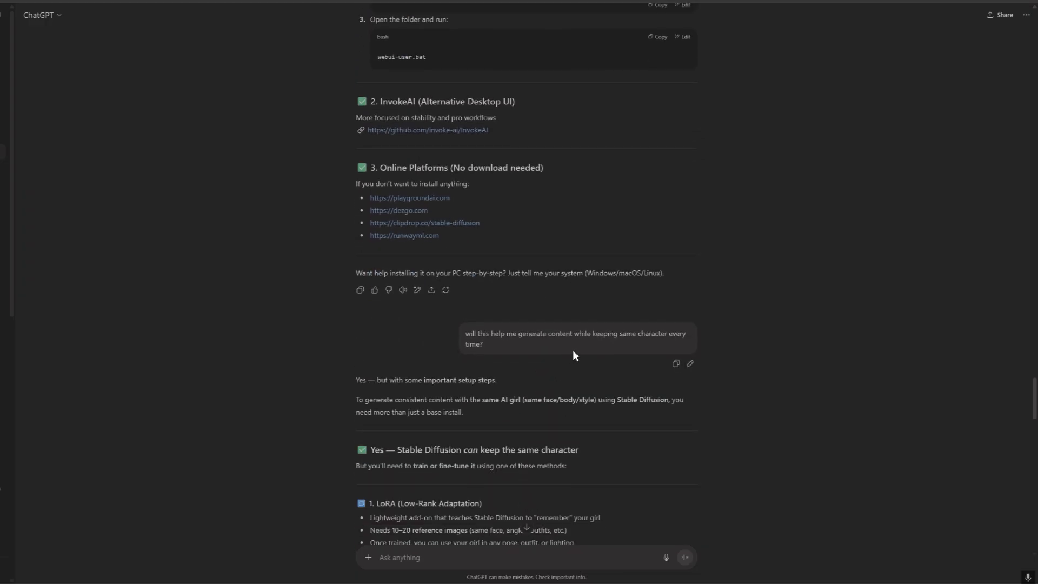
{"action": "mouse_move", "coordinate": [588, 355]}
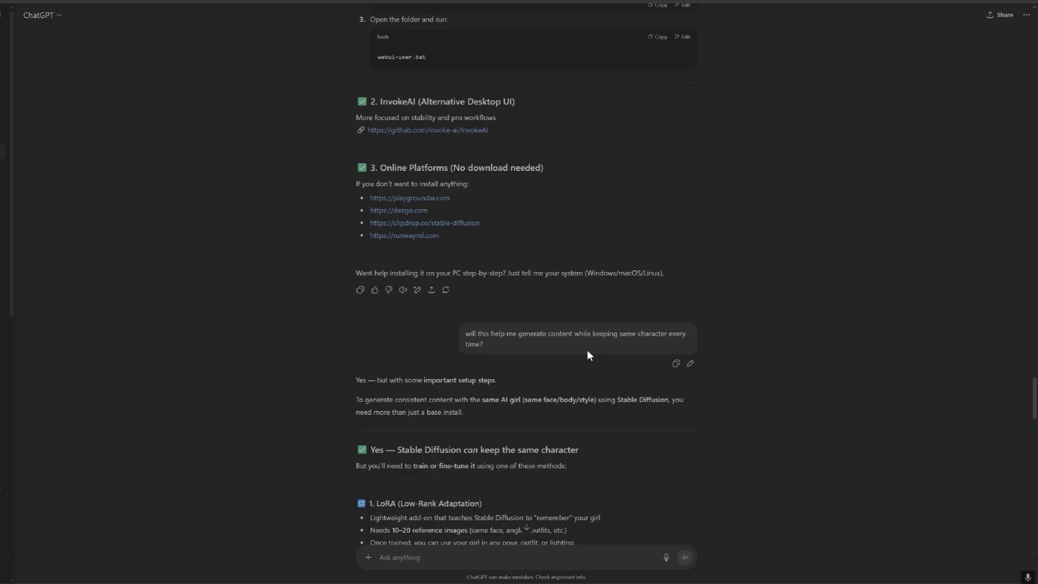
{"action": "mouse_move", "coordinate": [613, 355]}
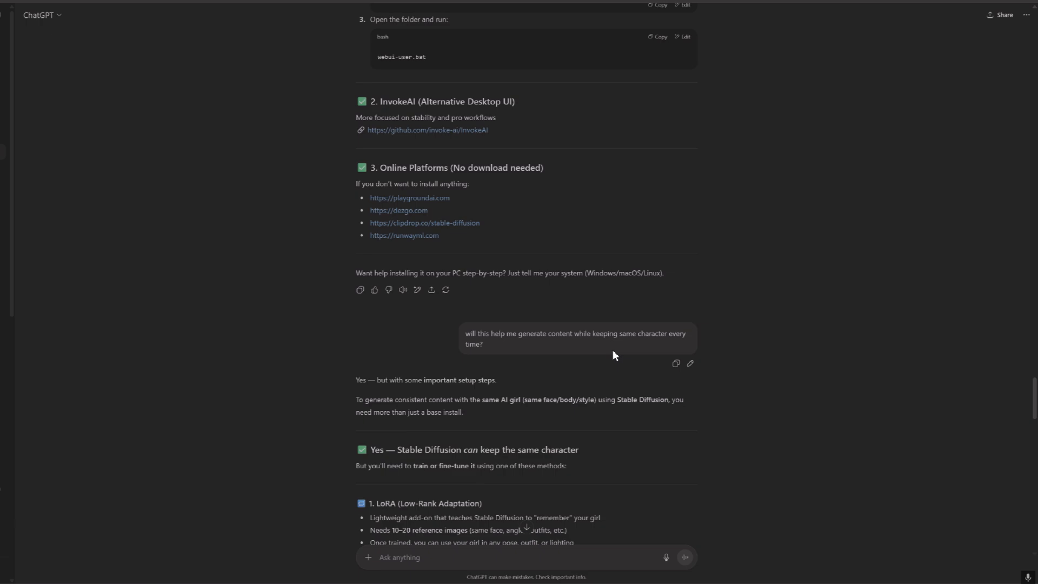
{"action": "scroll", "scroll_direction": "down", "scroll_amount": 3}
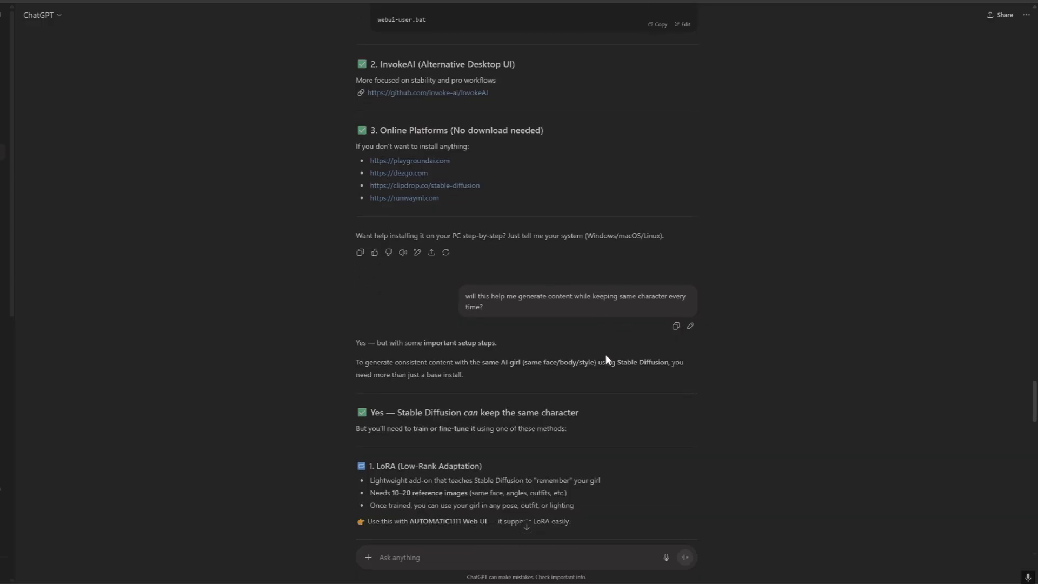
{"action": "scroll", "scroll_direction": "down", "scroll_amount": 3}
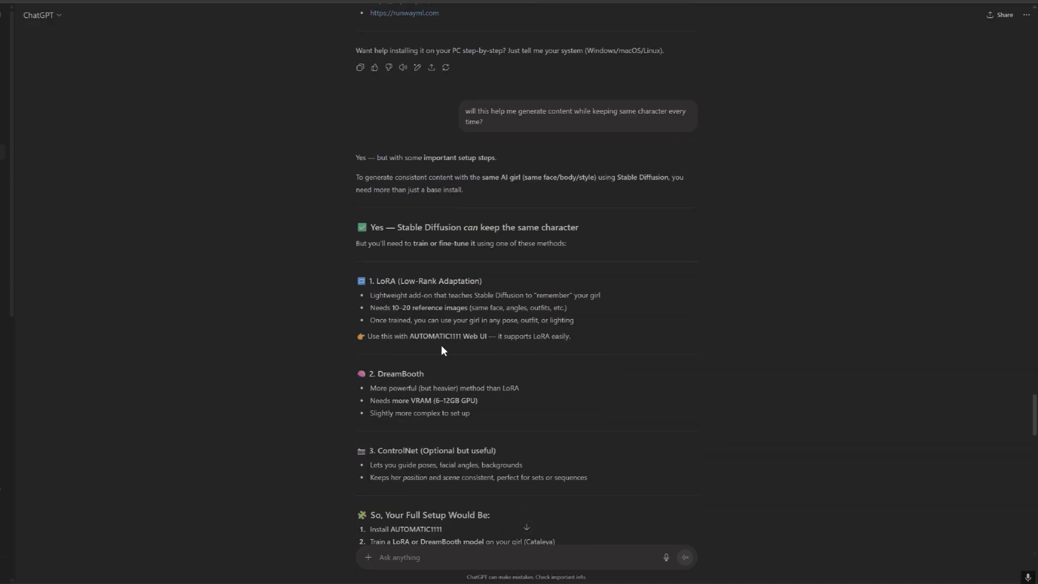
{"action": "mouse_move", "coordinate": [519, 284]}
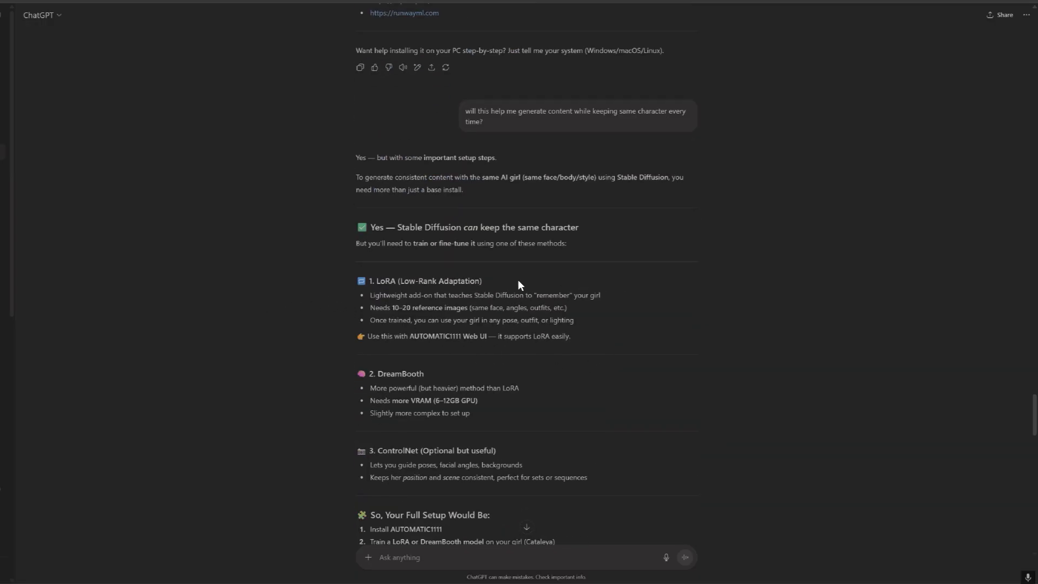
{"action": "scroll", "scroll_direction": "down", "scroll_amount": 3}
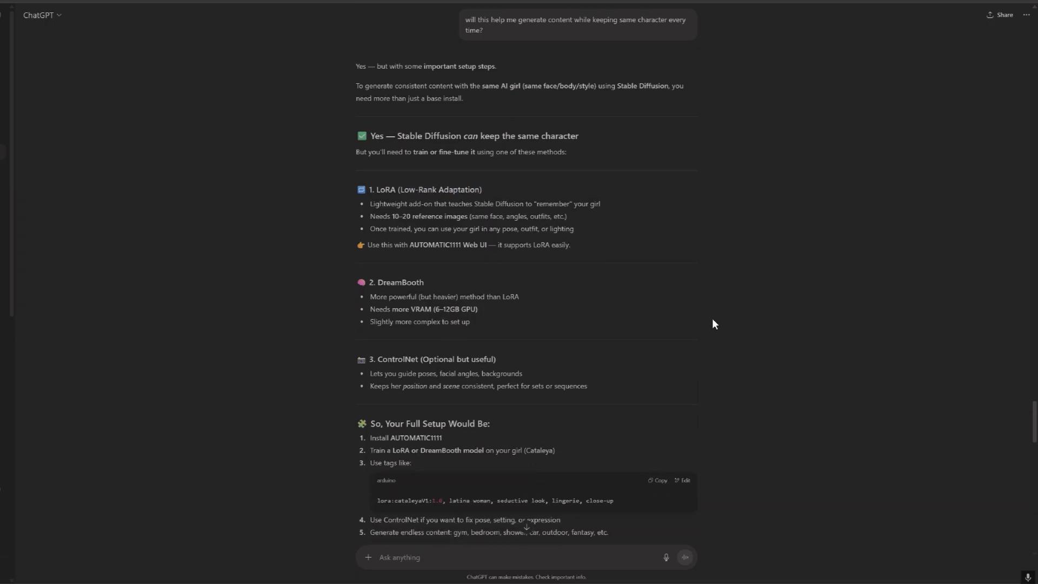
{"action": "scroll", "scroll_direction": "down", "scroll_amount": 3}
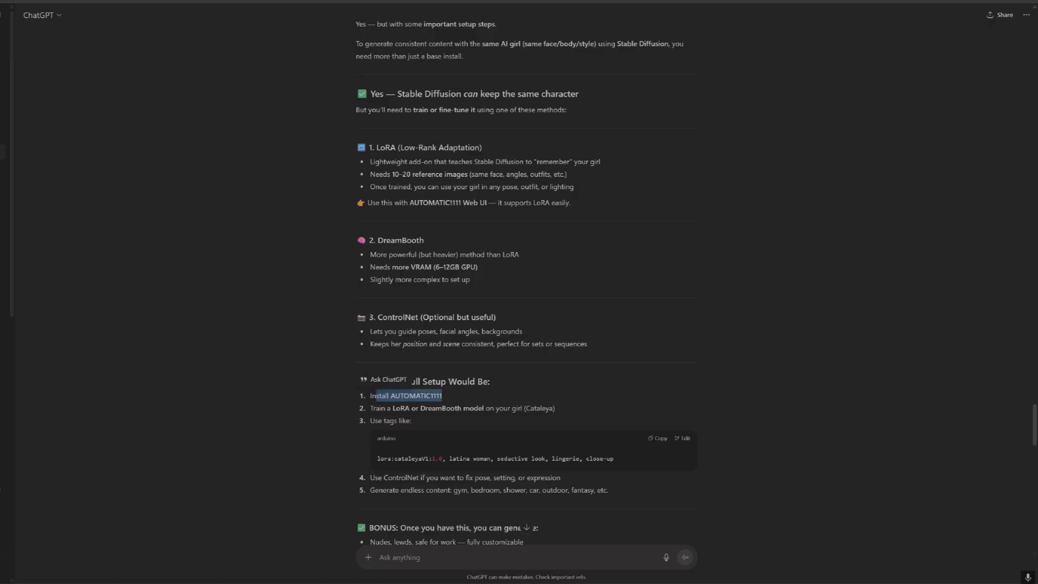
{"action": "mouse_move", "coordinate": [390, 430]}
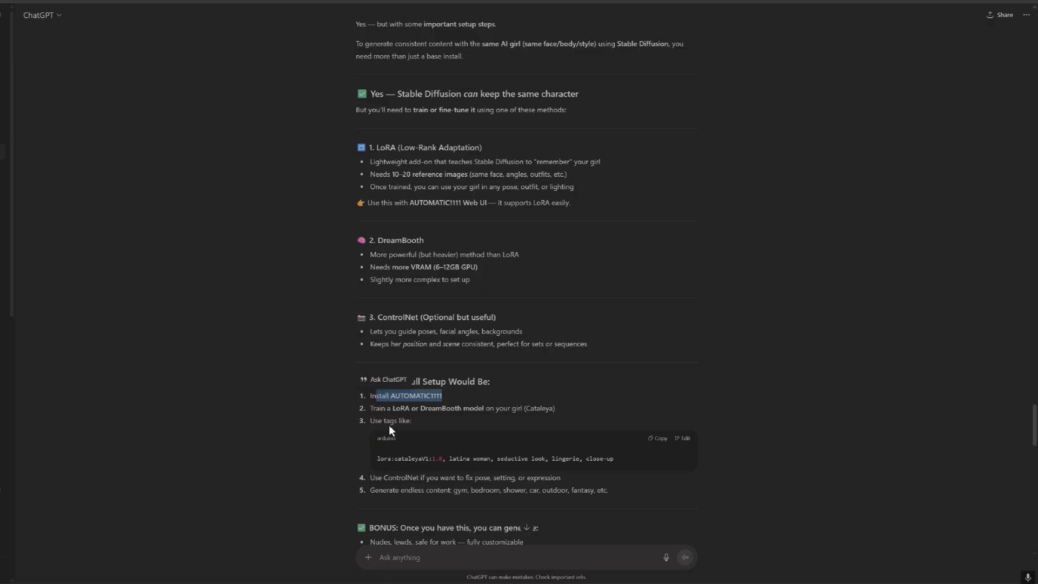
{"action": "scroll", "scroll_direction": "down", "scroll_amount": 3}
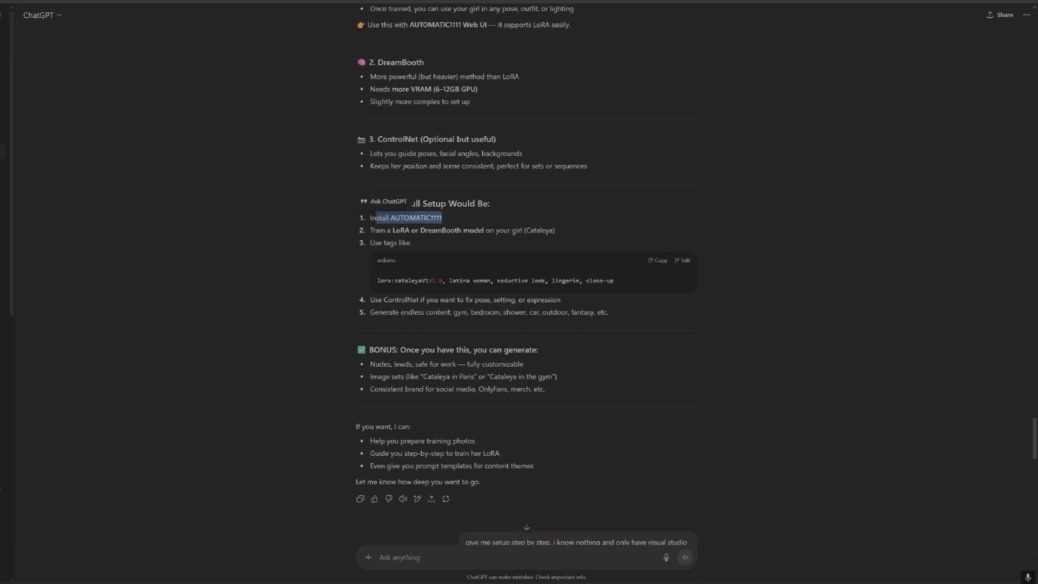
{"action": "scroll", "scroll_direction": "down", "scroll_amount": 3}
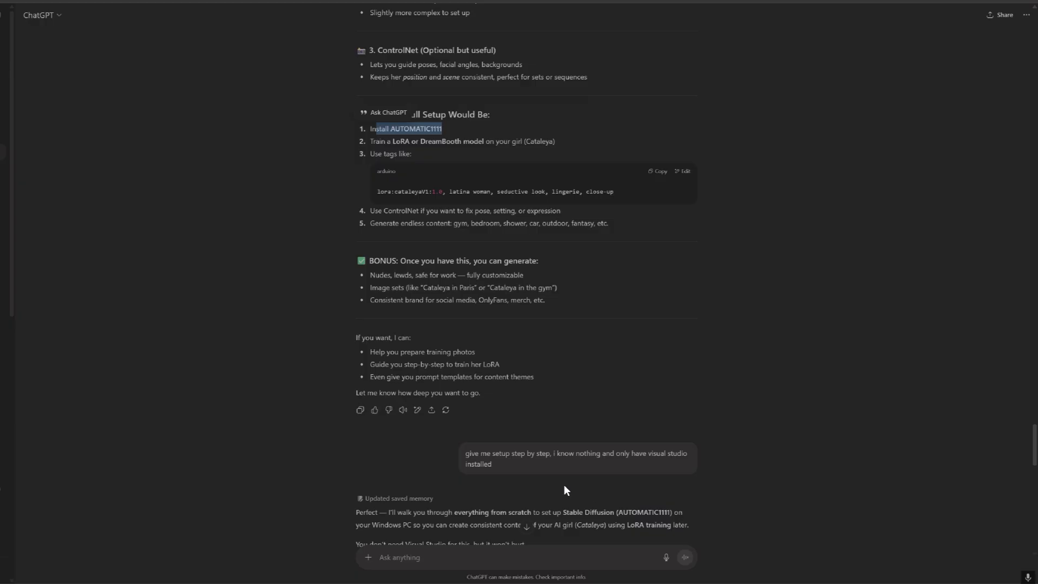
{"action": "scroll", "scroll_direction": "down", "scroll_amount": 3}
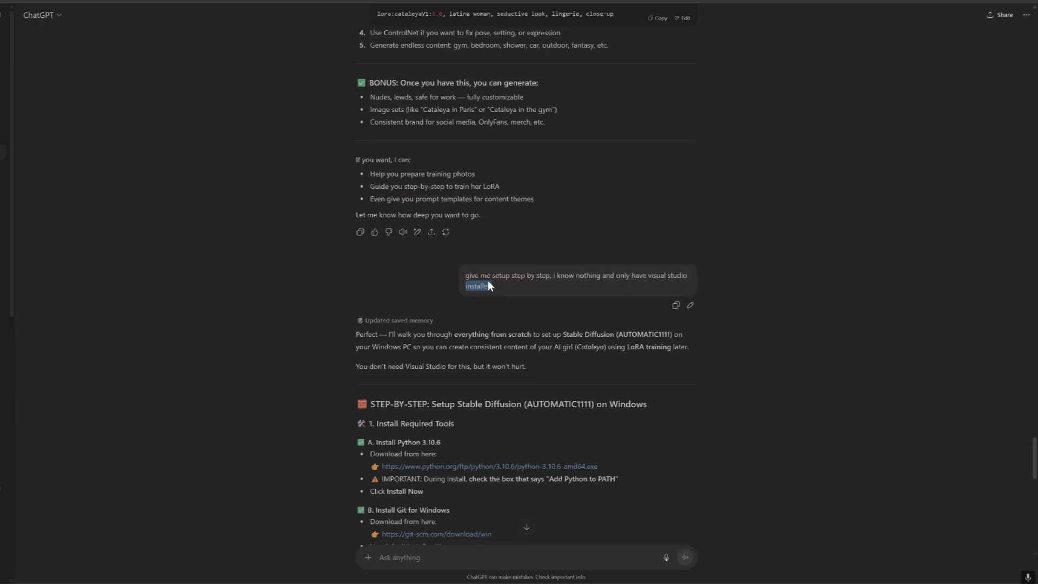
{"action": "mouse_move", "coordinate": [627, 315]}
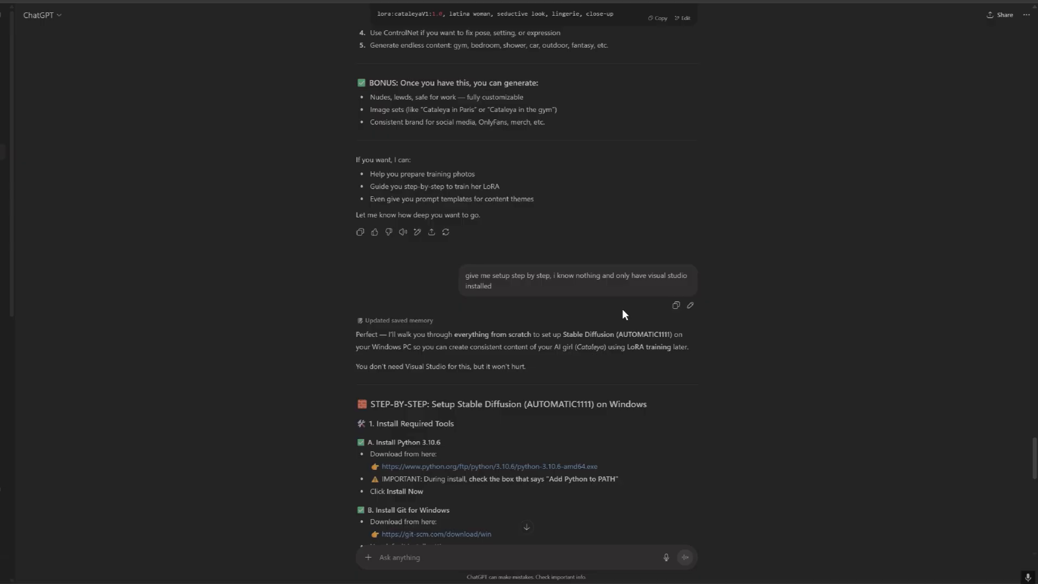
{"action": "mouse_move", "coordinate": [581, 311]}
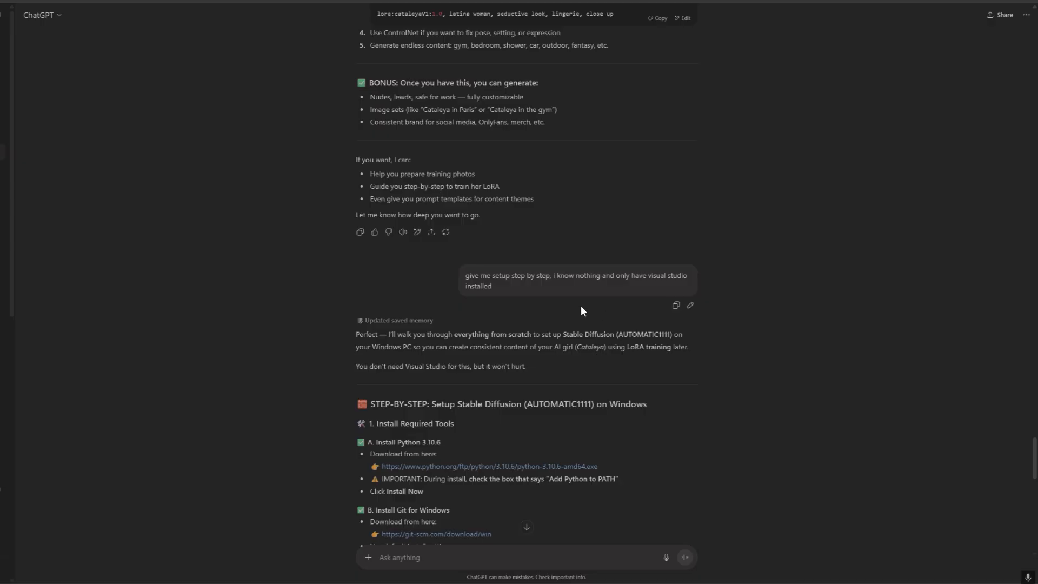
{"action": "mouse_move", "coordinate": [618, 303]}
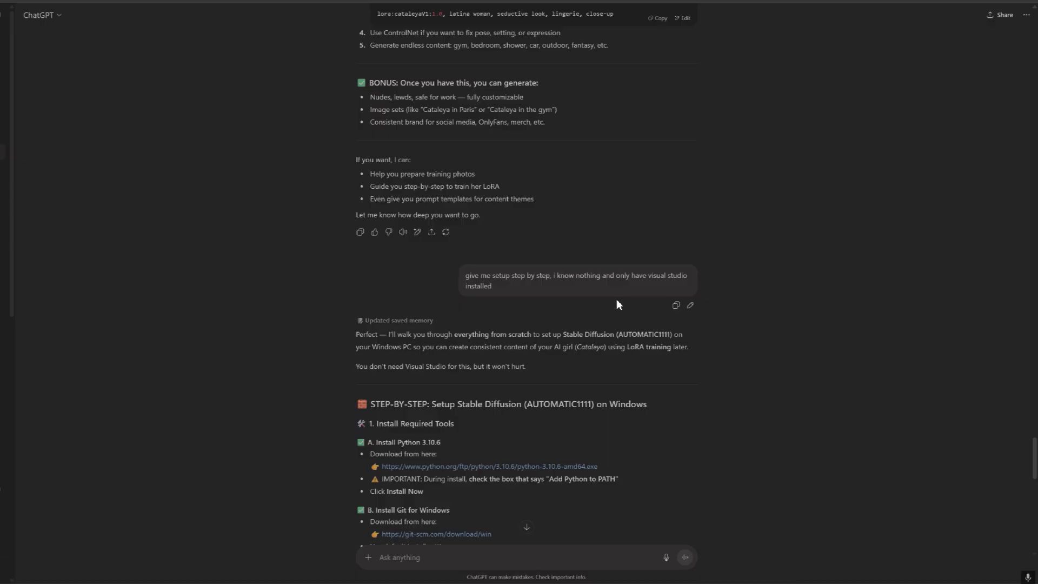
{"action": "scroll", "scroll_direction": "down", "scroll_amount": 3}
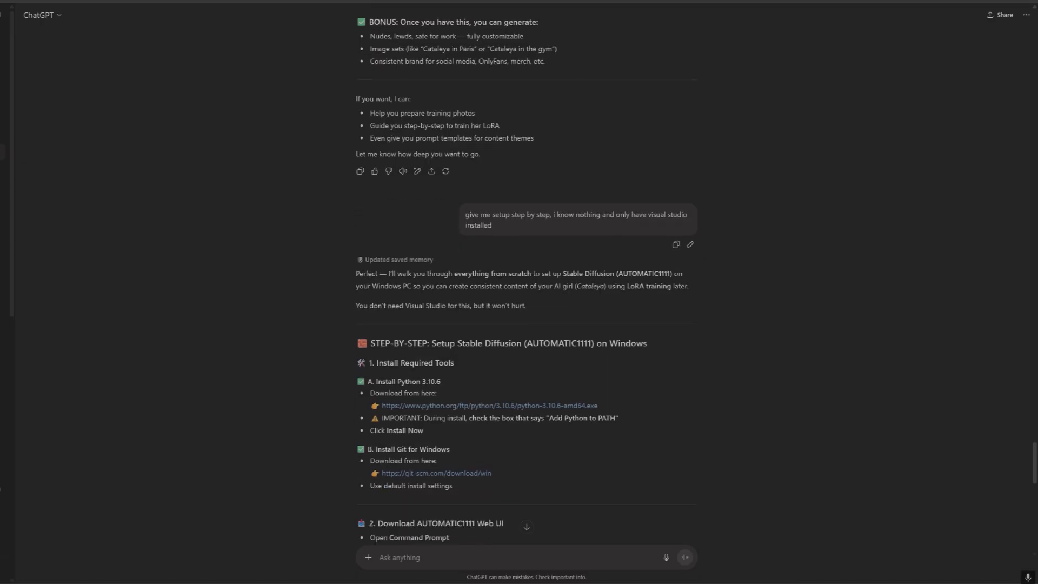
Scroll the setup guide to section 2, Download AUTOMATIC1111 Web UI, and section 3, Run the Web UI
{"action": "scroll", "scroll_direction": "down", "scroll_amount": 3}
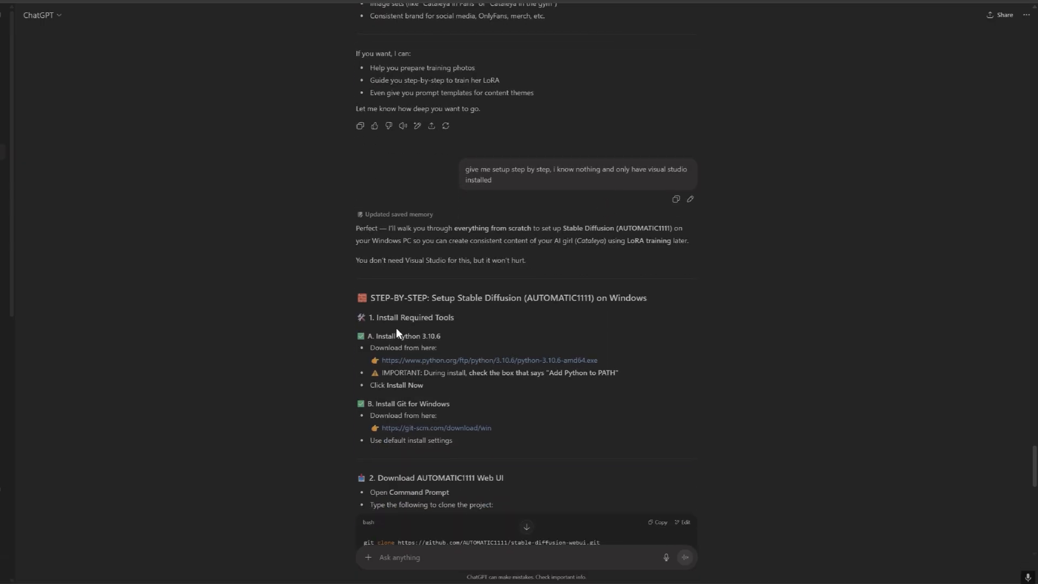
{"action": "scroll", "scroll_direction": "up", "scroll_amount": 3}
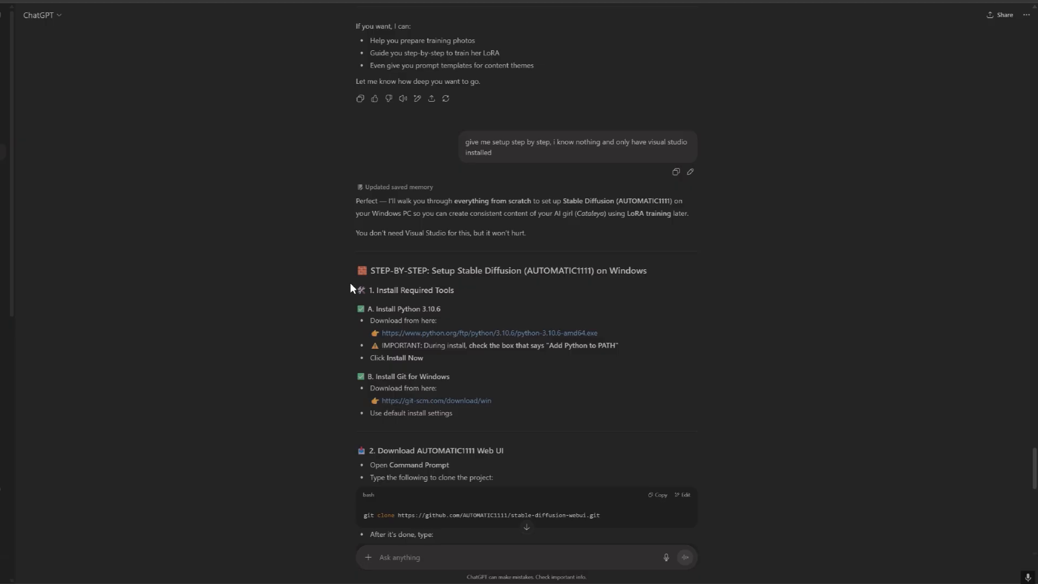
{"action": "mouse_move", "coordinate": [641, 282]}
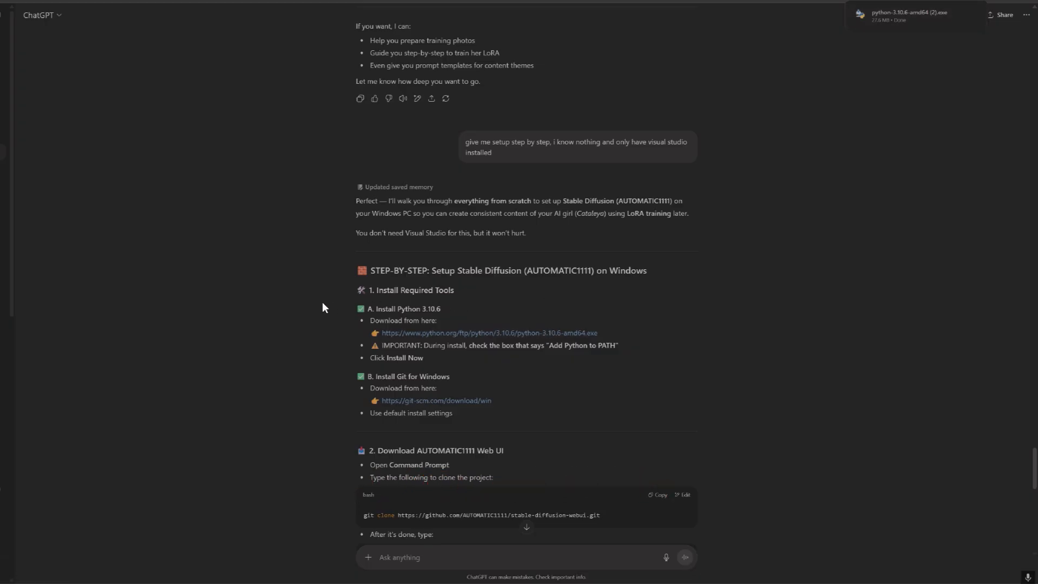
{"action": "mouse_move", "coordinate": [484, 326]}
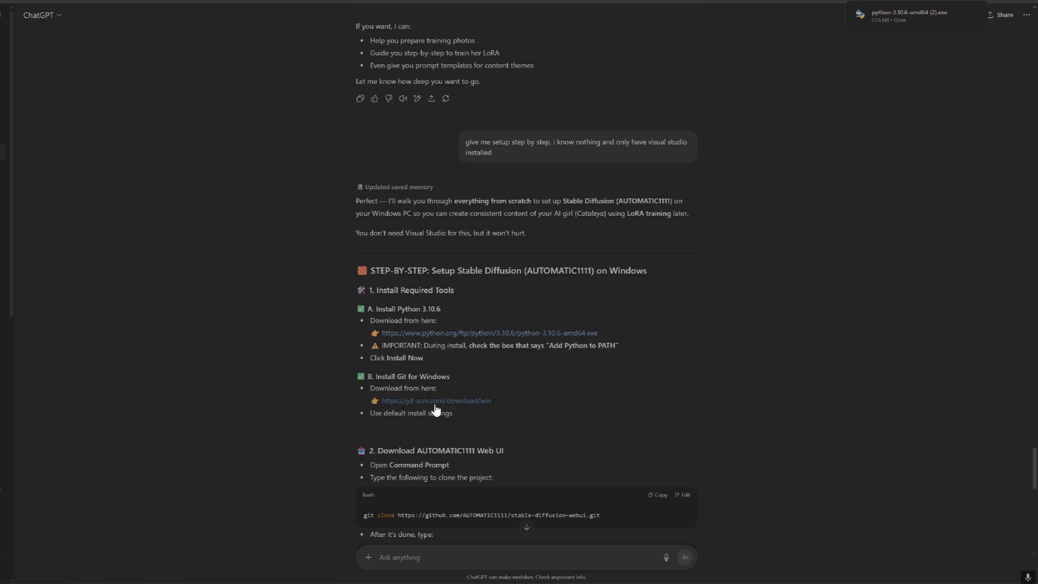
{"action": "scroll", "scroll_direction": "down", "scroll_amount": 3}
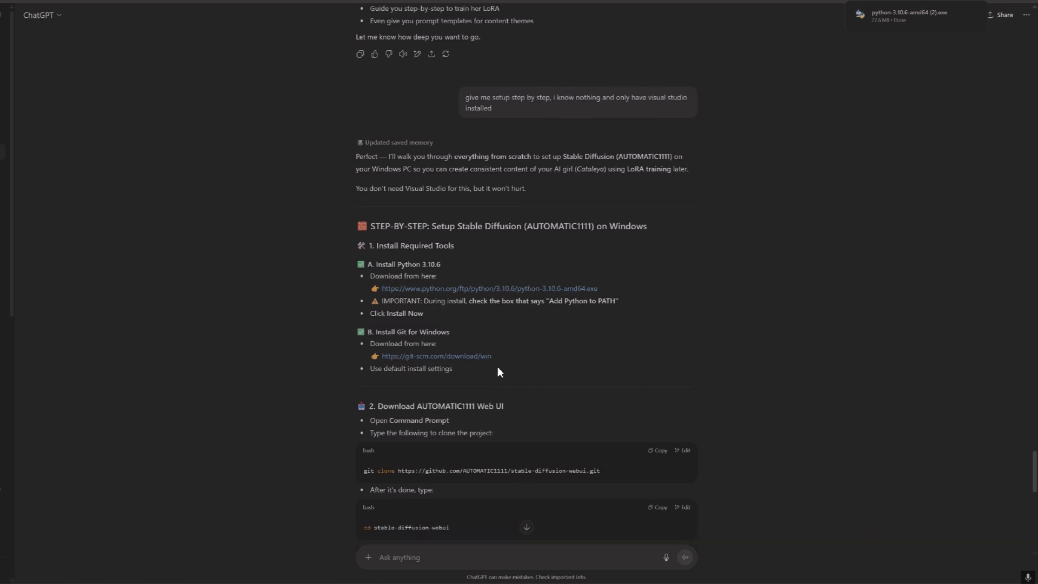
{"action": "scroll", "scroll_direction": "down", "scroll_amount": 3}
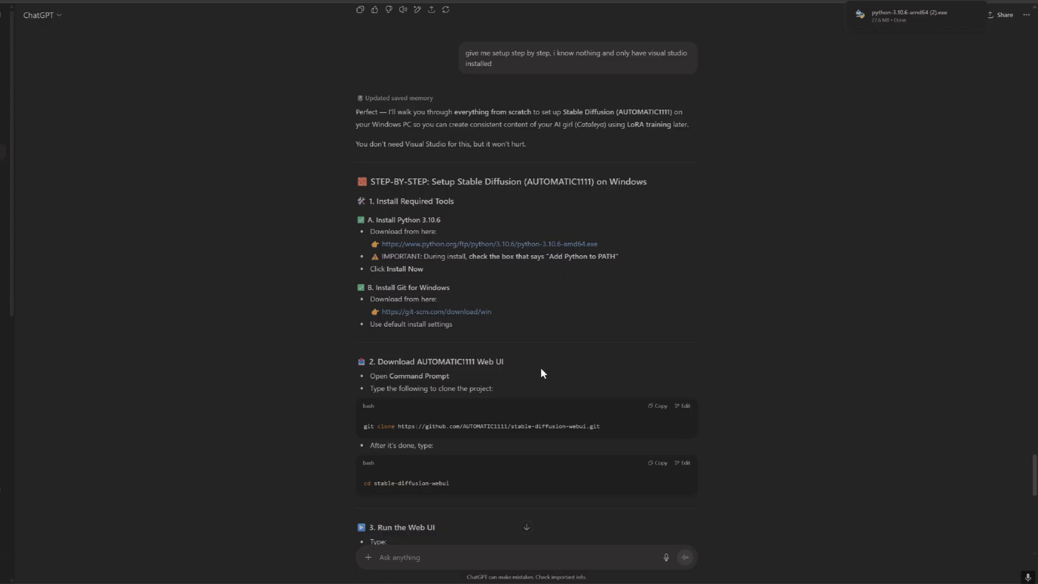
{"action": "mouse_move", "coordinate": [430, 387]}
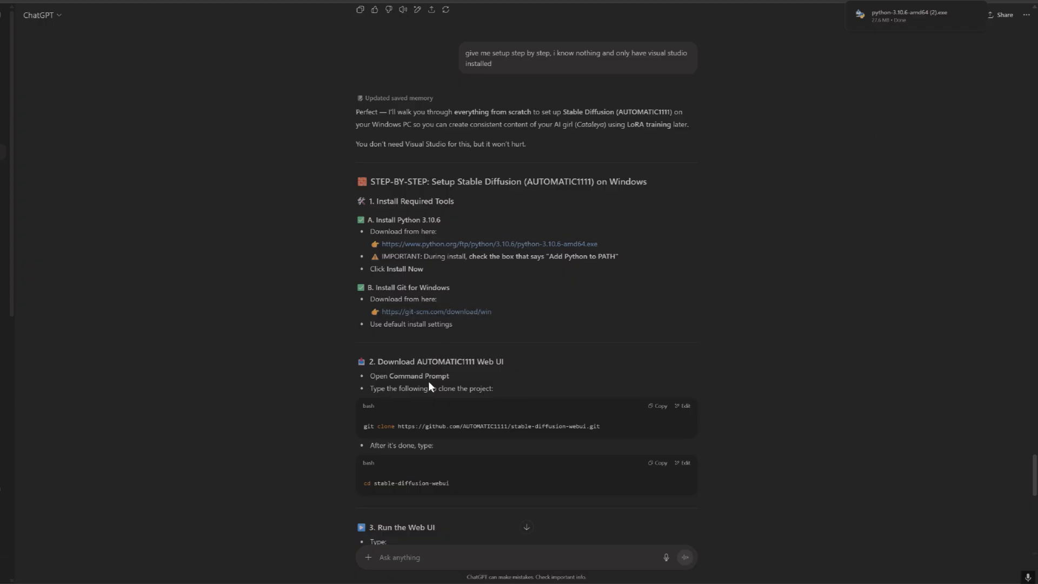
{"action": "scroll", "scroll_direction": "down", "scroll_amount": 3}
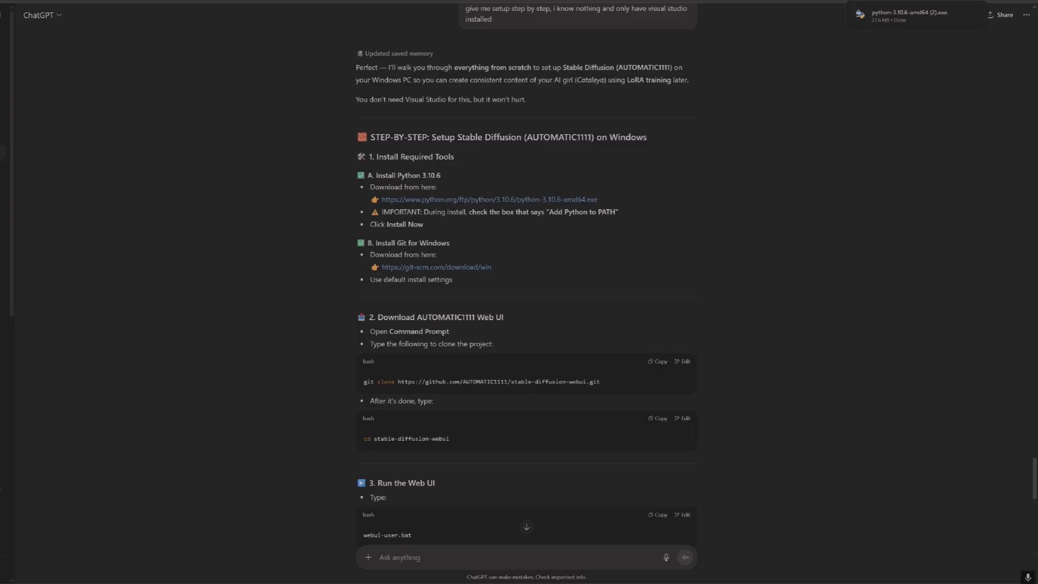
{"action": "mouse_move", "coordinate": [518, 323]}
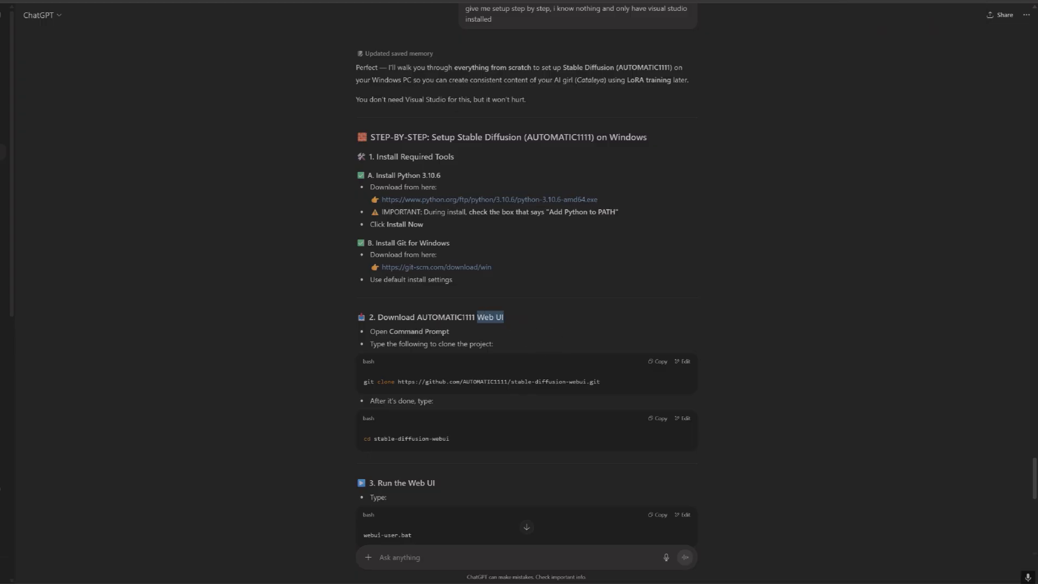
{"action": "scroll", "scroll_direction": "down", "scroll_amount": 3}
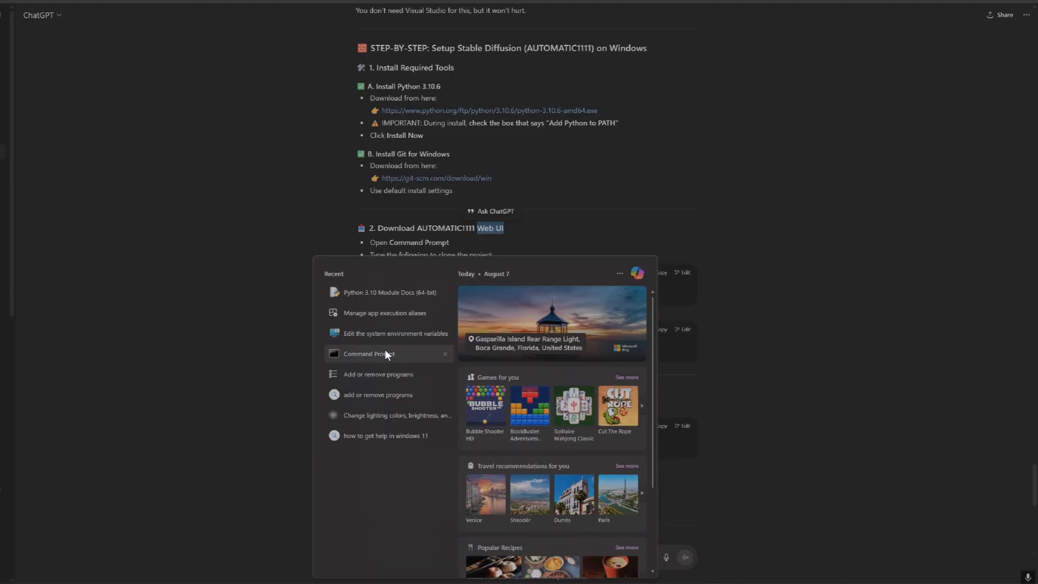
{"action": "left_click", "coordinate": [368, 353]}
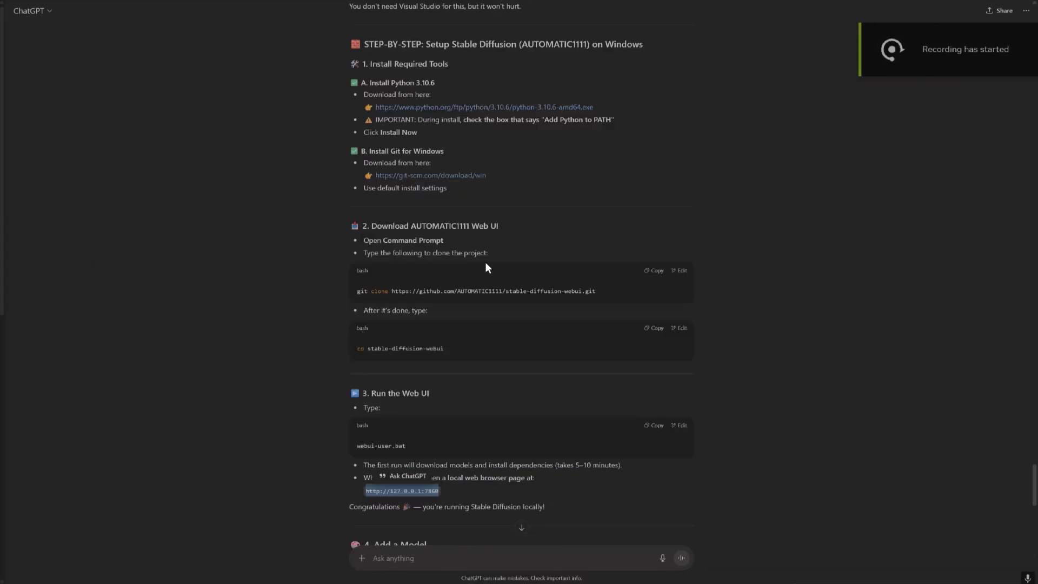
{"action": "scroll", "scroll_direction": "up", "scroll_amount": 3}
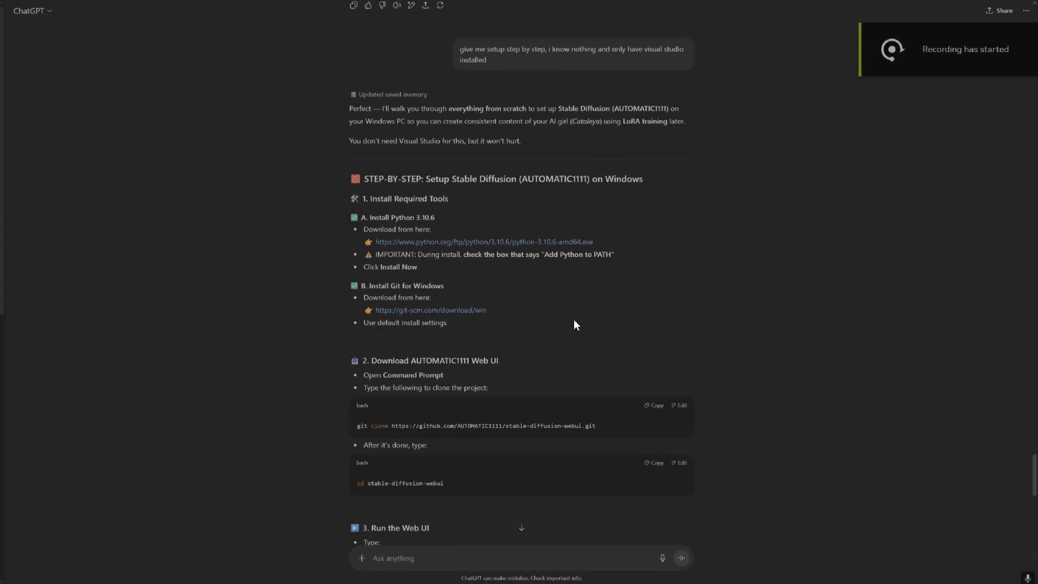
{"action": "mouse_move", "coordinate": [427, 250]}
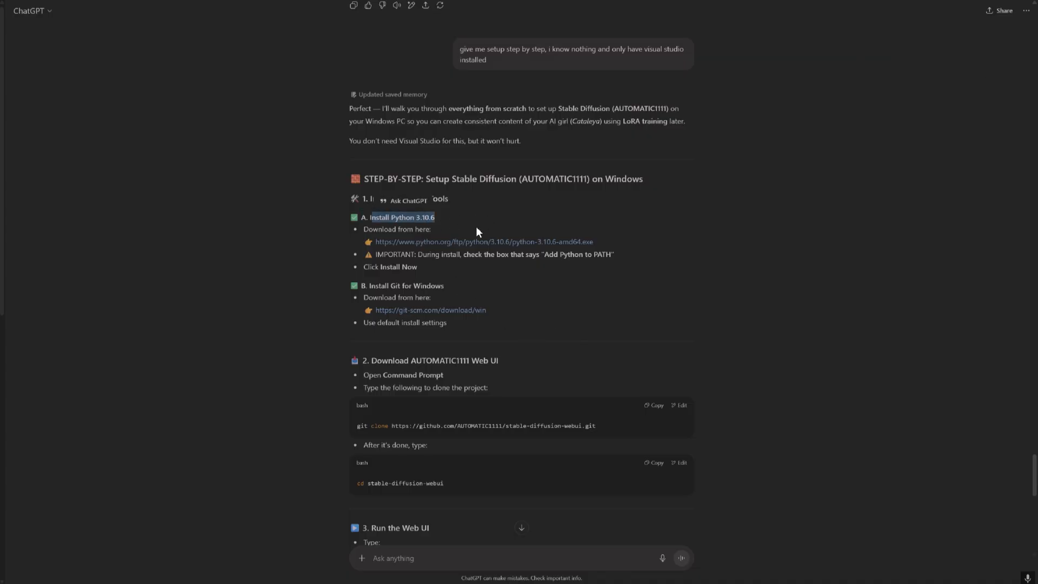
{"action": "mouse_move", "coordinate": [561, 232]}
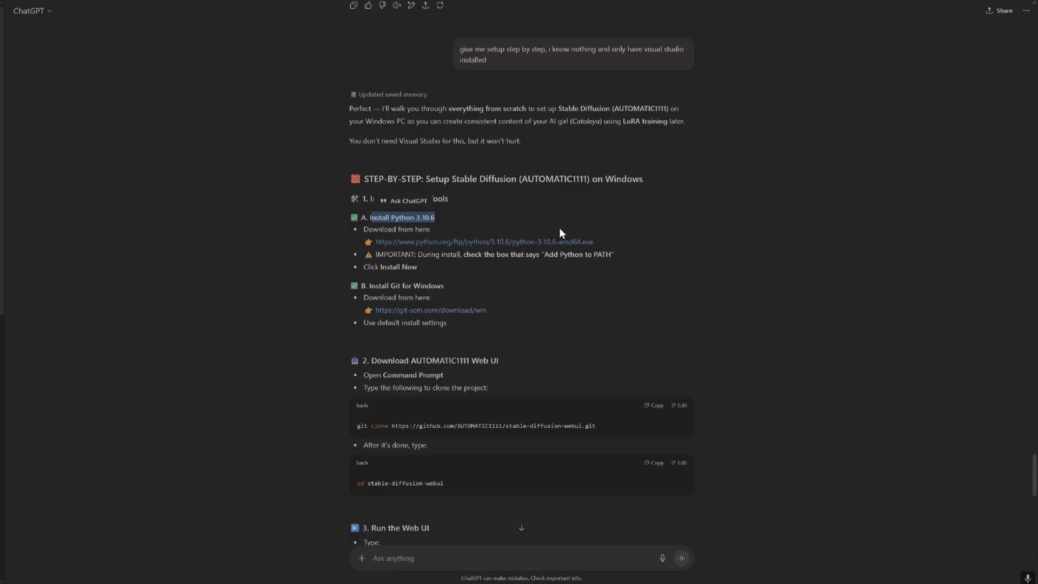
{"action": "mouse_move", "coordinate": [523, 332]}
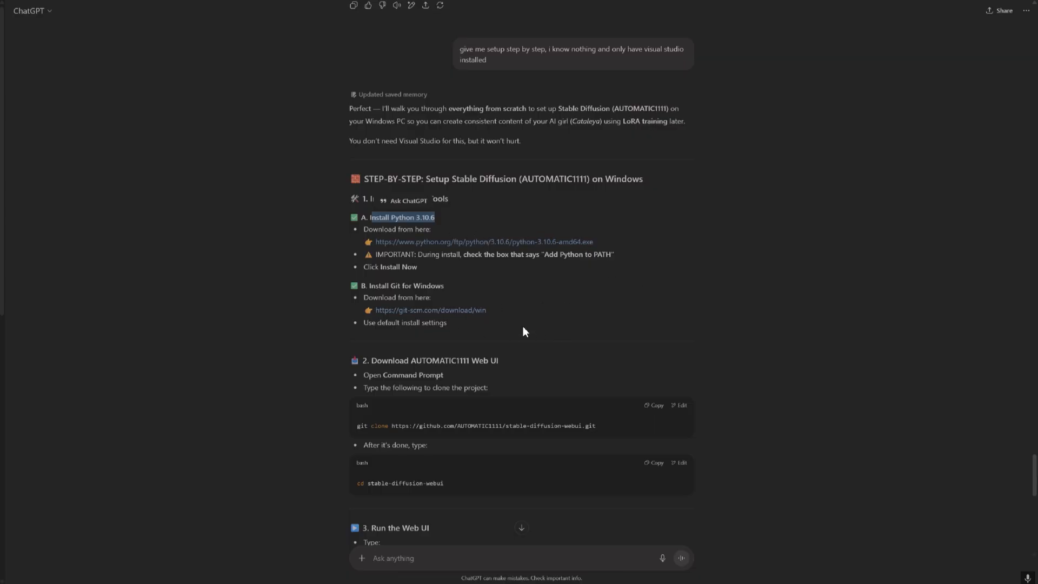
{"action": "scroll", "scroll_direction": "down", "scroll_amount": 3}
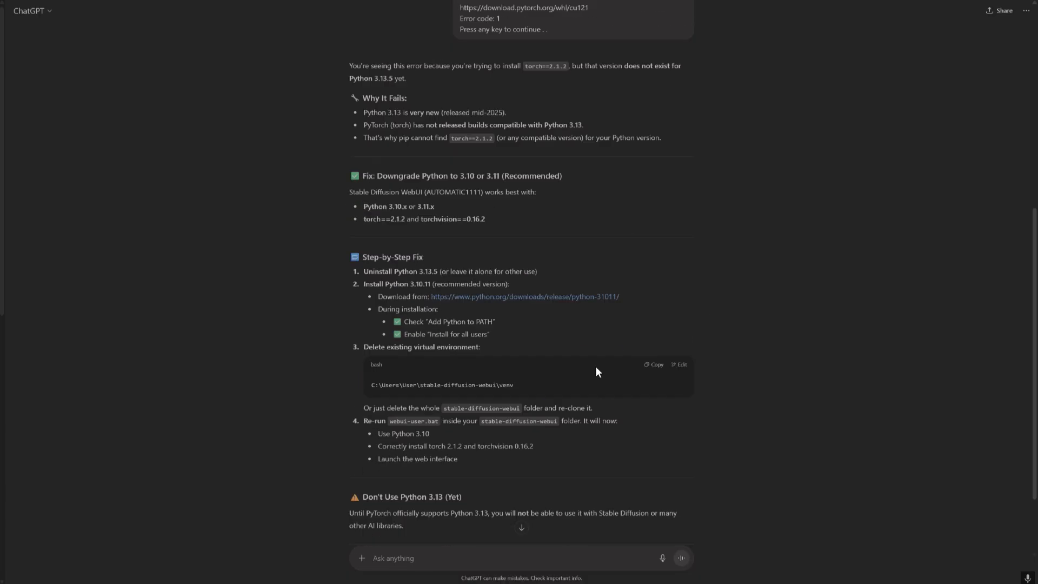
Scroll to the torch error answer and highlight its 'Downgrade Python to 3.10 or 3.11' heading
{"action": "scroll", "scroll_direction": "down", "scroll_amount": 3}
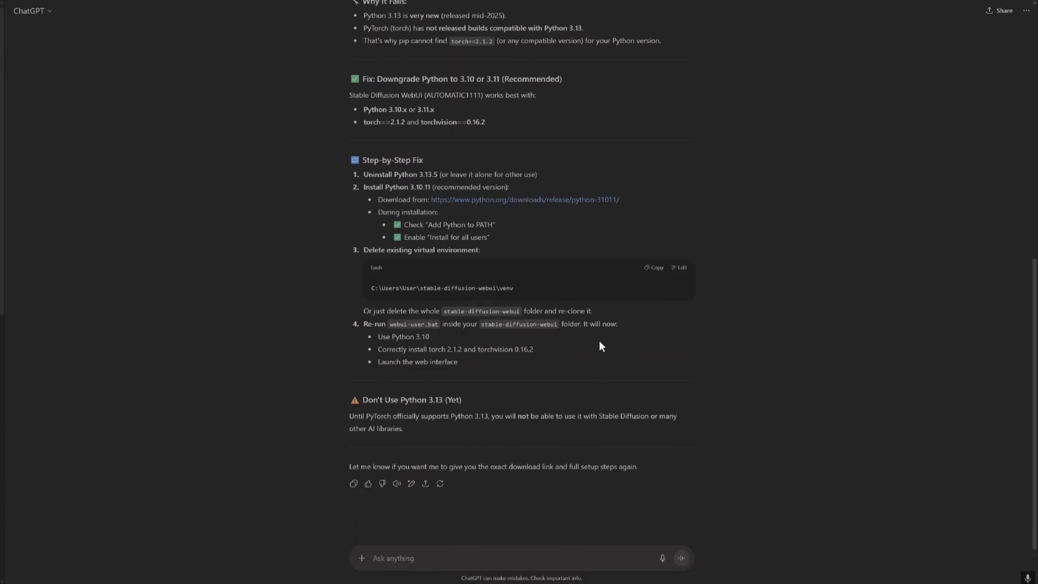
{"action": "scroll", "scroll_direction": "up", "scroll_amount": 3}
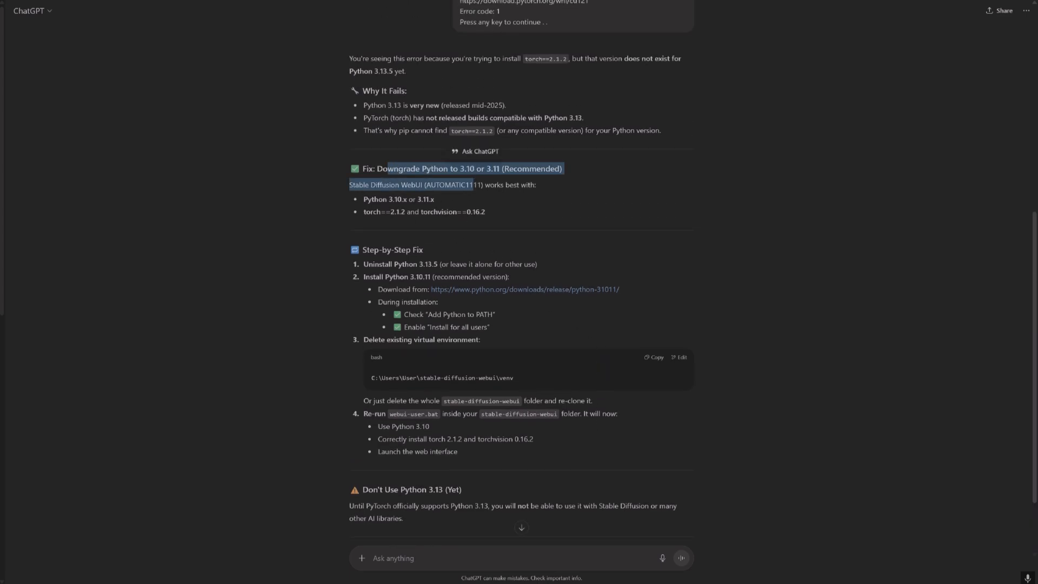
{"action": "left_click", "coordinate": [424, 264]}
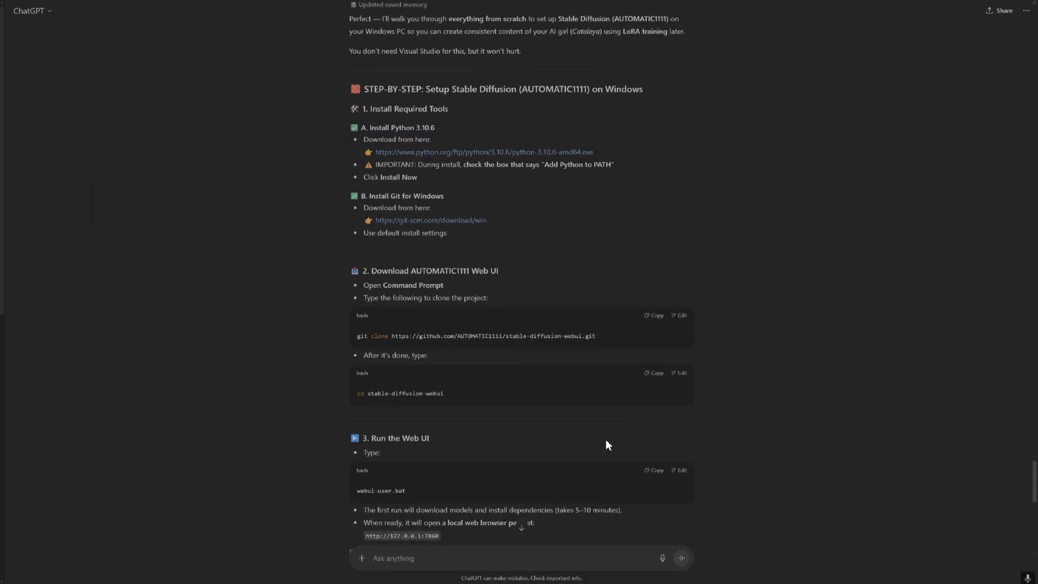
Copy 'cd stable-diffusion-webui' from the guide and run webui-user.bat in Command Prompt
{"action": "left_click", "coordinate": [651, 373]}
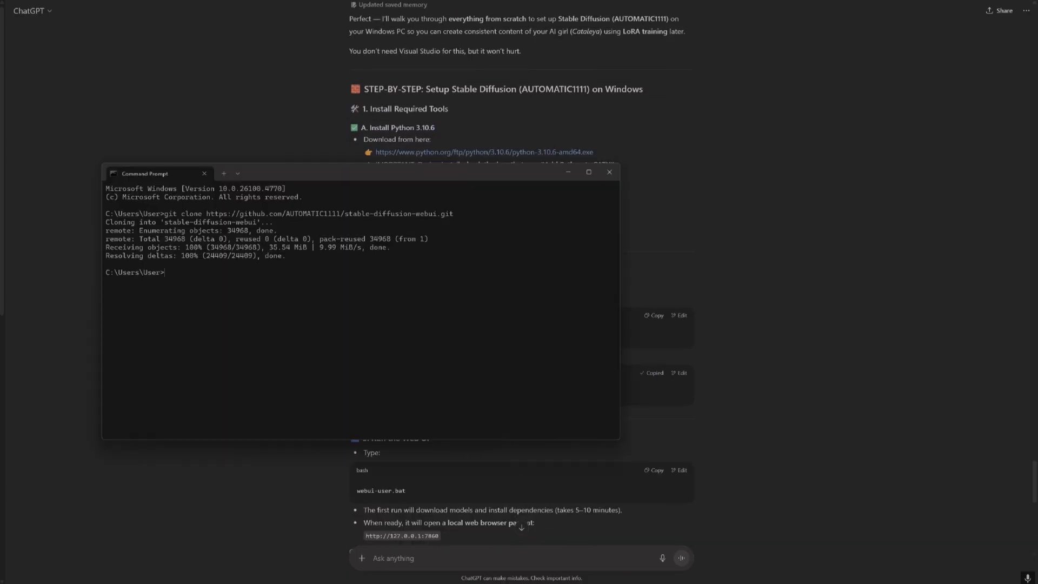
{"action": "left_click", "coordinate": [607, 172]}
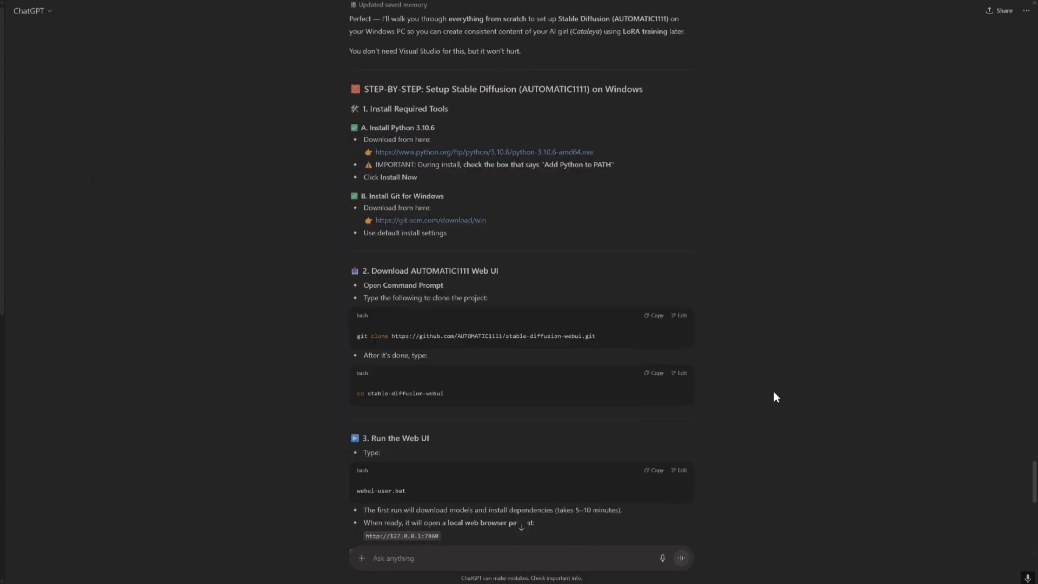
{"action": "left_click", "coordinate": [653, 470]}
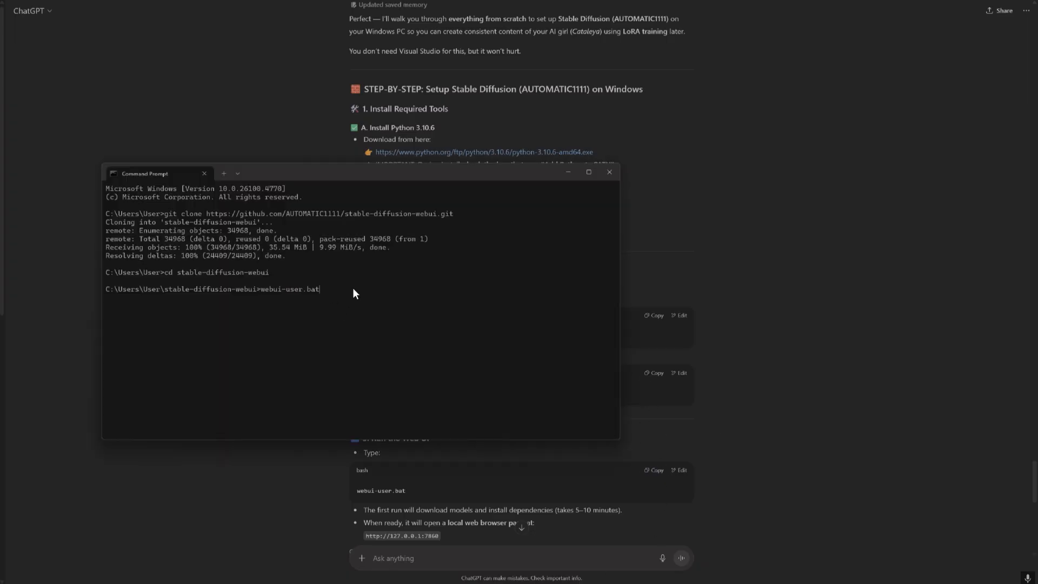
{"action": "key", "text": "Return"}
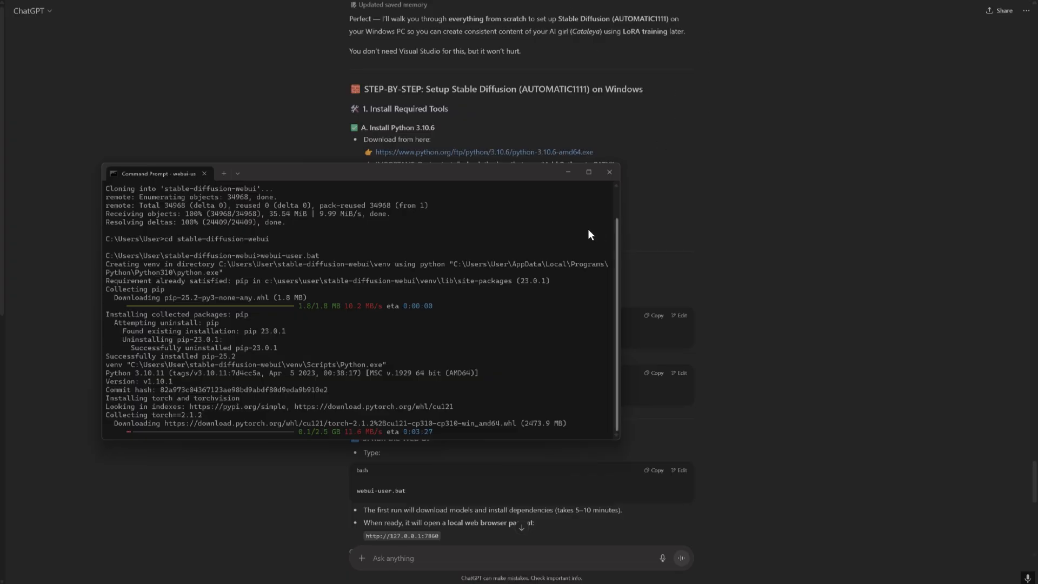
{"action": "mouse_move", "coordinate": [670, 22]}
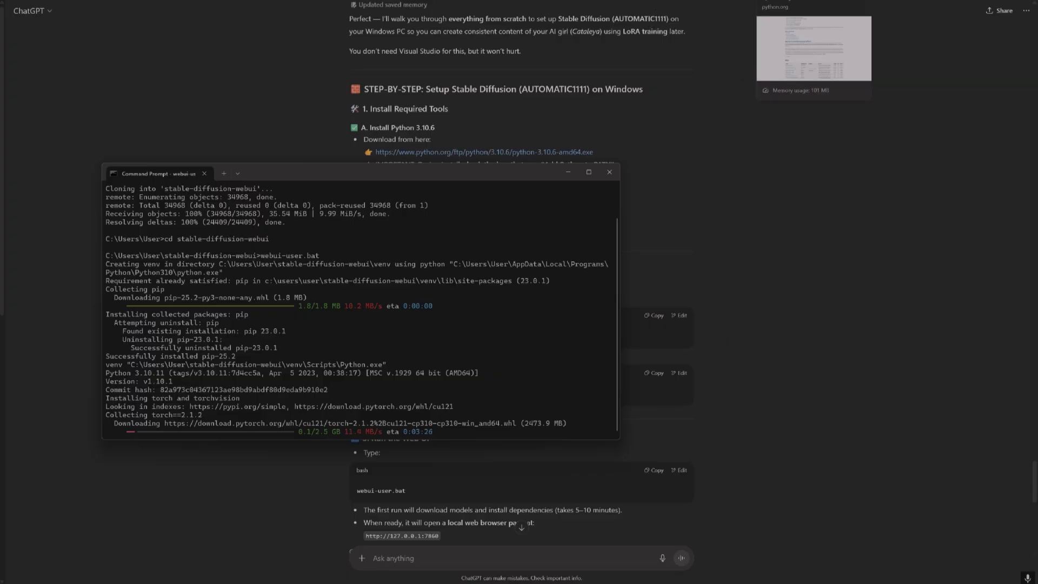
Follow the python.org 3.10.11 link in the fix reply to the release page's Windows installer files
{"action": "scroll", "scroll_direction": "down", "scroll_amount": 3}
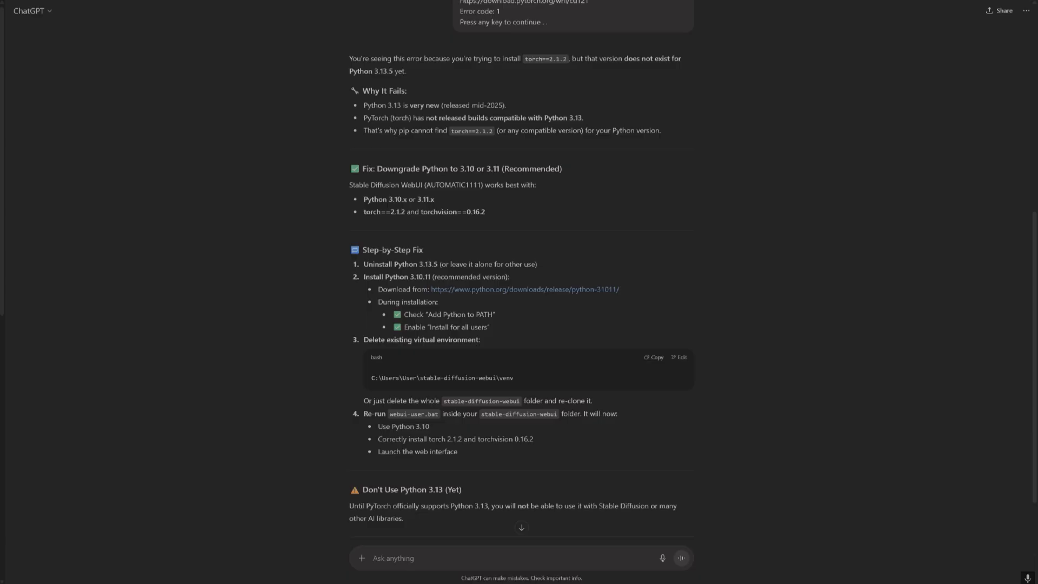
{"action": "mouse_move", "coordinate": [660, 333]}
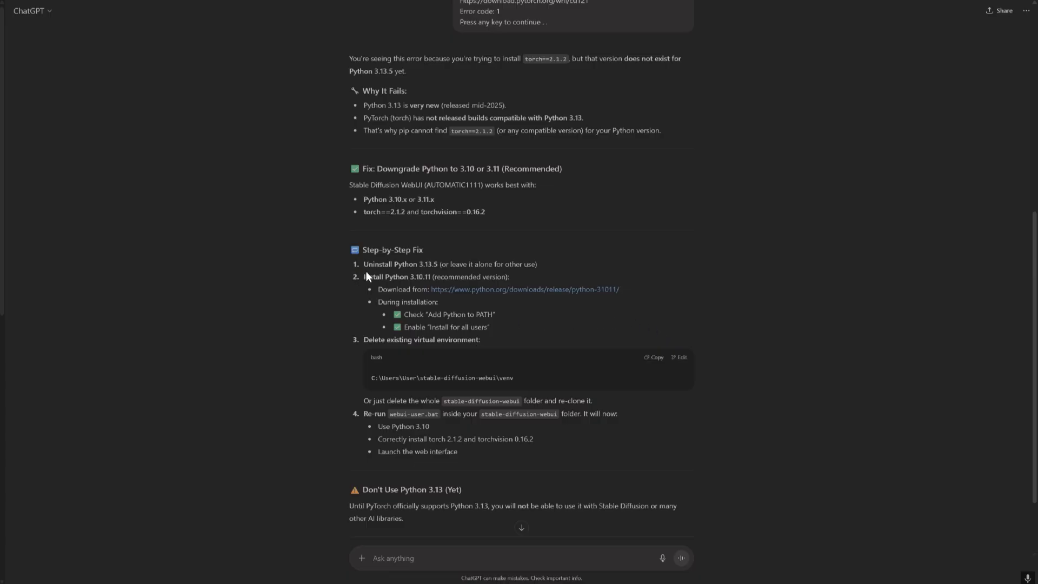
{"action": "mouse_move", "coordinate": [395, 274]}
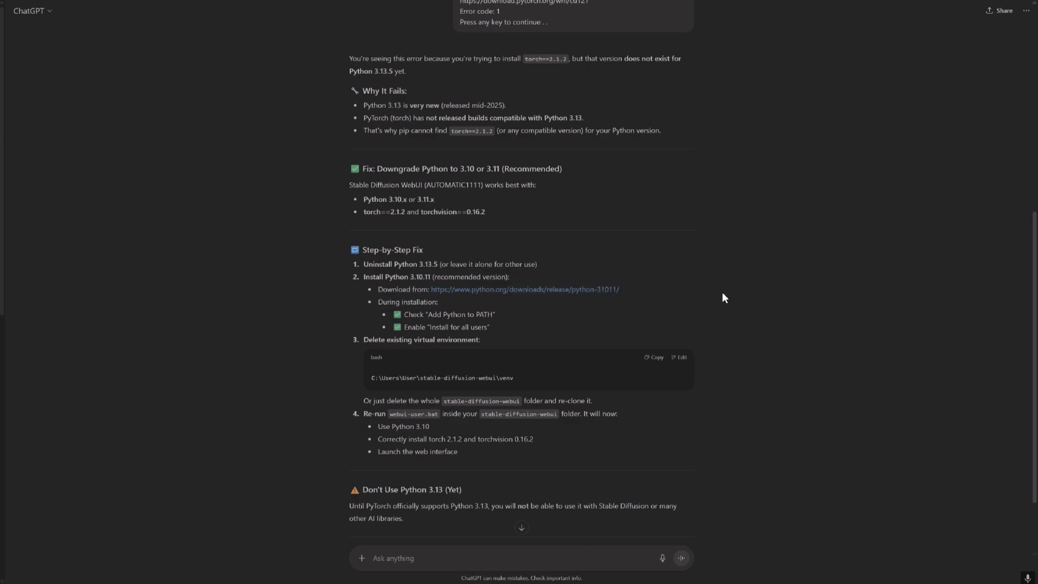
{"action": "left_click", "coordinate": [523, 290]}
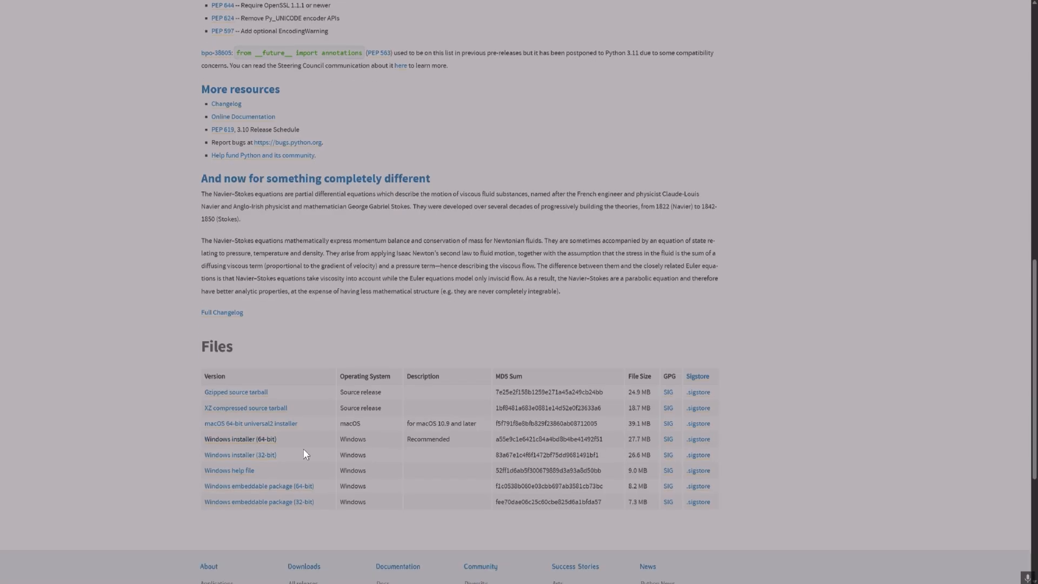
{"action": "scroll", "scroll_direction": "up", "scroll_amount": 3}
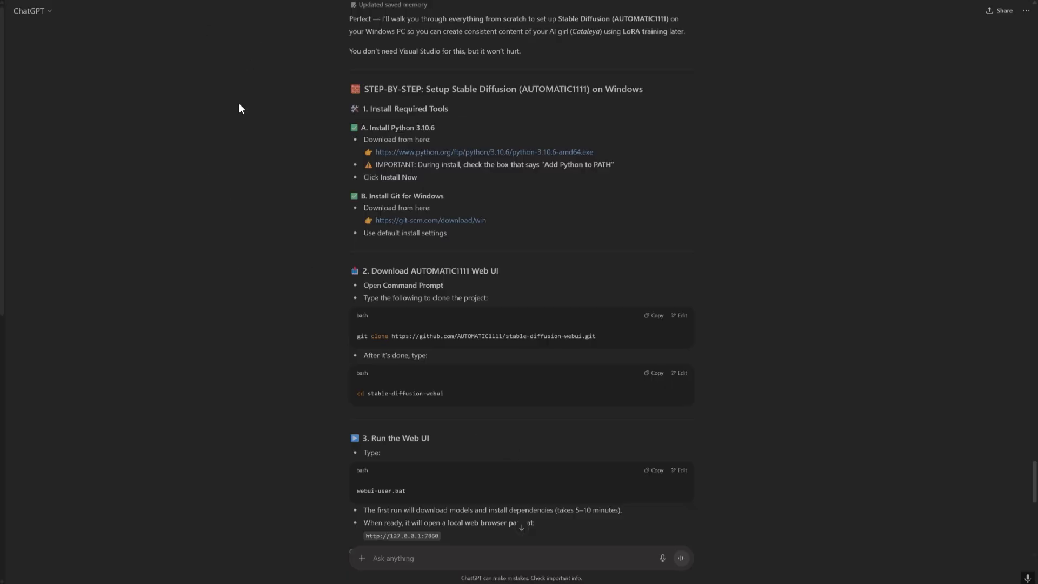
{"action": "scroll", "scroll_direction": "down", "scroll_amount": 3}
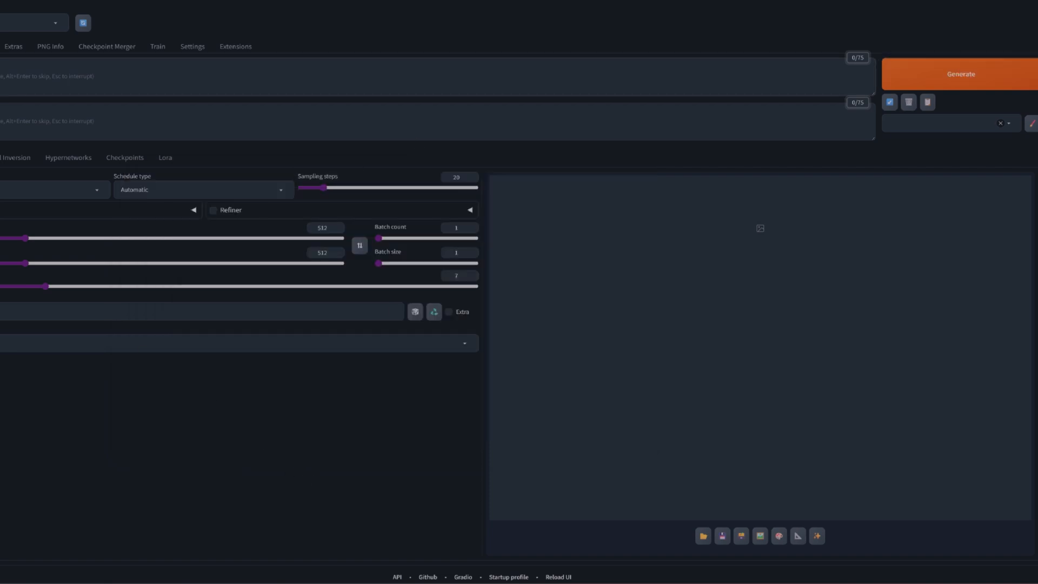
{"action": "mouse_move", "coordinate": [292, 441]}
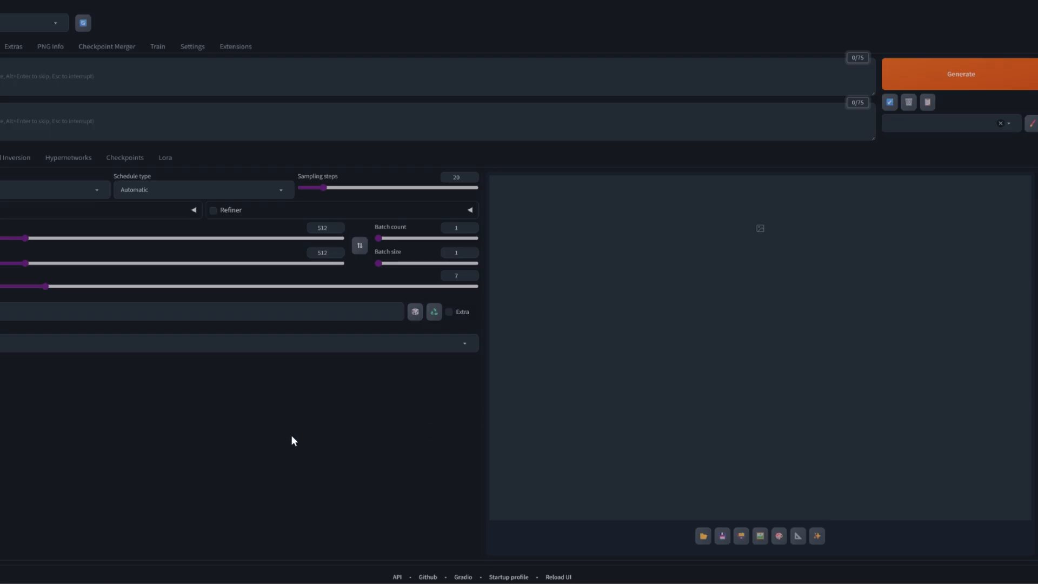
{"action": "mouse_move", "coordinate": [252, 429]}
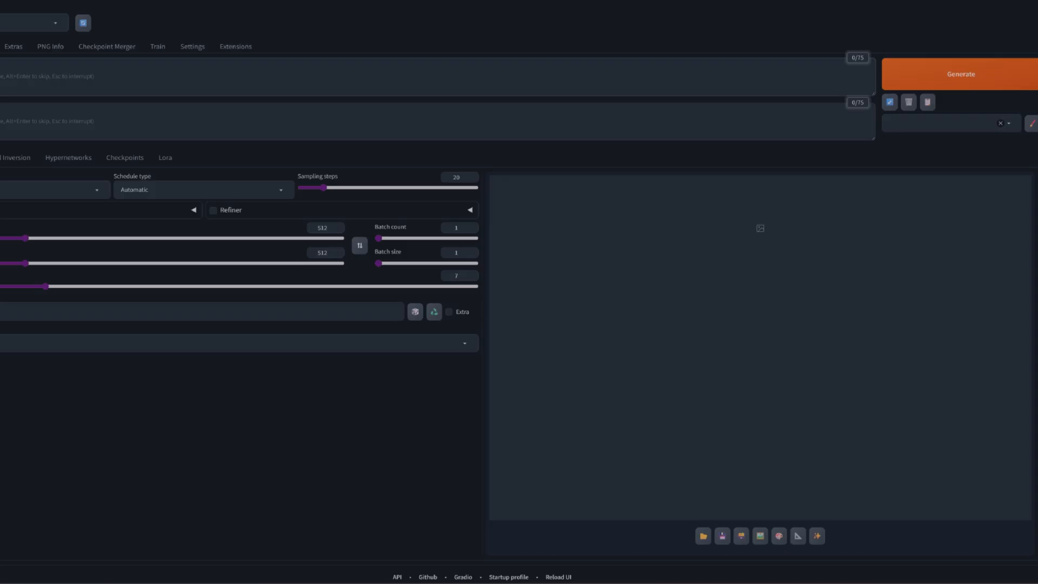
{"action": "mouse_move", "coordinate": [569, 22]}
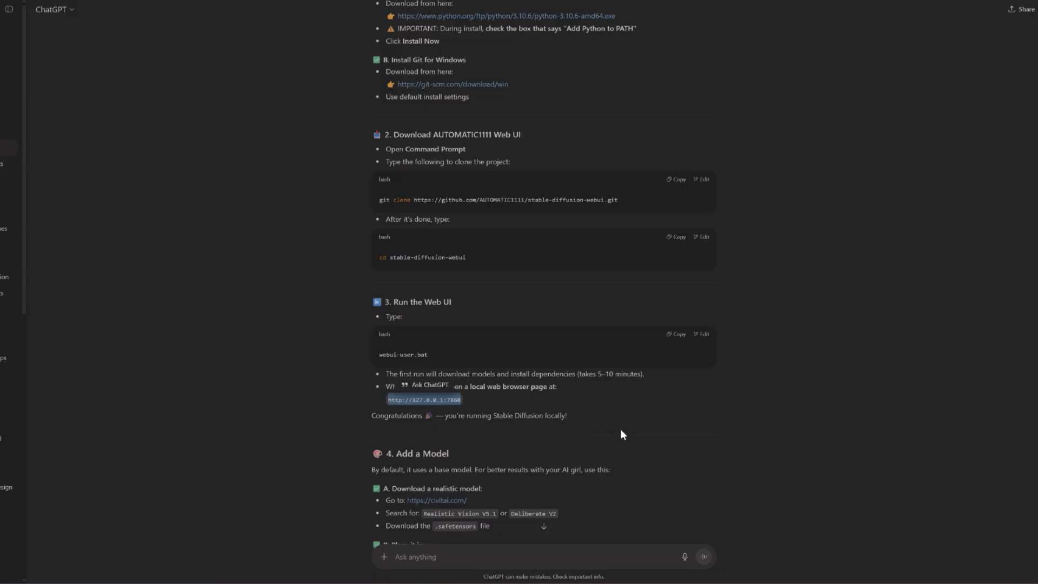
Follow the civitai.com link under 'Add a Model', confirming the unverified-link warning
{"action": "scroll", "scroll_direction": "down", "scroll_amount": 3}
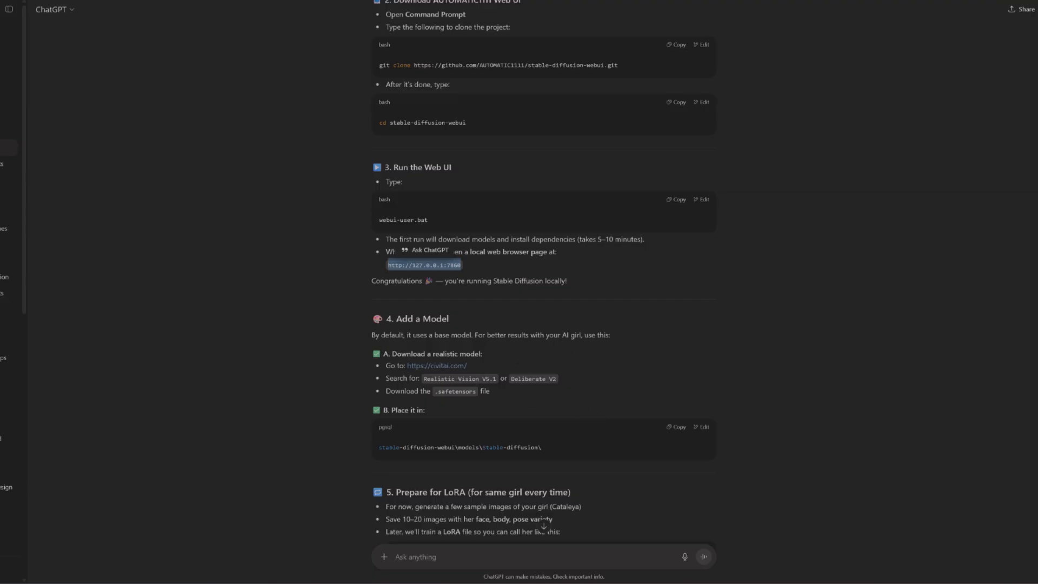
{"action": "mouse_move", "coordinate": [444, 351]}
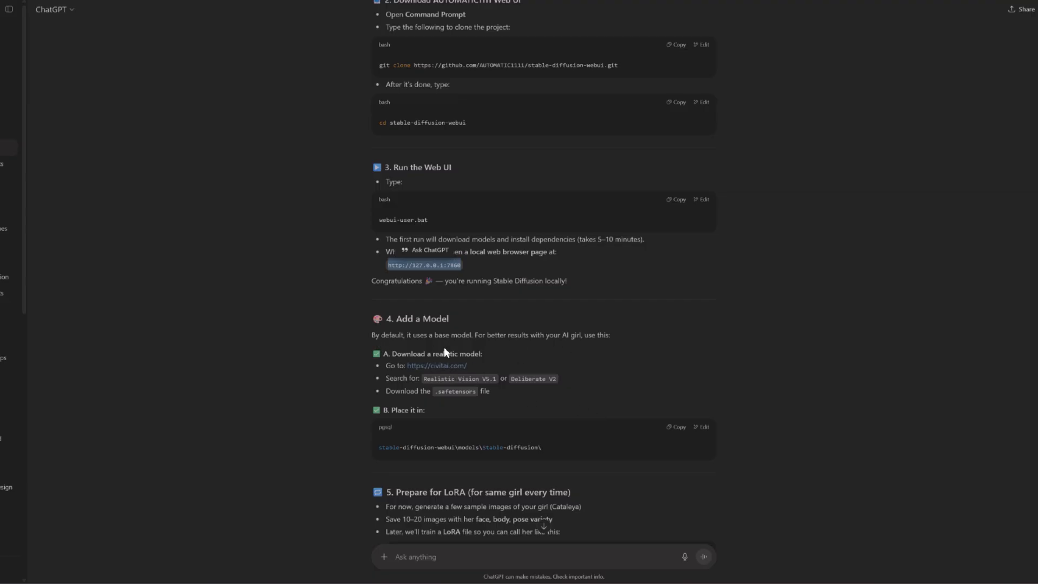
{"action": "mouse_move", "coordinate": [540, 354]}
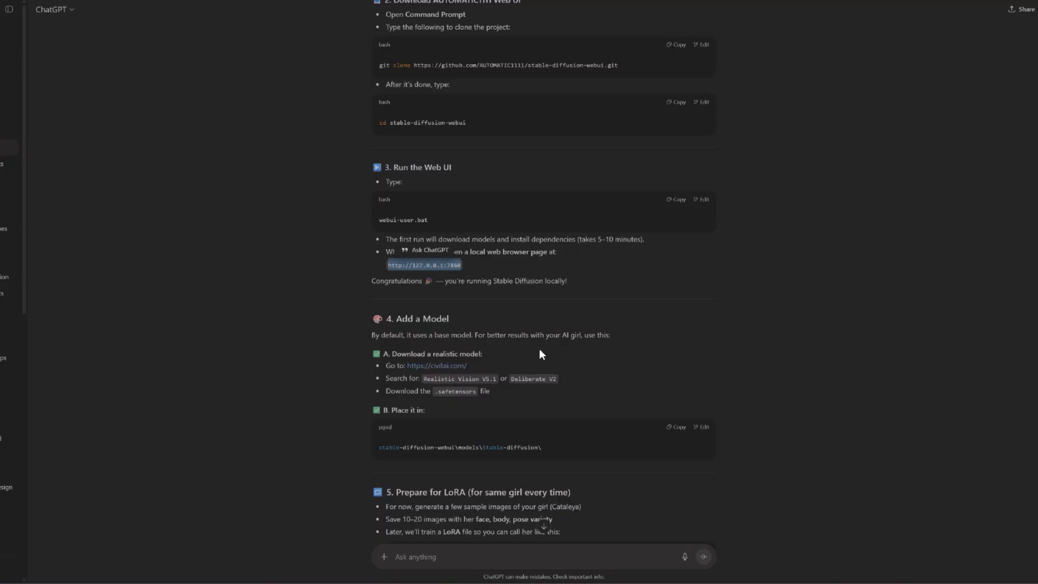
{"action": "mouse_move", "coordinate": [639, 355]}
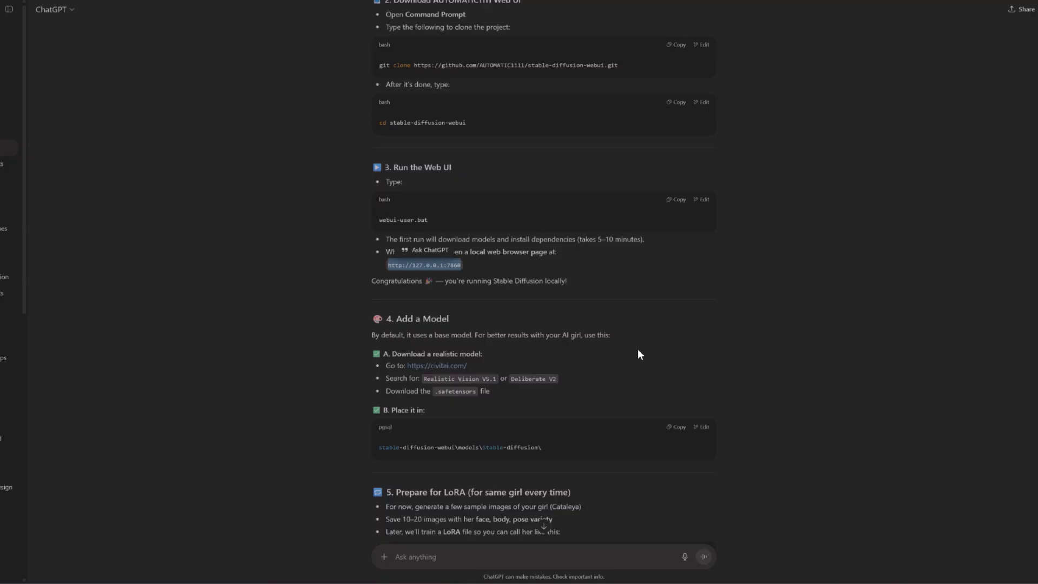
{"action": "mouse_move", "coordinate": [518, 355]}
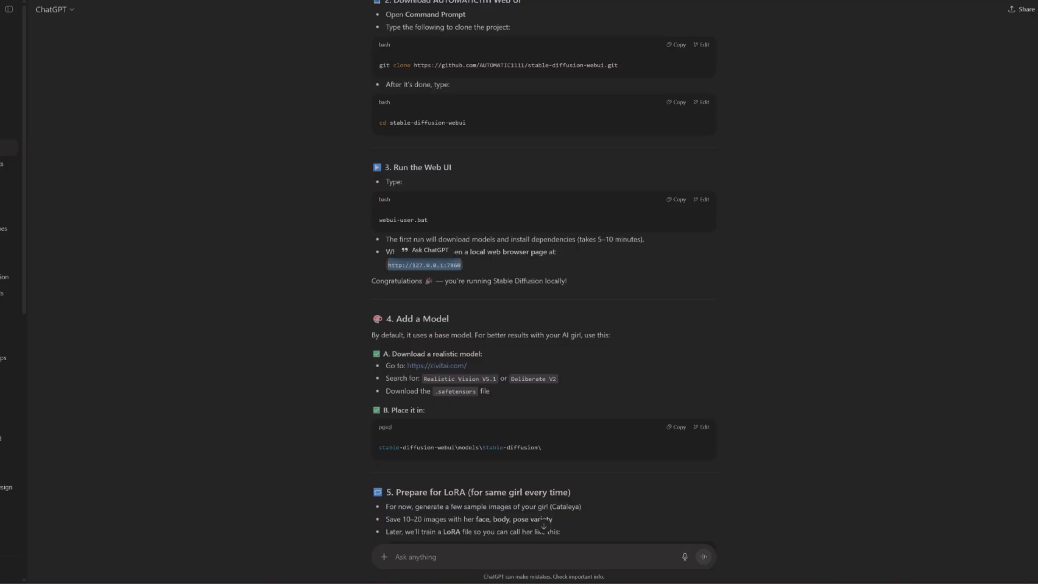
{"action": "mouse_move", "coordinate": [461, 372]}
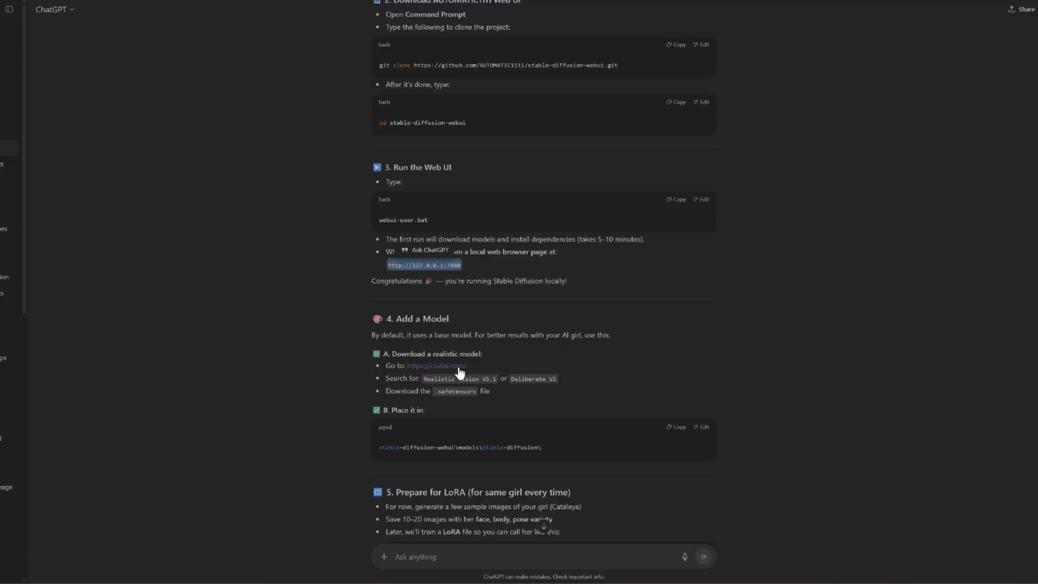
{"action": "mouse_move", "coordinate": [448, 367]}
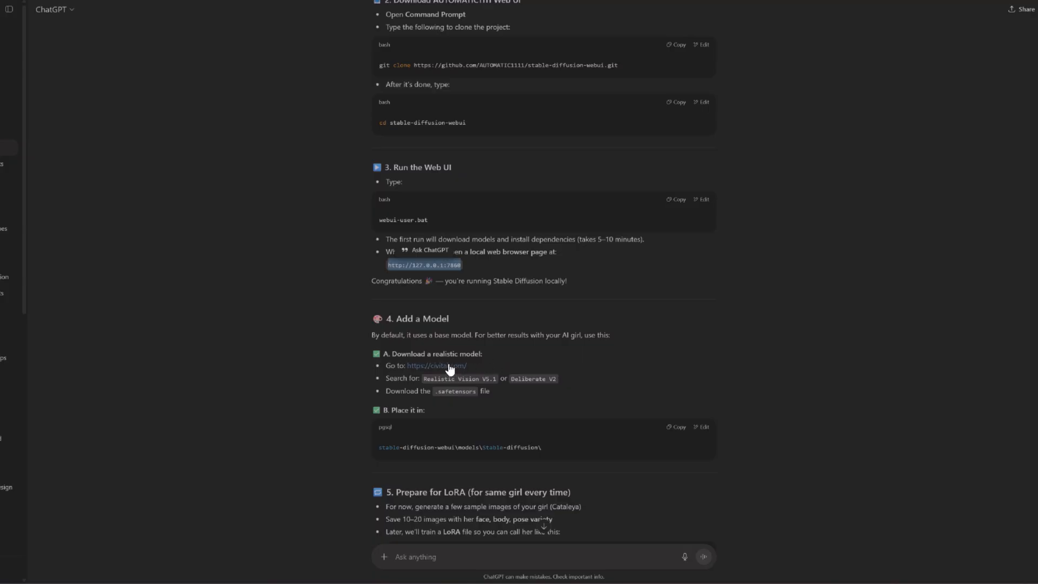
{"action": "left_click", "coordinate": [435, 364]}
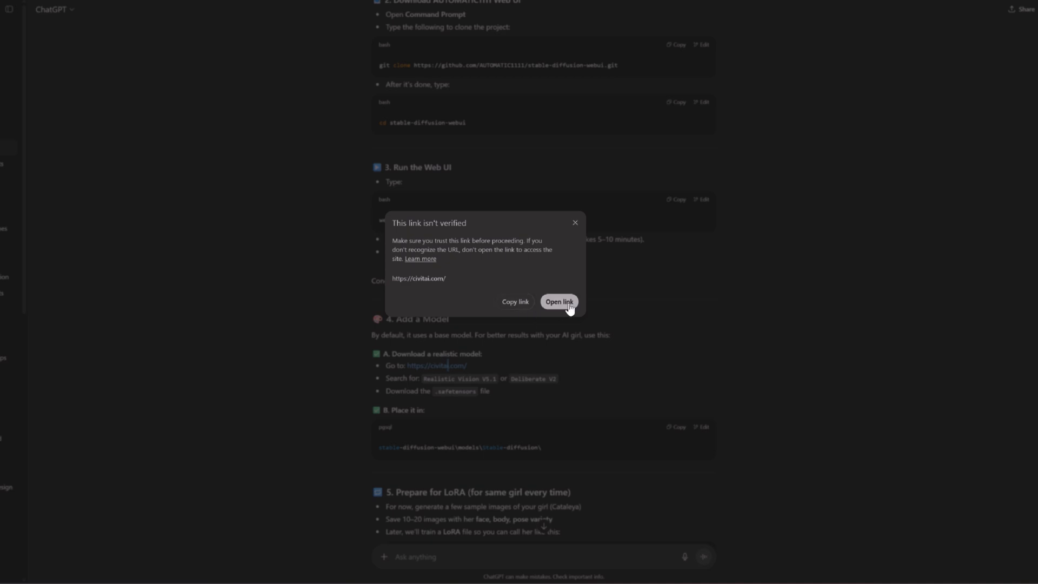
{"action": "left_click", "coordinate": [557, 301]}
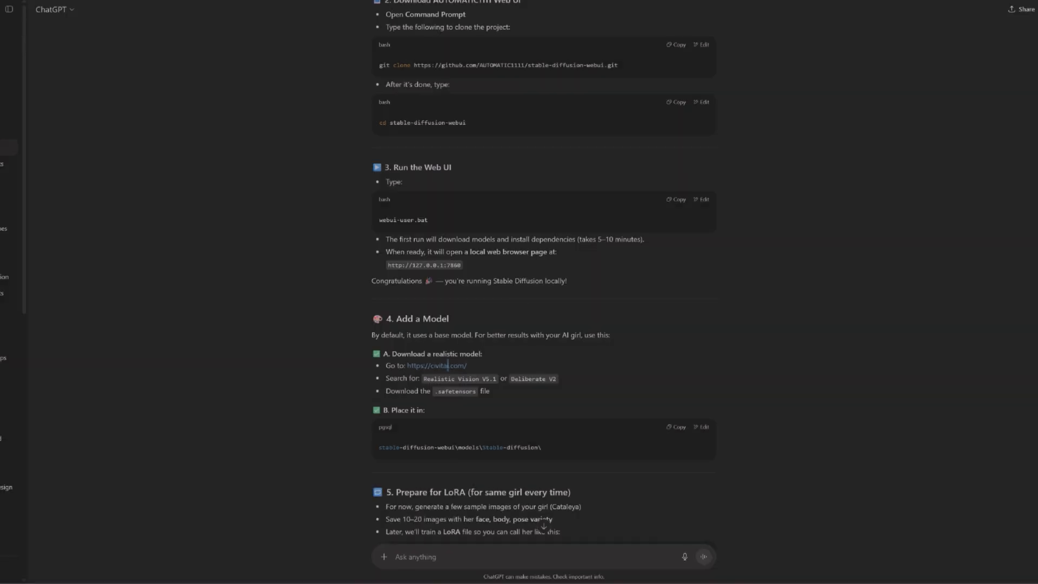
{"action": "mouse_move", "coordinate": [453, 370]}
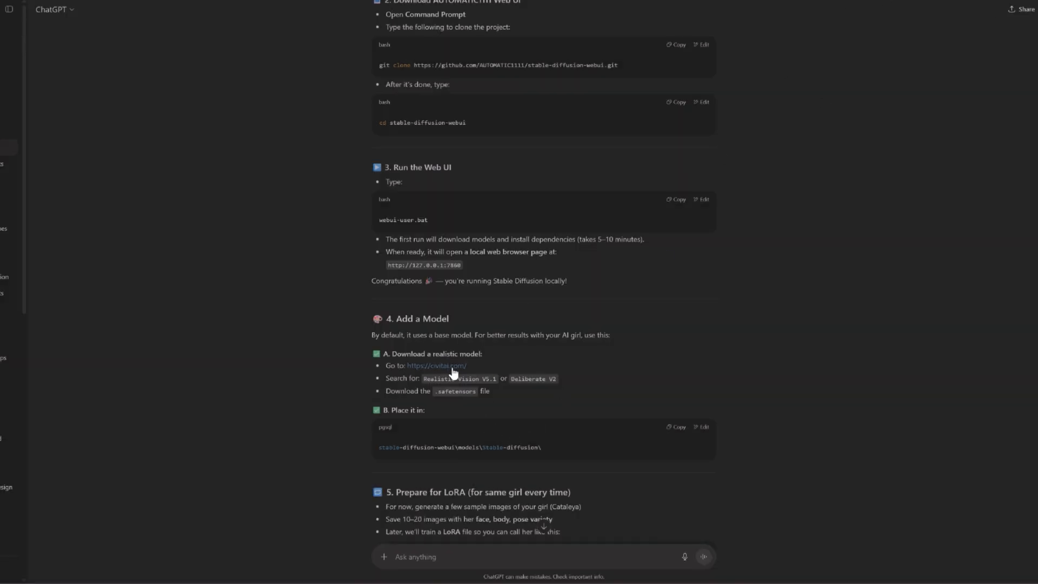
{"action": "left_click", "coordinate": [436, 365]}
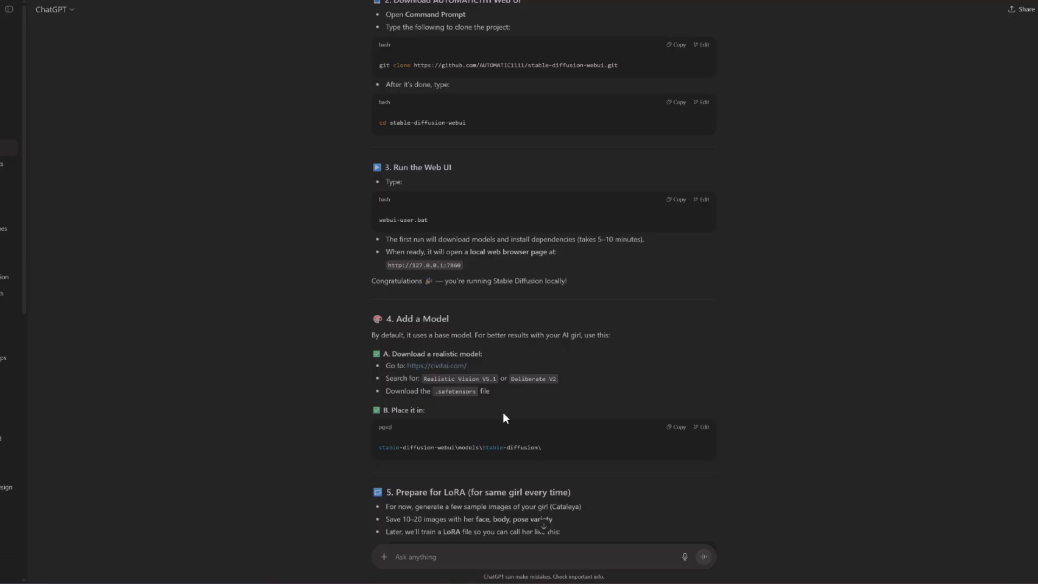
{"action": "mouse_move", "coordinate": [484, 390]}
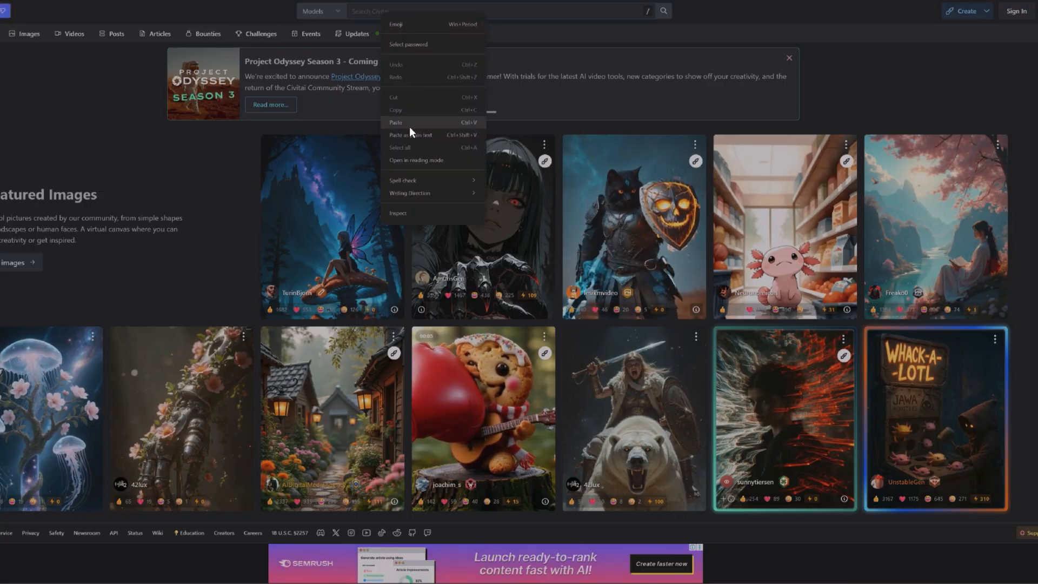
Paste 'Realistic Vision V5.1' into the Civitai search bar and run the search
{"action": "left_click", "coordinate": [395, 122]}
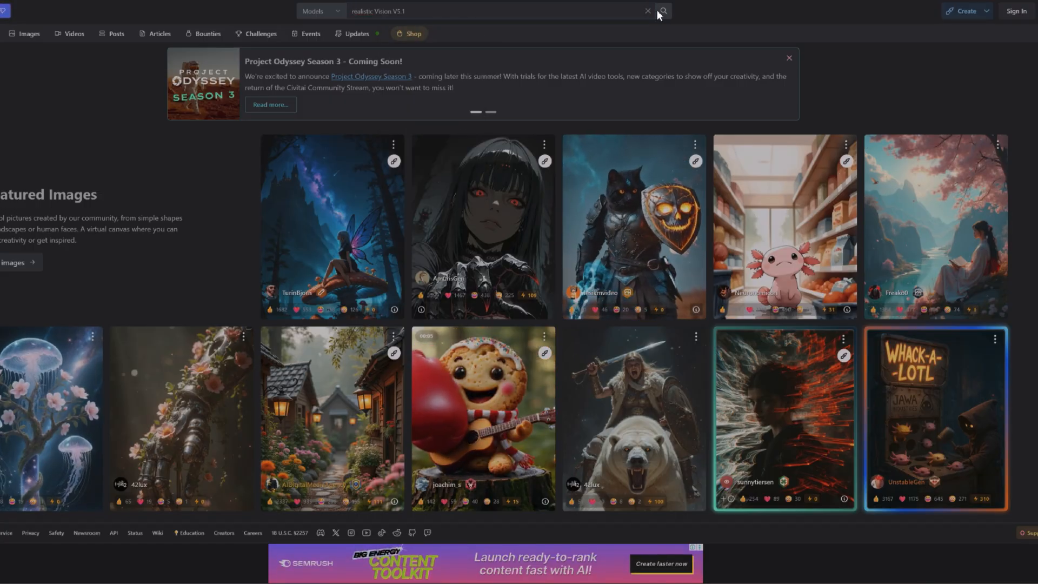
{"action": "left_click", "coordinate": [661, 10]}
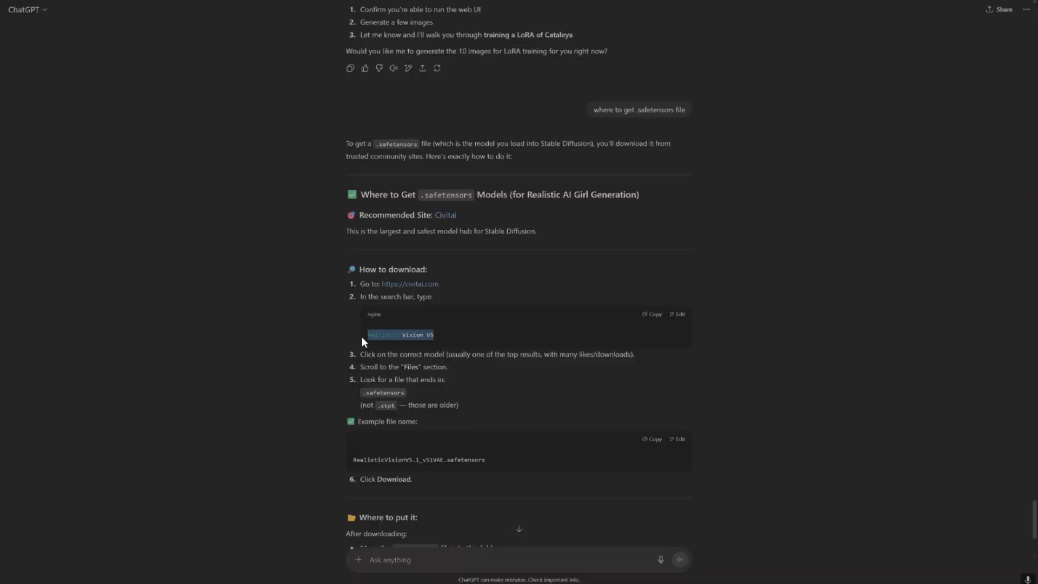
{"action": "mouse_move", "coordinate": [464, 349]}
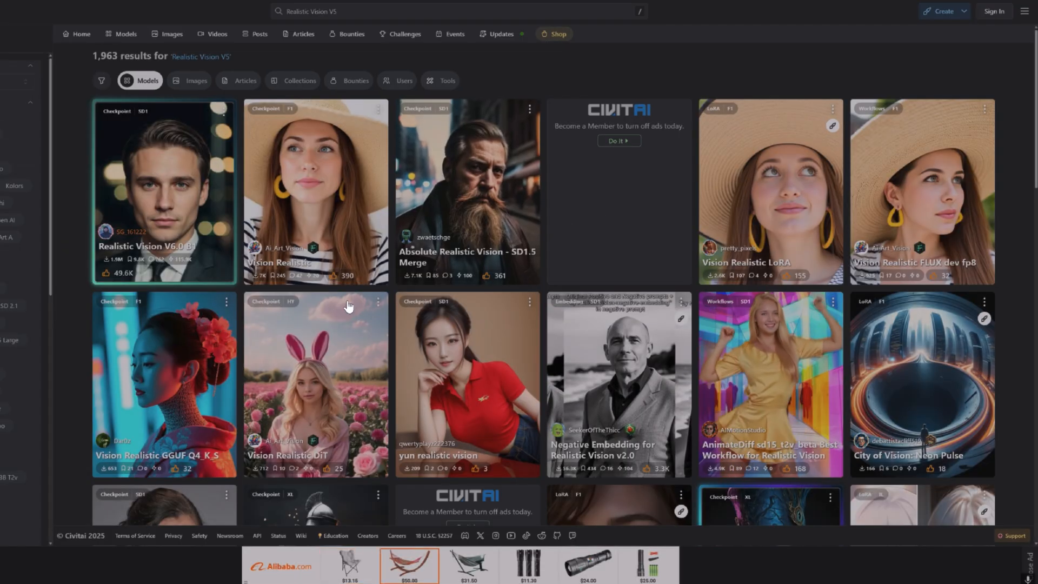
Open the Vision Realistic DiT checkpoint card from the Realistic Vision V5 results
{"action": "scroll", "scroll_direction": "down", "scroll_amount": 3}
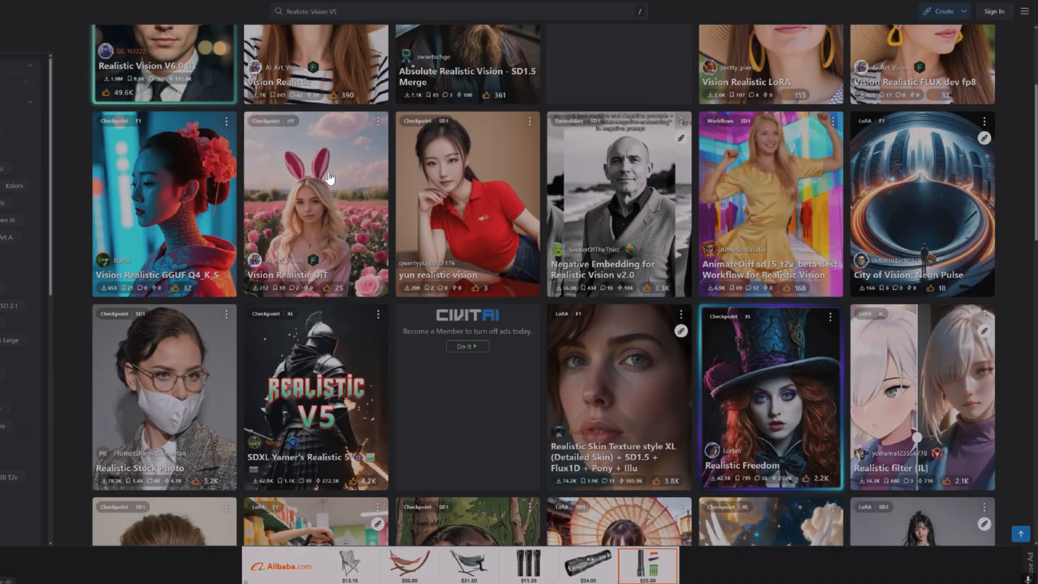
{"action": "left_click", "coordinate": [316, 203]}
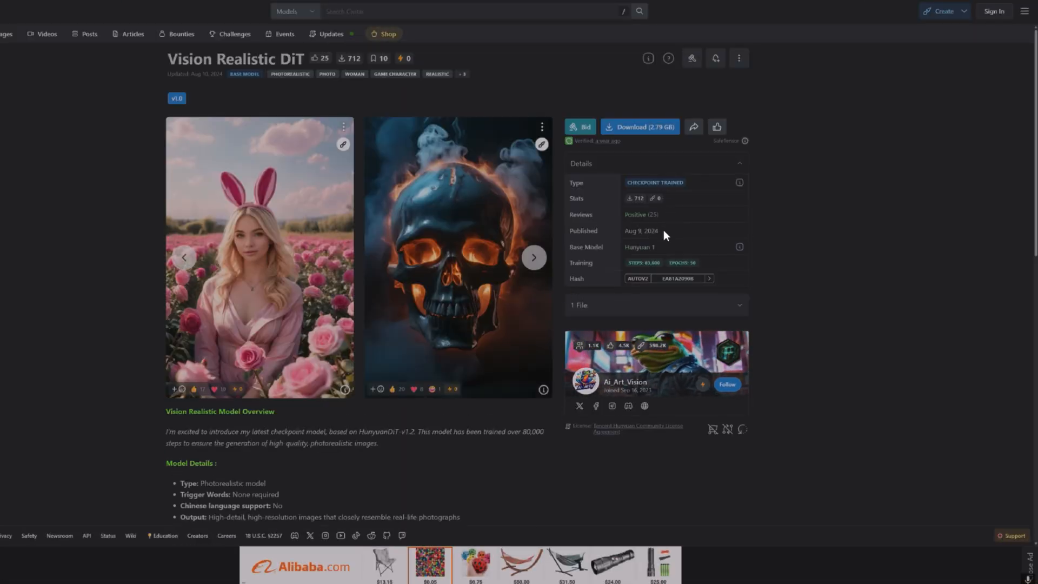
{"action": "mouse_move", "coordinate": [638, 127]}
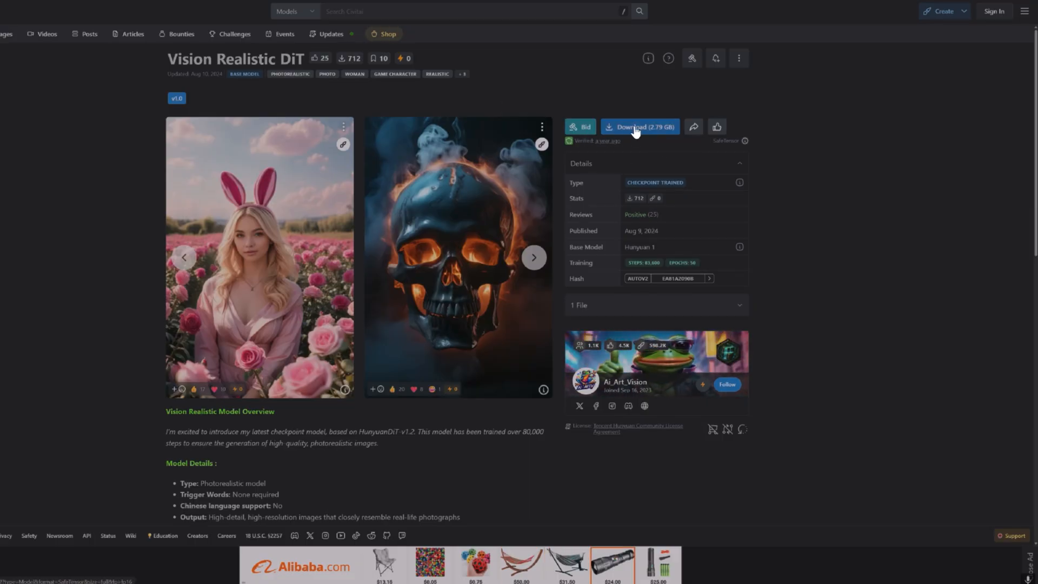
{"action": "scroll", "scroll_direction": "down", "scroll_amount": 3}
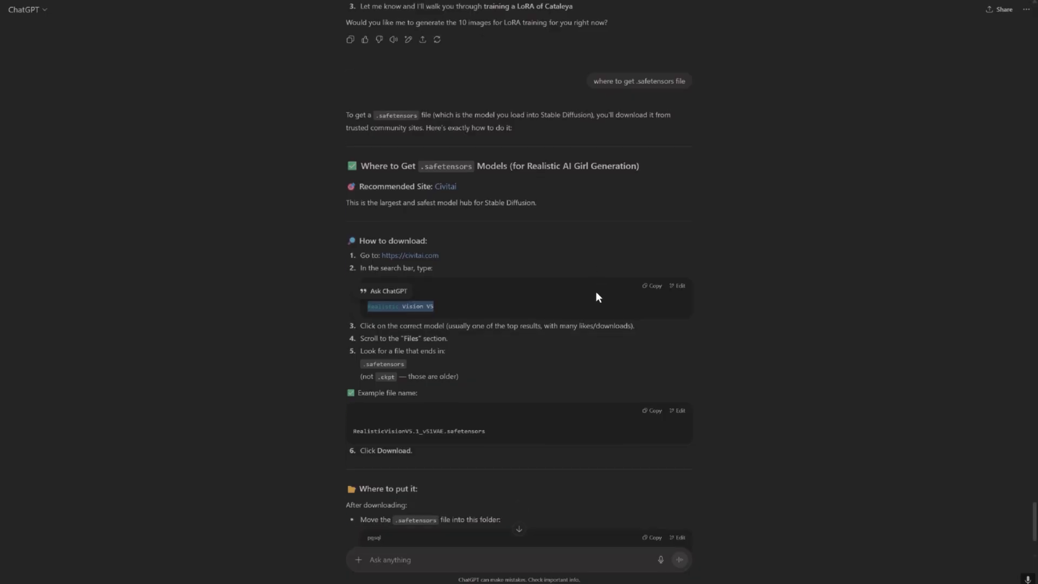
{"action": "scroll", "scroll_direction": "down", "scroll_amount": 3}
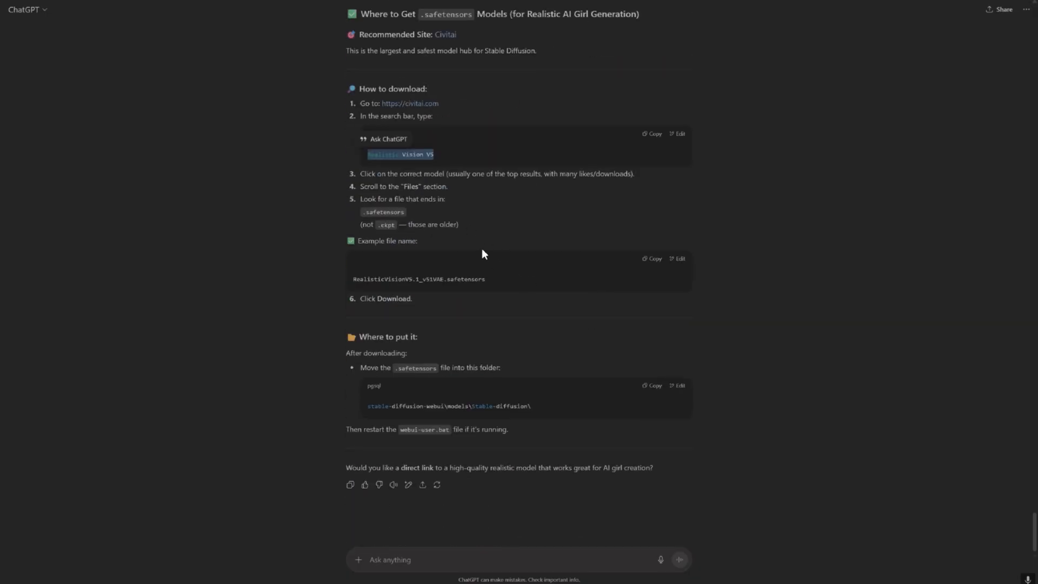
{"action": "mouse_move", "coordinate": [419, 217]}
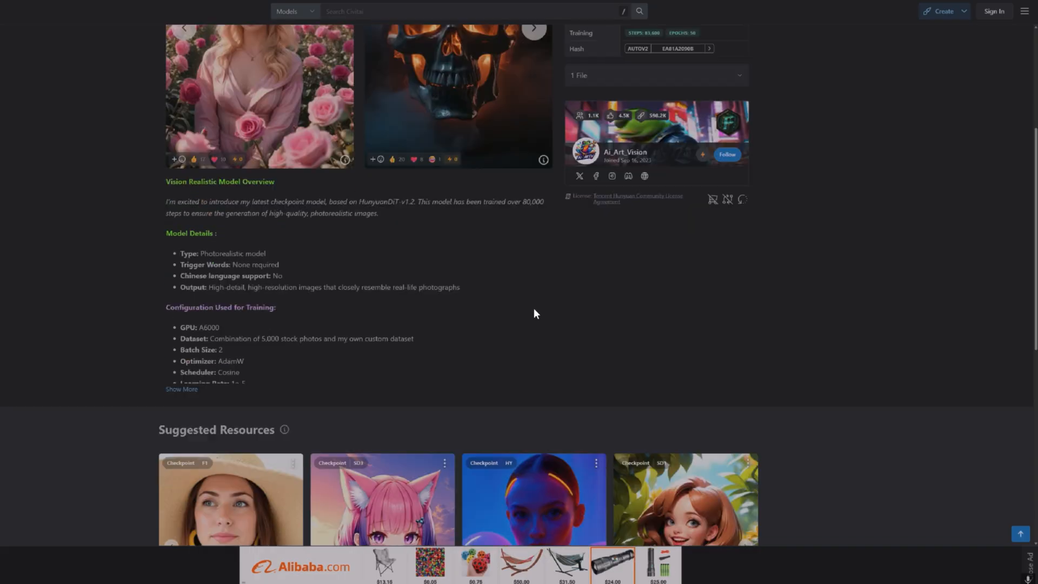
Scroll the Vision Realistic DiT page to its suggested 'Realistic Skin & Face - Beautiful Woman' LoRA
{"action": "scroll", "scroll_direction": "down", "scroll_amount": 3}
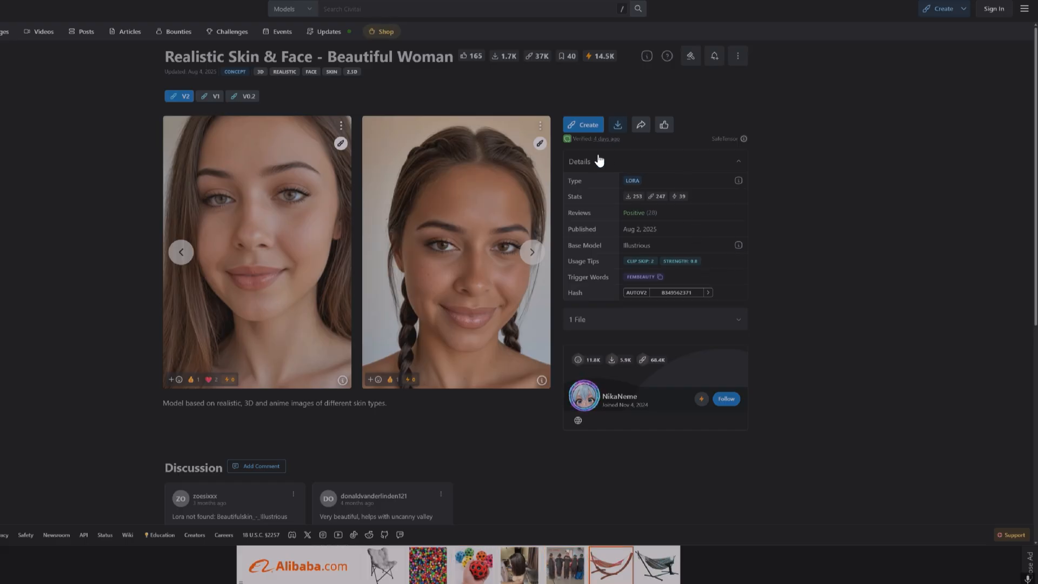
{"action": "mouse_move", "coordinate": [617, 124]}
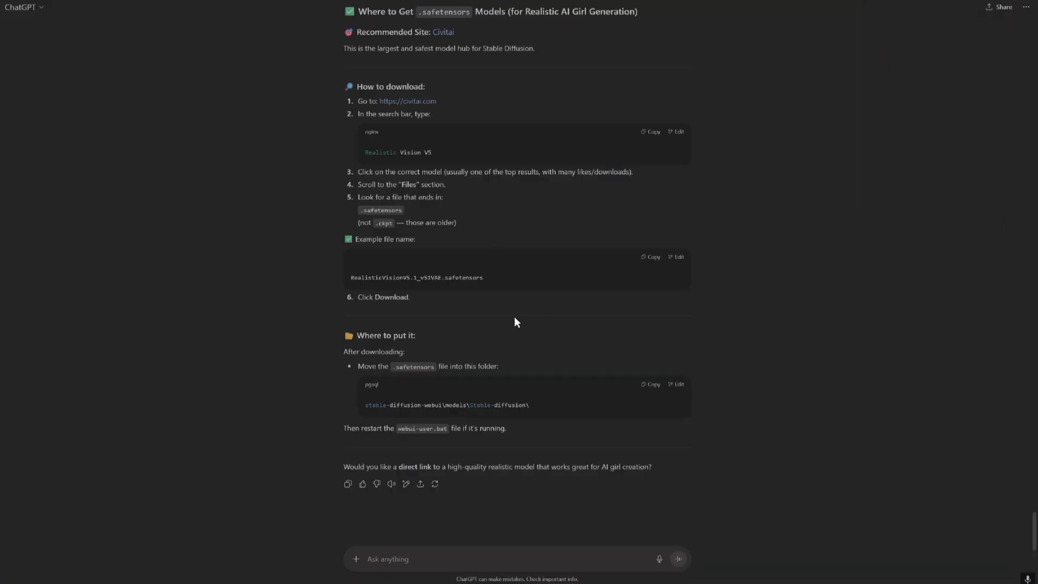
{"action": "mouse_move", "coordinate": [609, 323]}
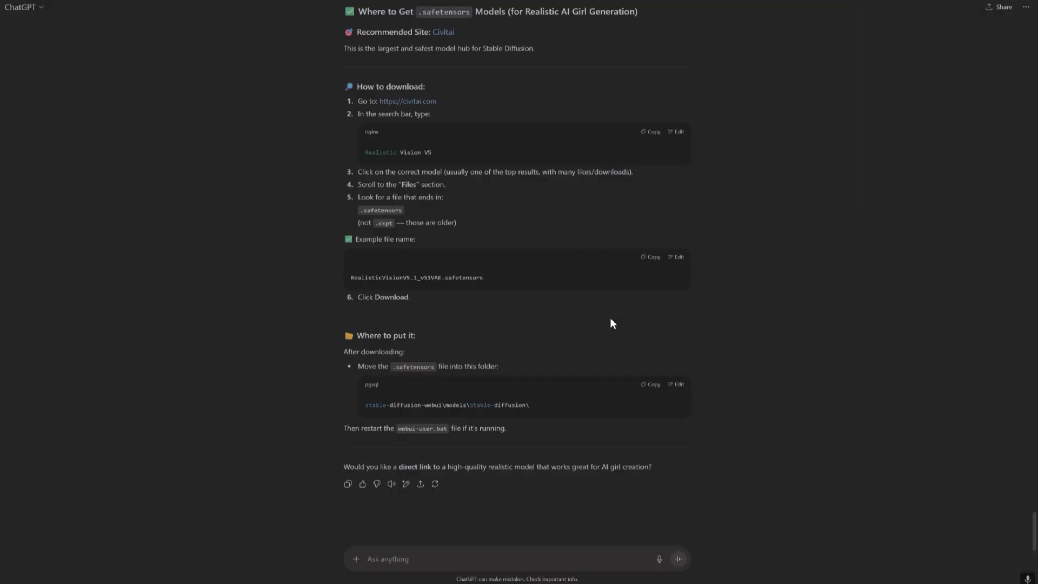
{"action": "mouse_move", "coordinate": [498, 399]}
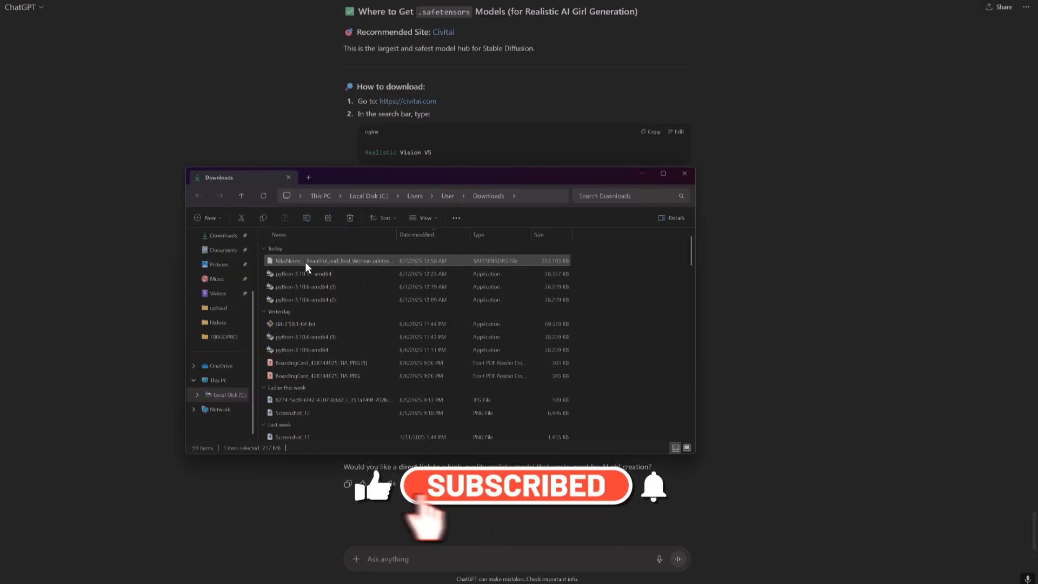
Copy the downloaded .safetensors file and navigate to stable-diffusion-webui\models\Stable-diffusion to paste it
{"action": "right_click", "coordinate": [308, 260]}
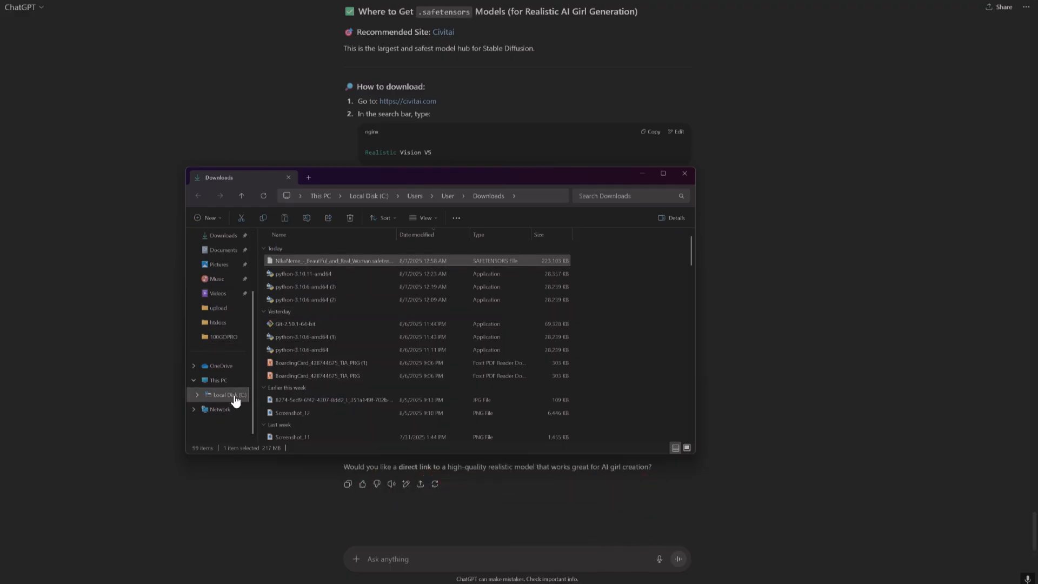
{"action": "left_click", "coordinate": [228, 395]}
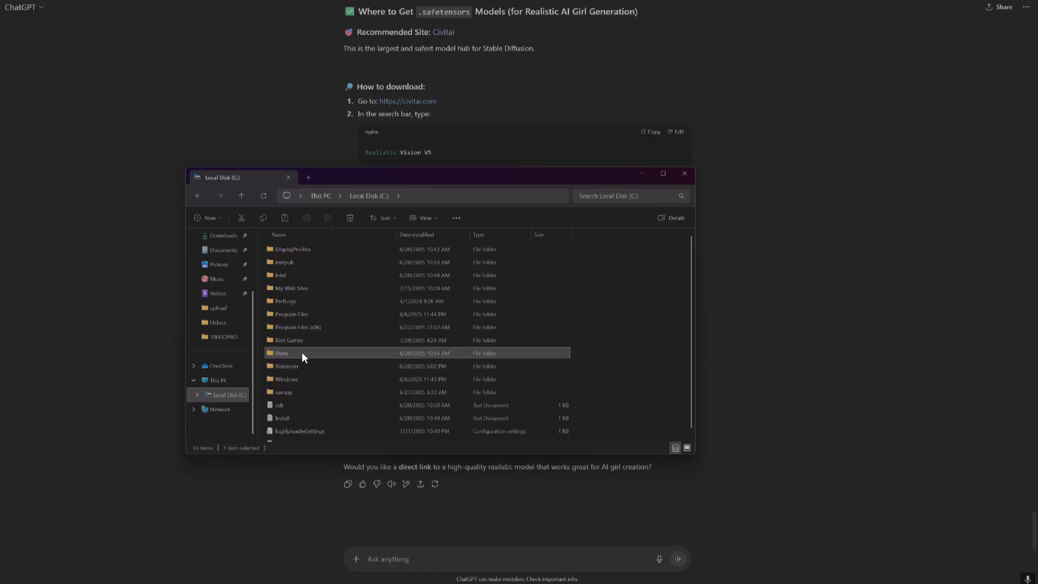
{"action": "mouse_move", "coordinate": [298, 356]}
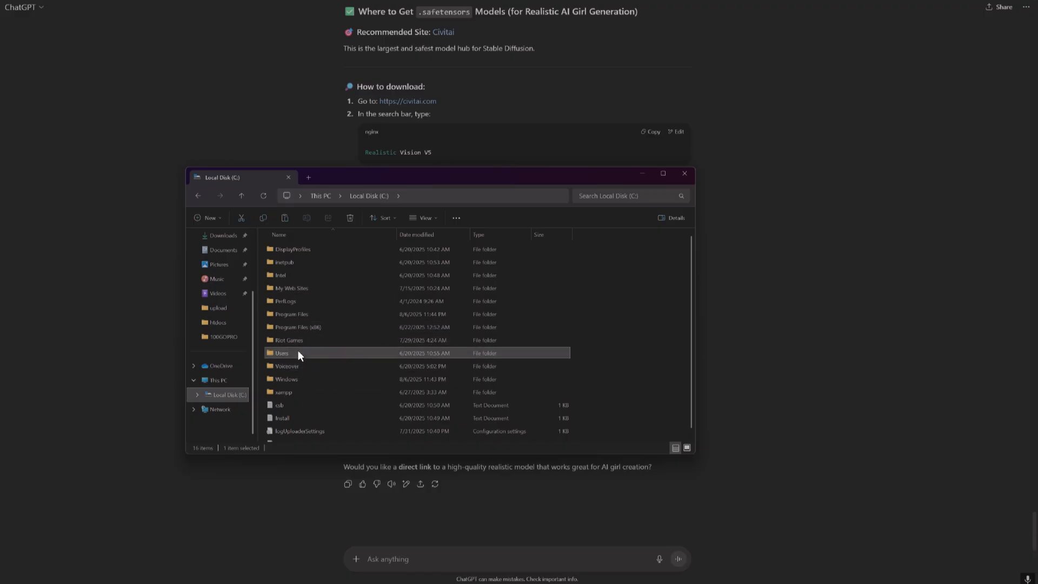
{"action": "double_click", "coordinate": [281, 353]}
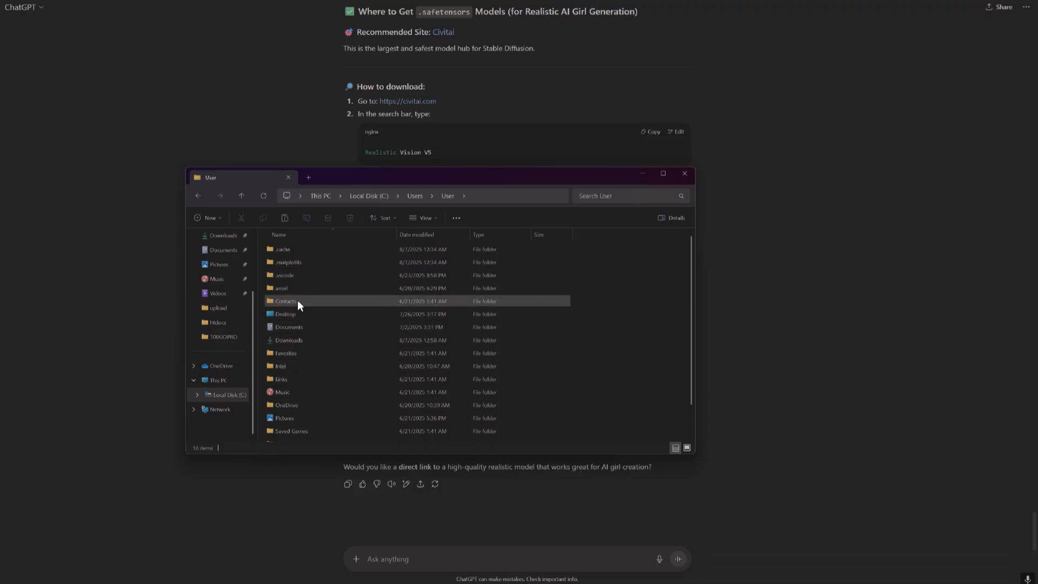
{"action": "scroll", "scroll_direction": "down", "scroll_amount": 3}
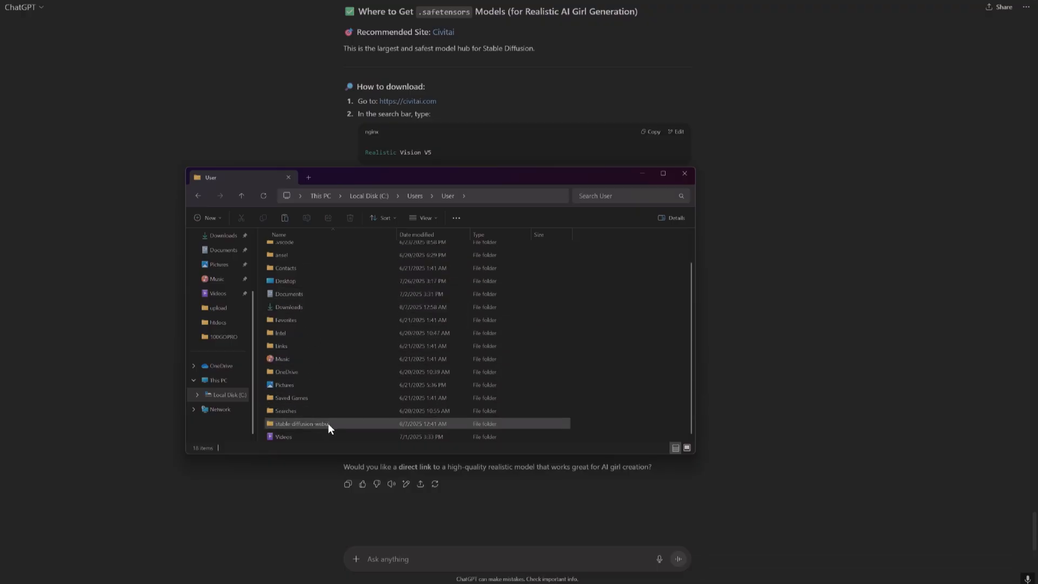
{"action": "double_click", "coordinate": [305, 423]}
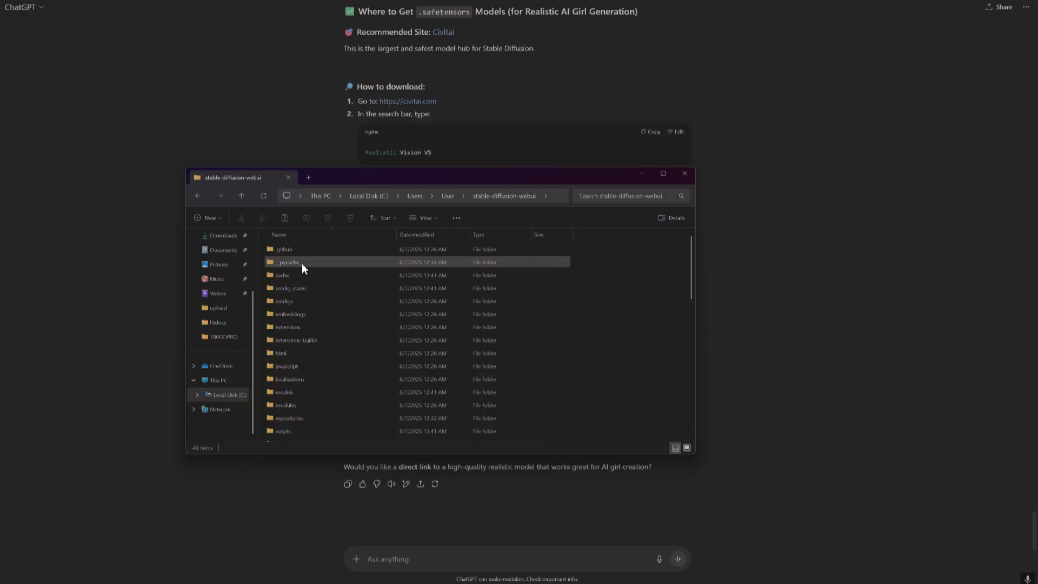
{"action": "double_click", "coordinate": [285, 391]}
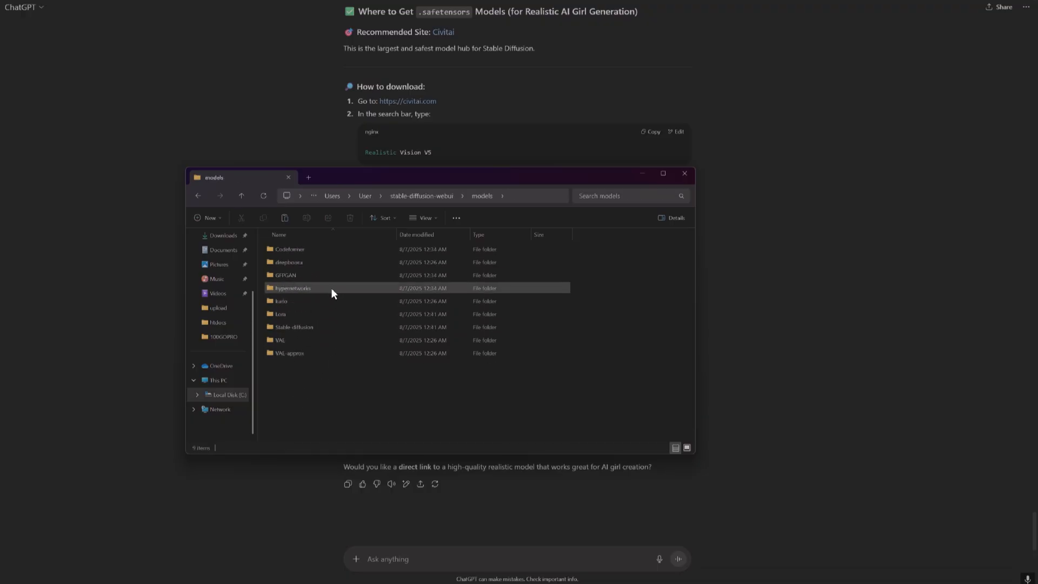
{"action": "double_click", "coordinate": [294, 327]}
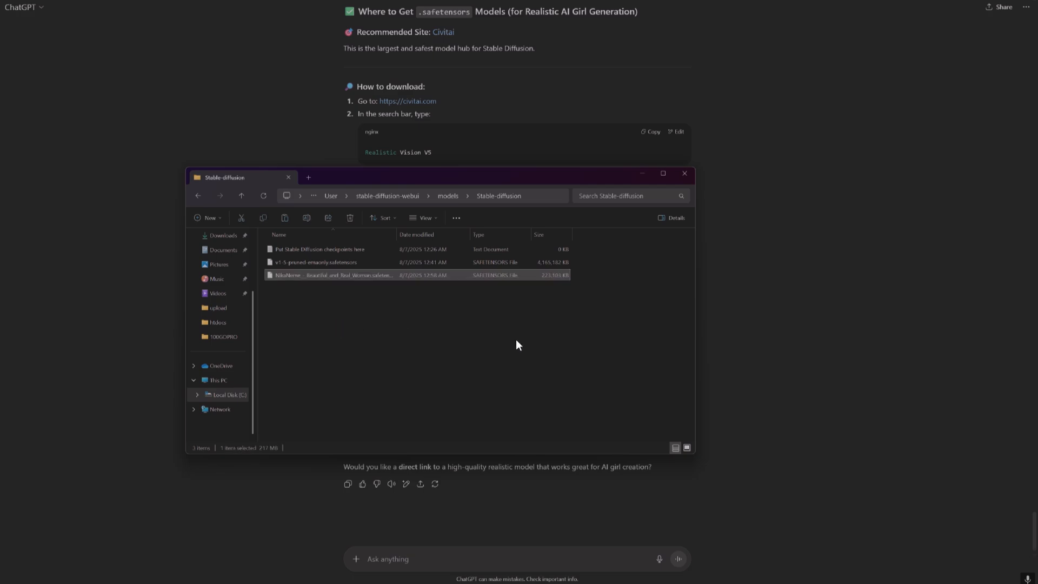
{"action": "mouse_move", "coordinate": [60, 22]}
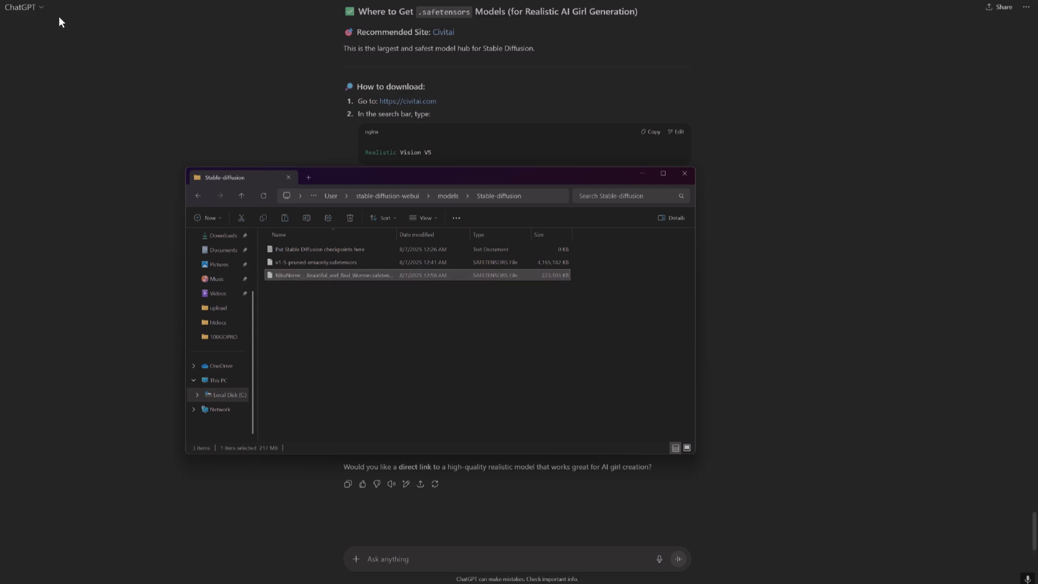
{"action": "left_click", "coordinate": [683, 173]}
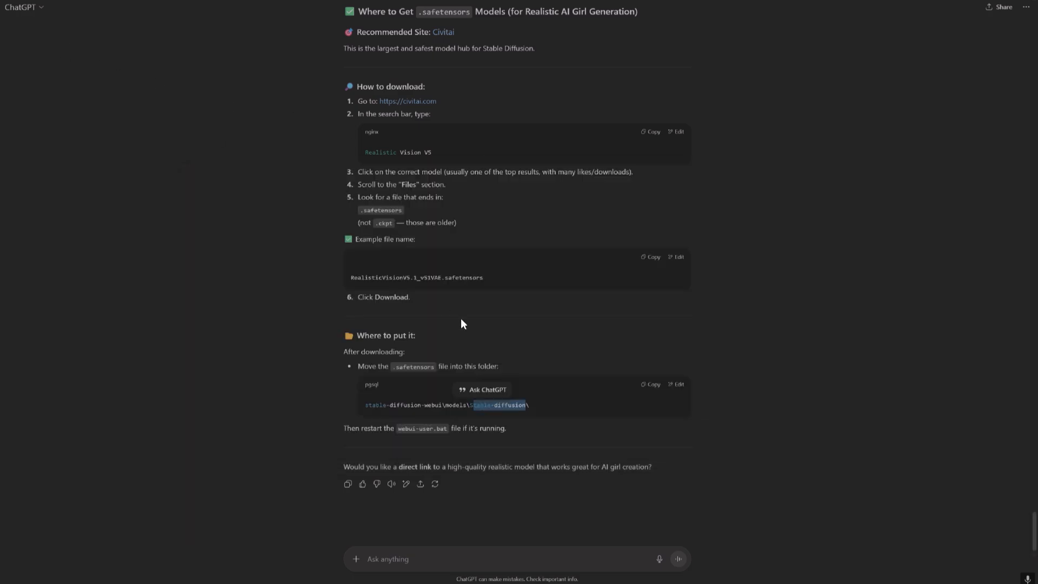
{"action": "scroll", "scroll_direction": "up", "scroll_amount": 3}
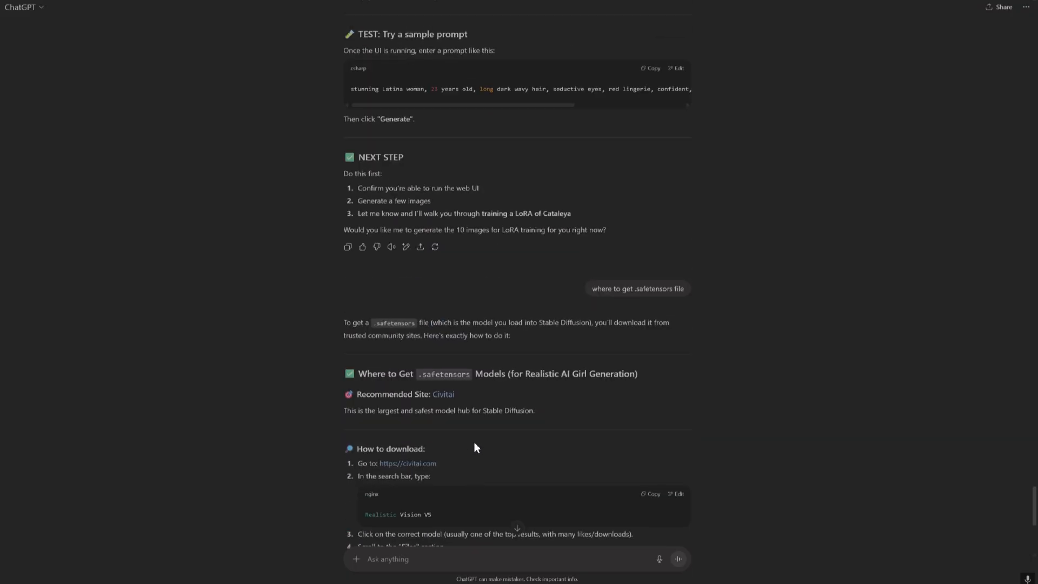
{"action": "scroll", "scroll_direction": "up", "scroll_amount": 3}
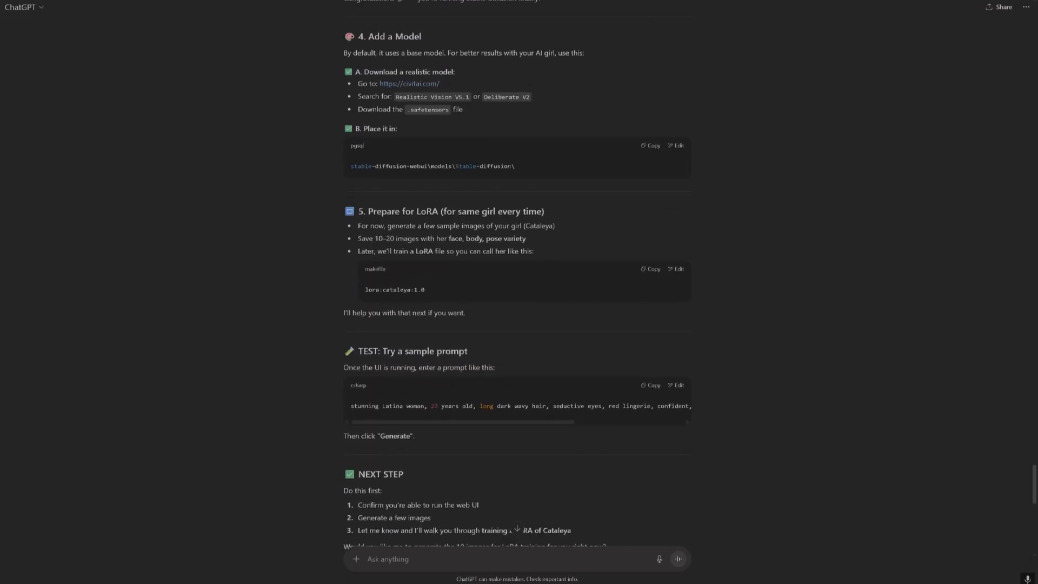
{"action": "scroll", "scroll_direction": "up", "scroll_amount": 3}
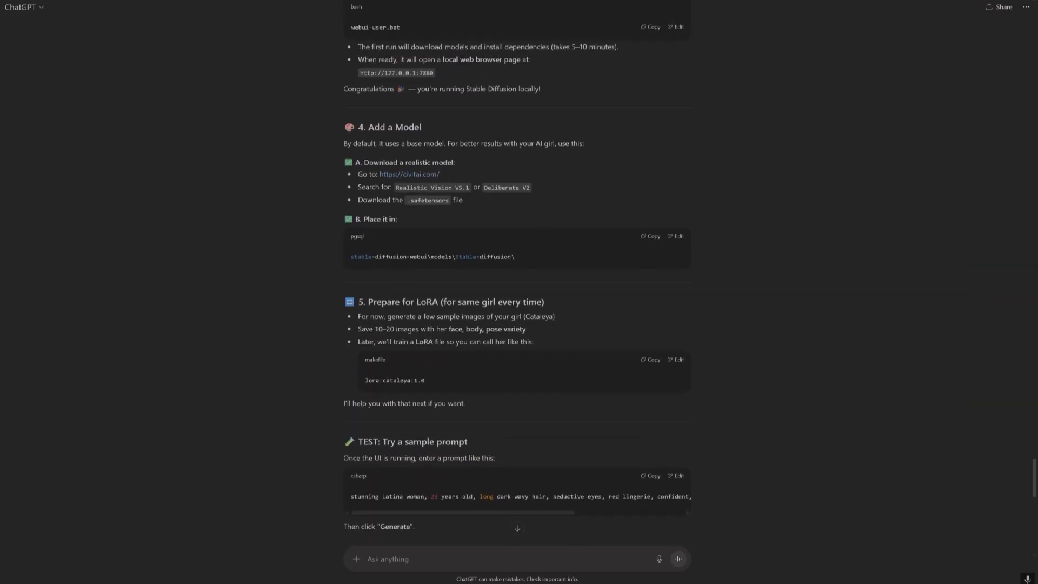
{"action": "scroll", "scroll_direction": "up", "scroll_amount": 3}
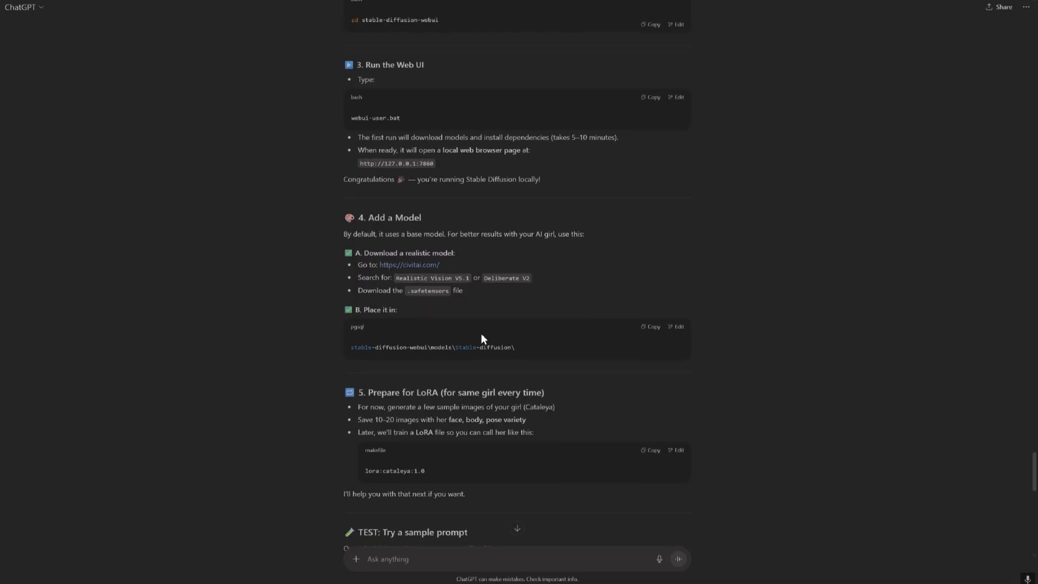
{"action": "mouse_move", "coordinate": [468, 369]}
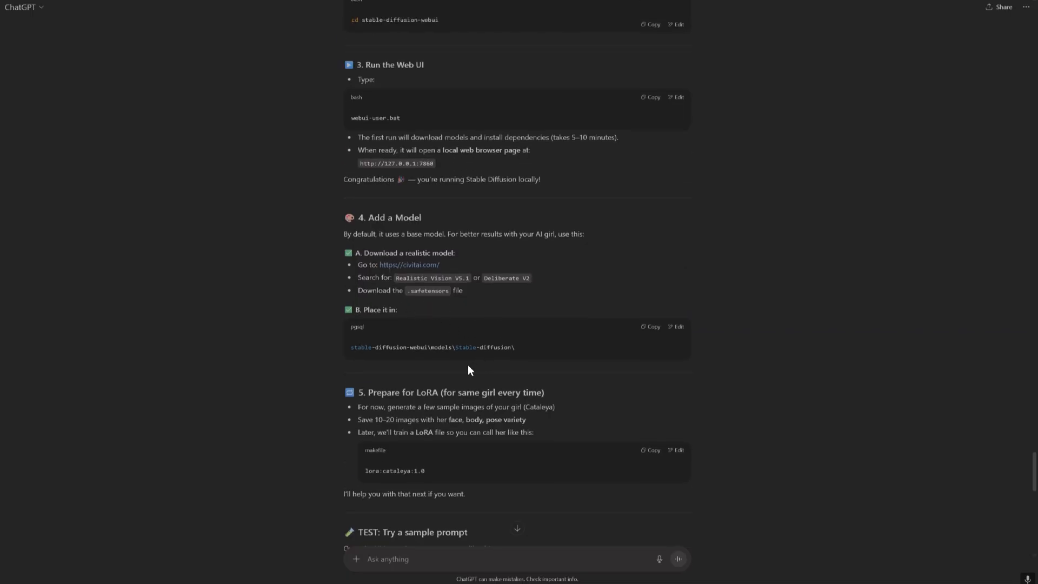
{"action": "scroll", "scroll_direction": "down", "scroll_amount": 3}
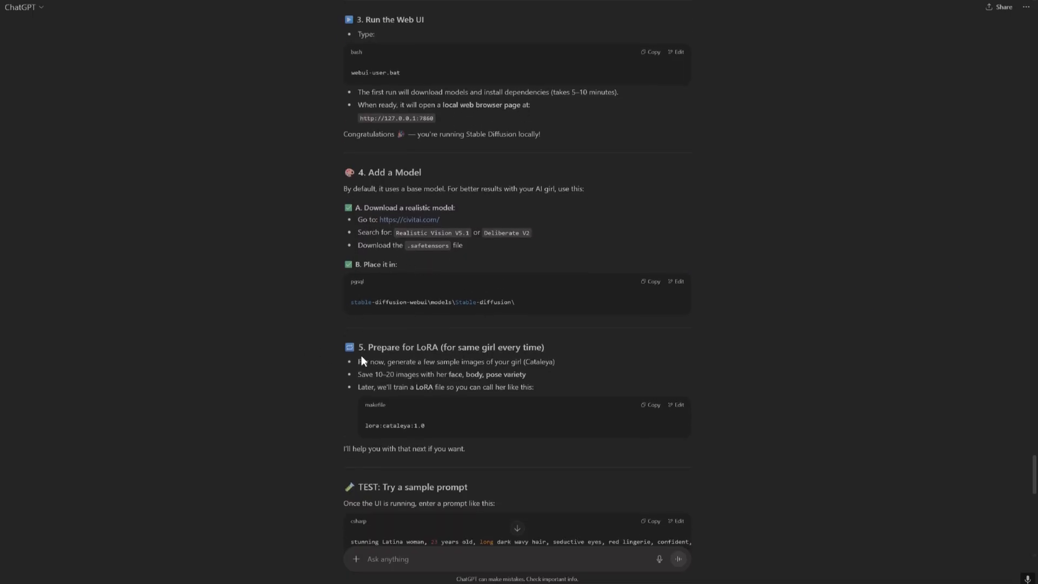
{"action": "scroll", "scroll_direction": "down", "scroll_amount": 3}
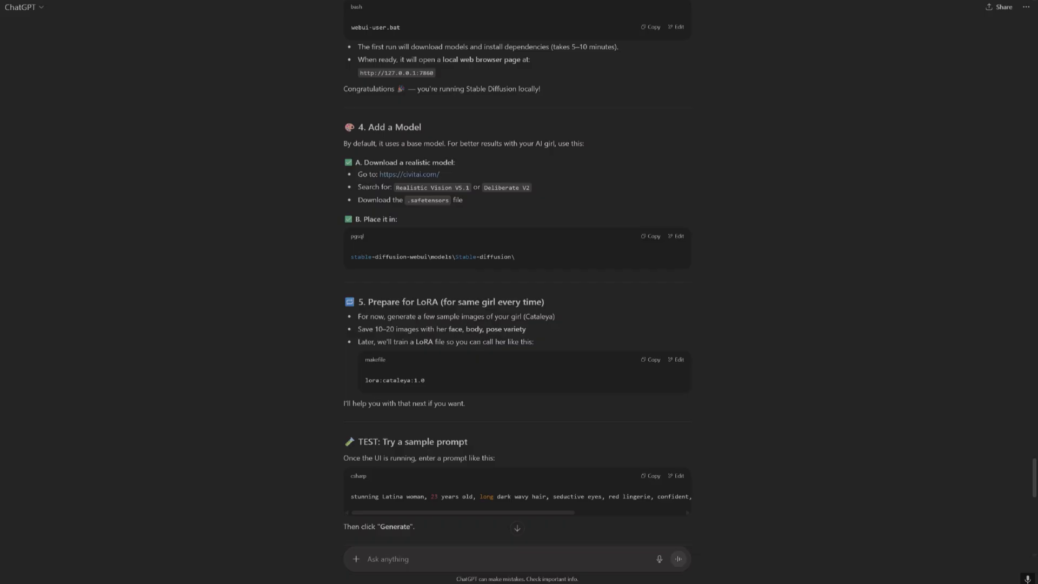
{"action": "mouse_move", "coordinate": [446, 375]}
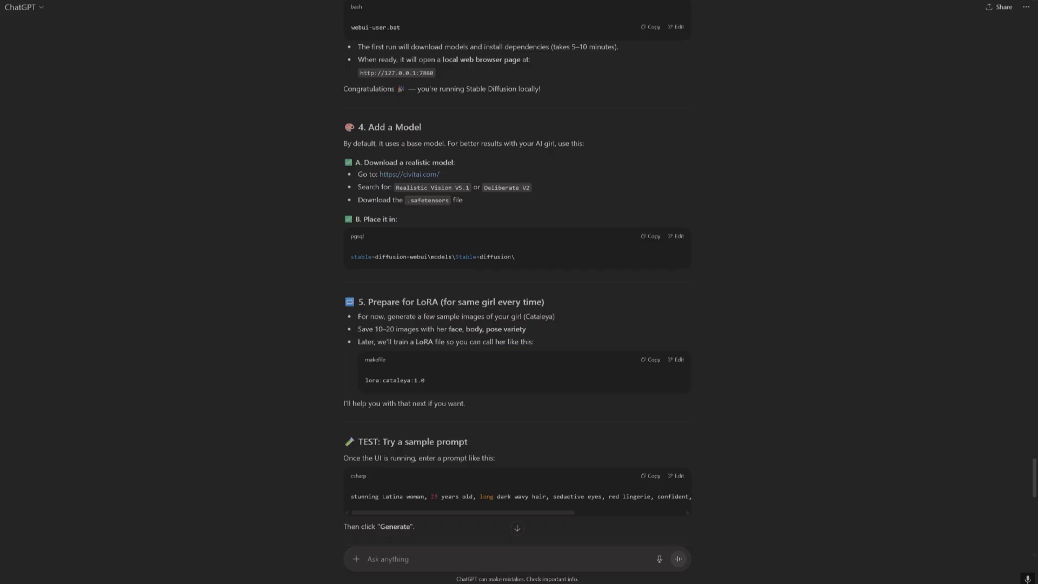
{"action": "mouse_move", "coordinate": [518, 352]}
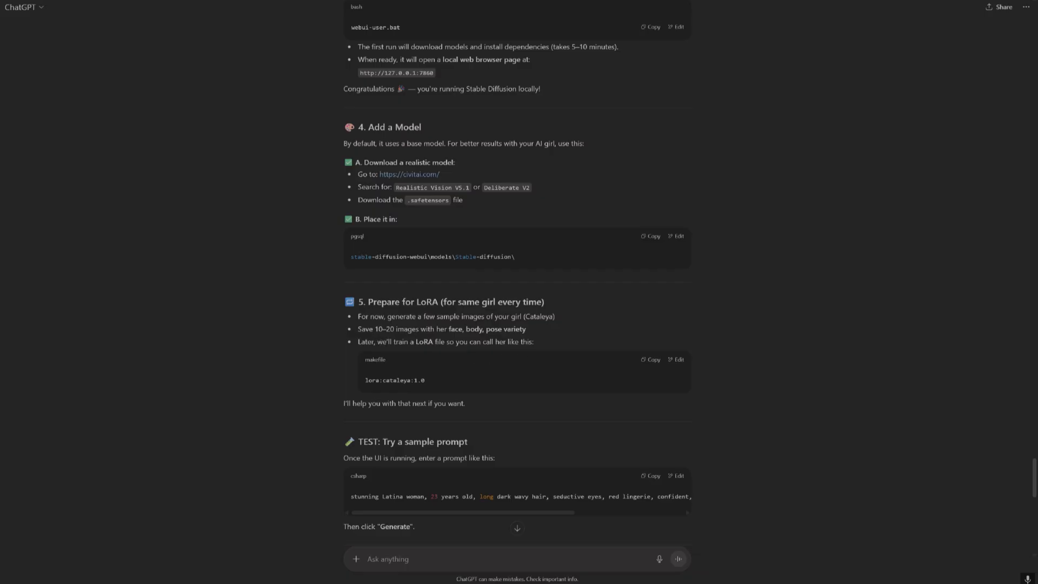
{"action": "scroll", "scroll_direction": "down", "scroll_amount": 3}
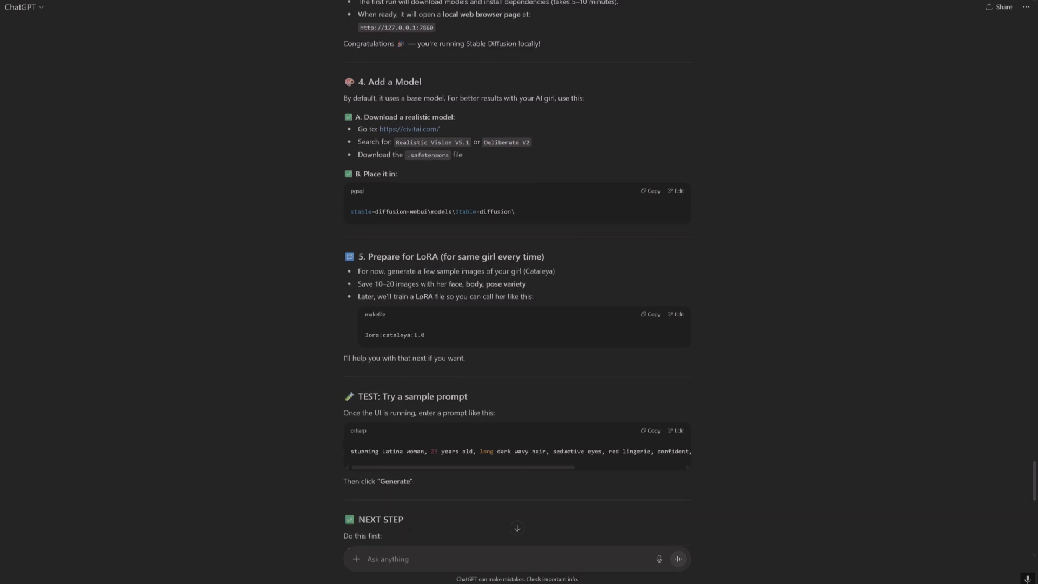
{"action": "scroll", "scroll_direction": "down", "scroll_amount": 3}
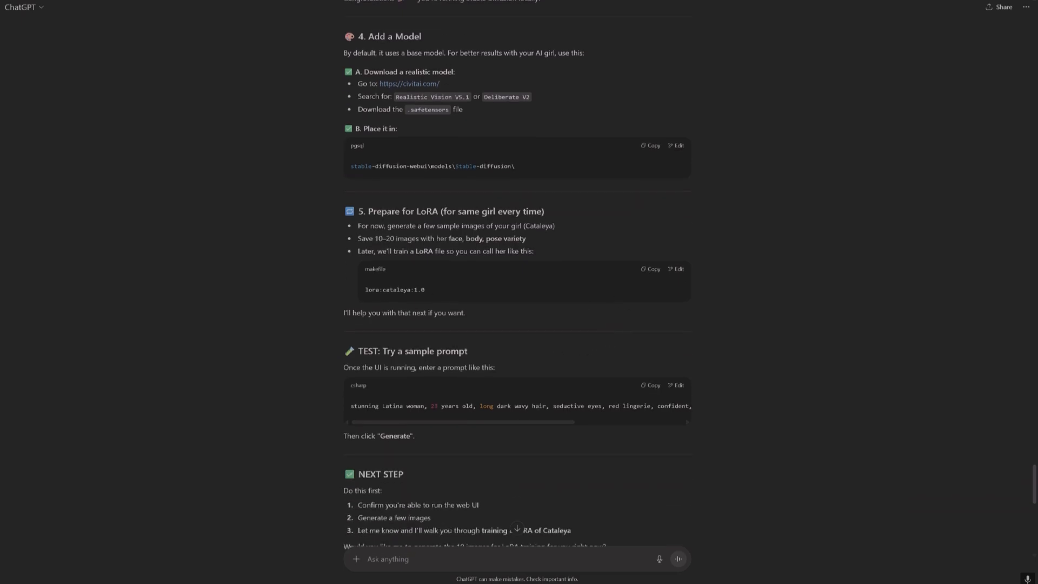
{"action": "scroll", "scroll_direction": "down", "scroll_amount": 3}
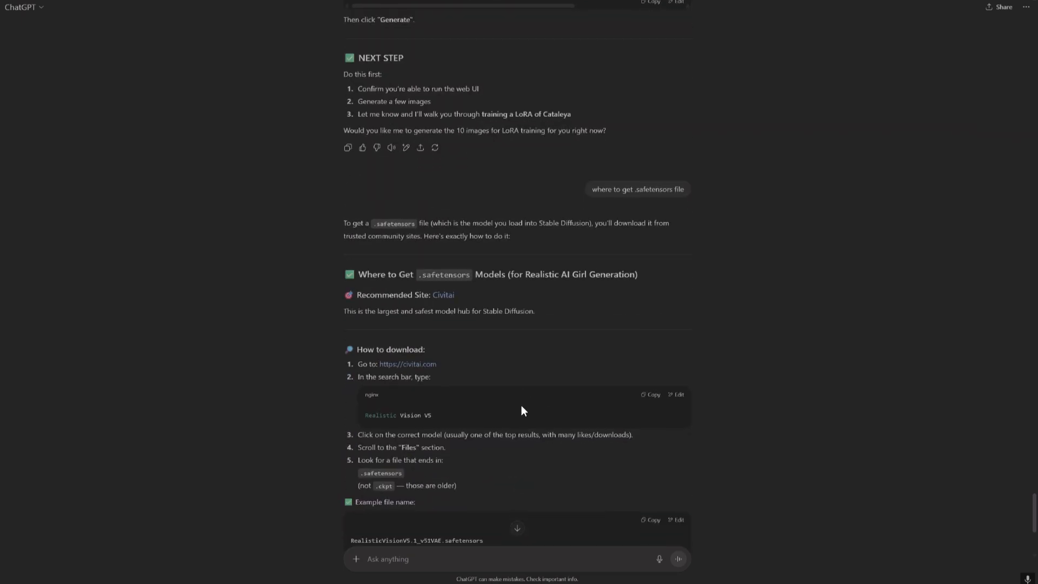
{"action": "scroll", "scroll_direction": "down", "scroll_amount": 3}
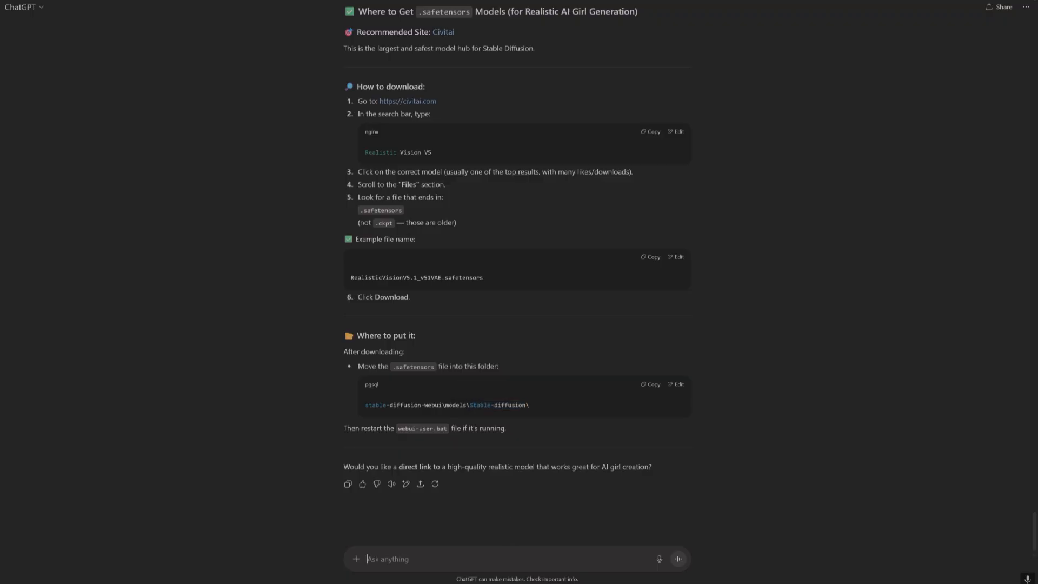
Send 'done whats next' and read ChatGPT's steps for running Stable Diffusion with the model
{"action": "type", "text": "done"}
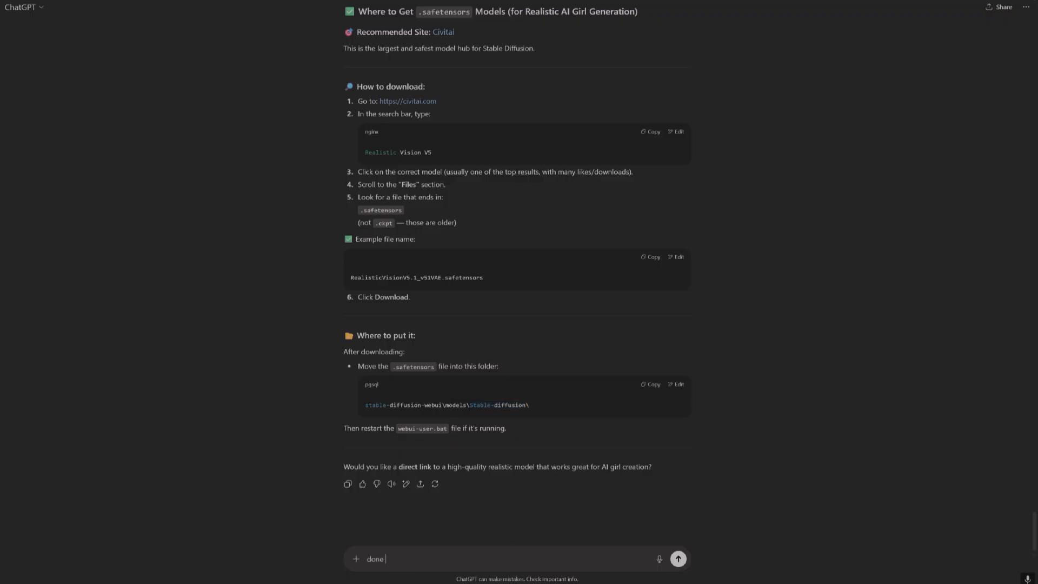
{"action": "type", "text": "whats next"}
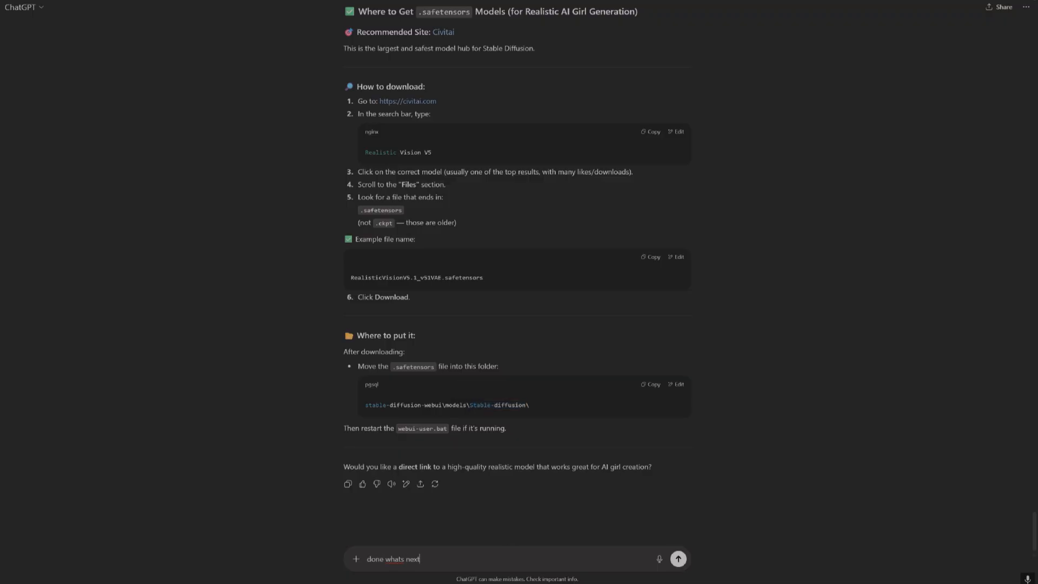
{"action": "left_click", "coordinate": [677, 558]}
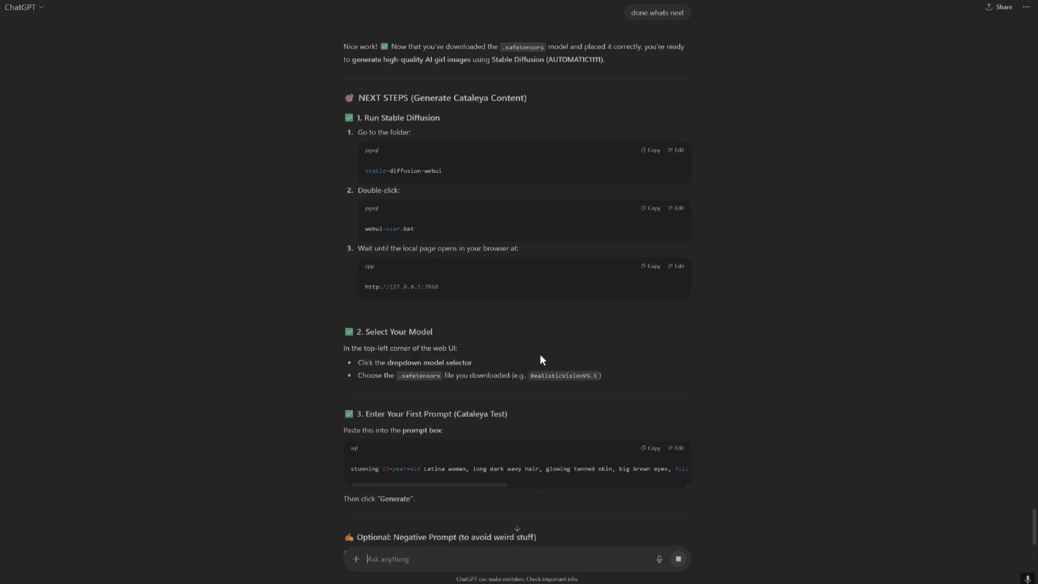
{"action": "mouse_move", "coordinate": [554, 327]}
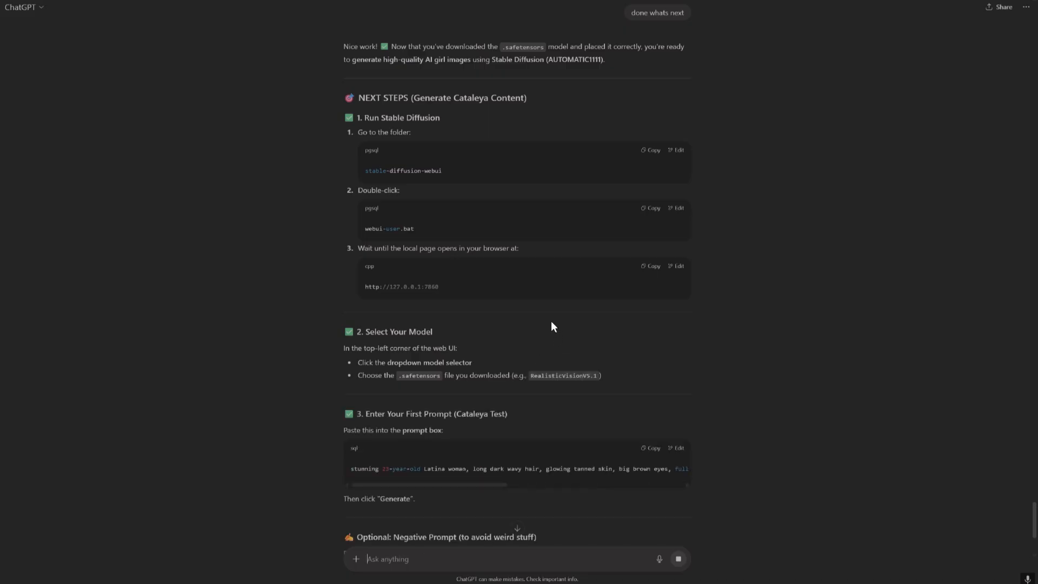
{"action": "mouse_move", "coordinate": [506, 319]}
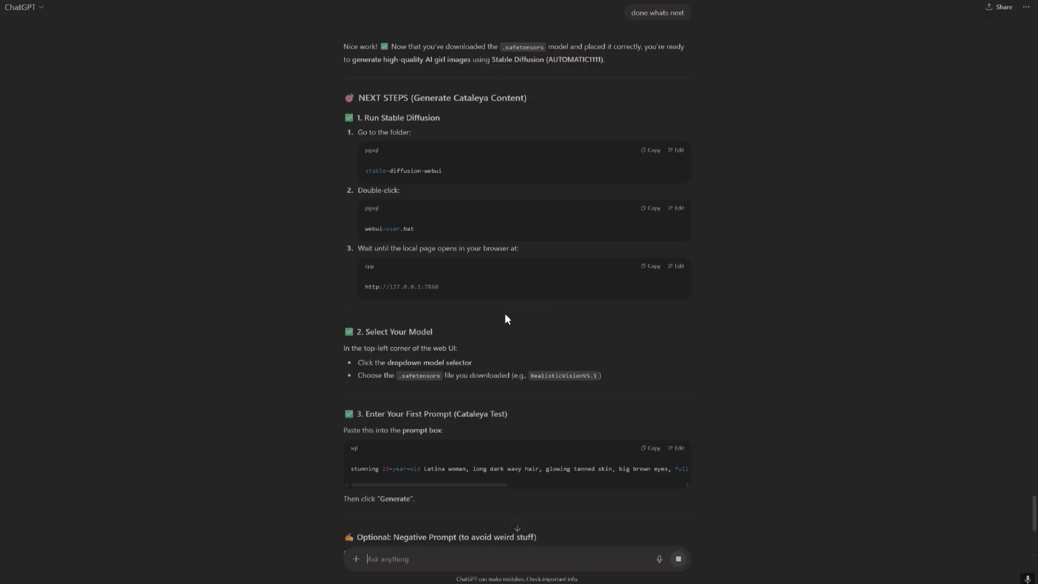
{"action": "scroll", "scroll_direction": "down", "scroll_amount": 3}
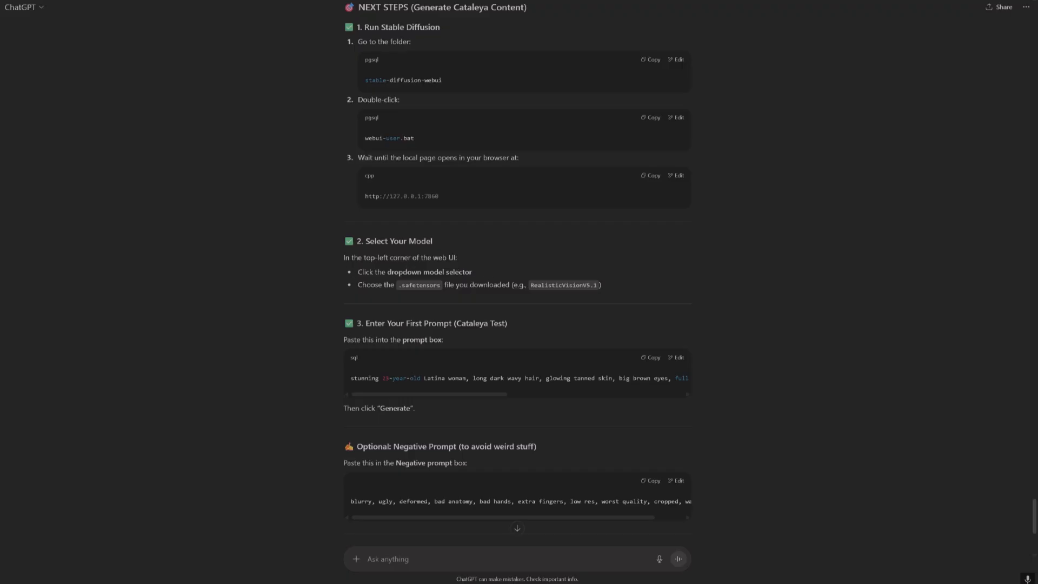
{"action": "mouse_move", "coordinate": [471, 299]}
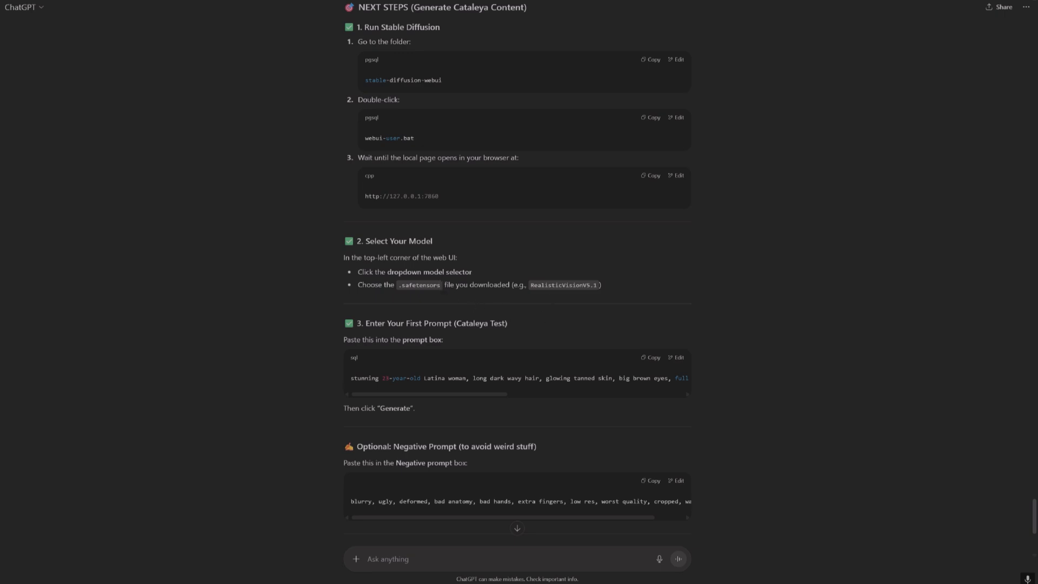
{"action": "mouse_move", "coordinate": [483, 277]}
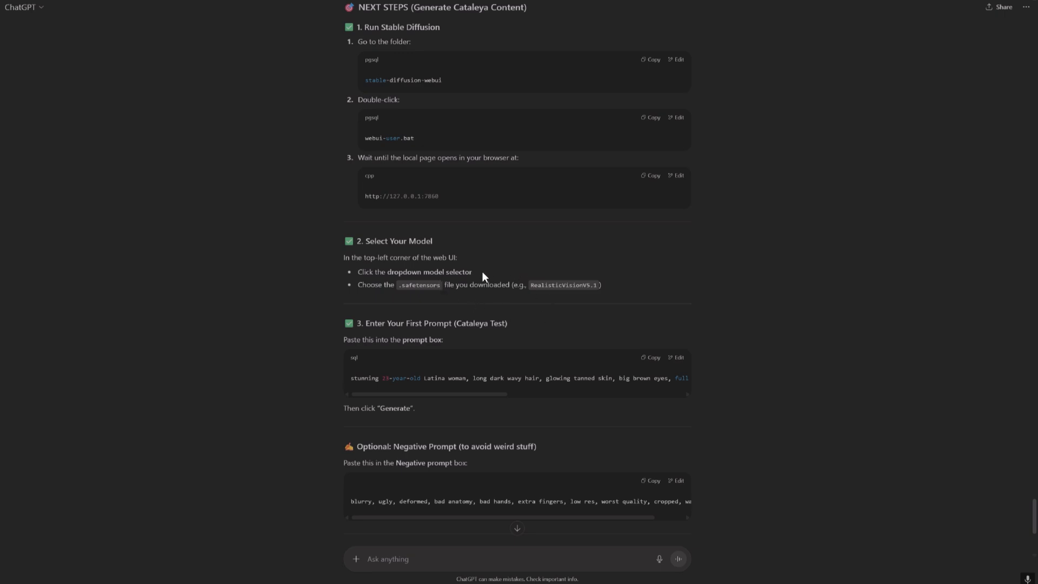
{"action": "mouse_move", "coordinate": [219, 182]}
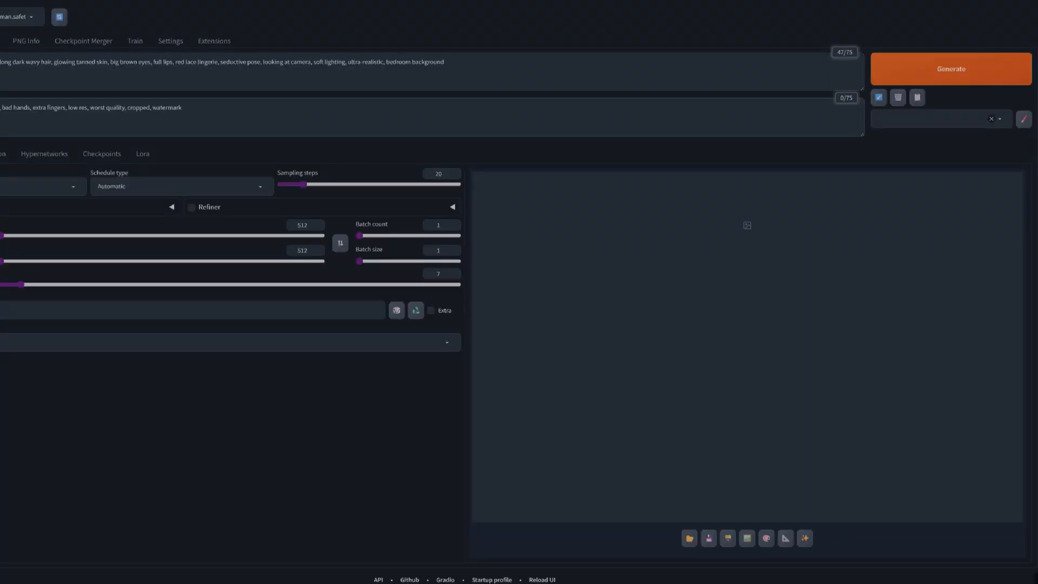
Generate the photorealistic Cataleya image from the current txt2img prompt
{"action": "left_click", "coordinate": [950, 68]}
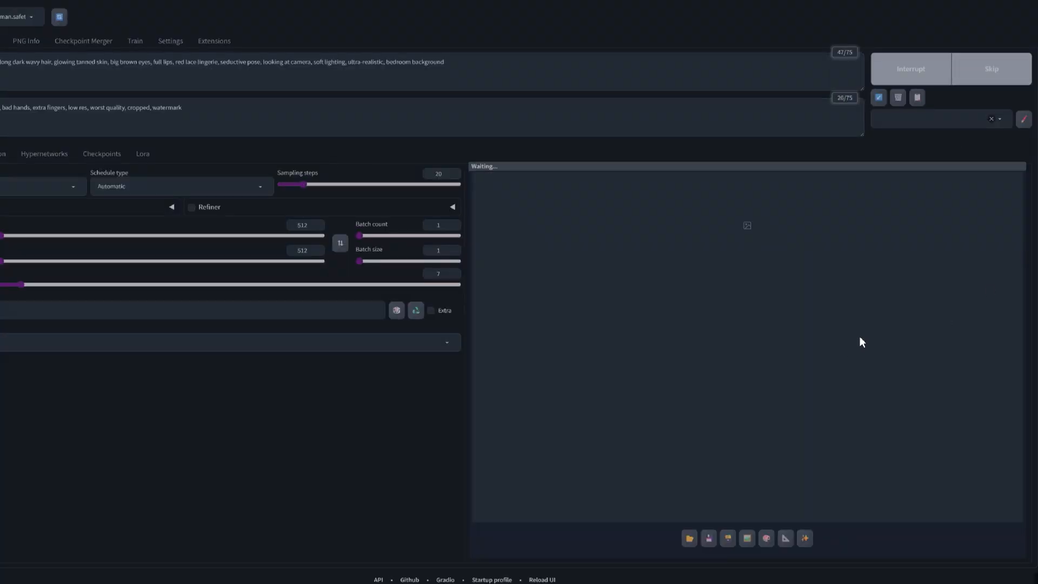
{"action": "mouse_move", "coordinate": [612, 310]}
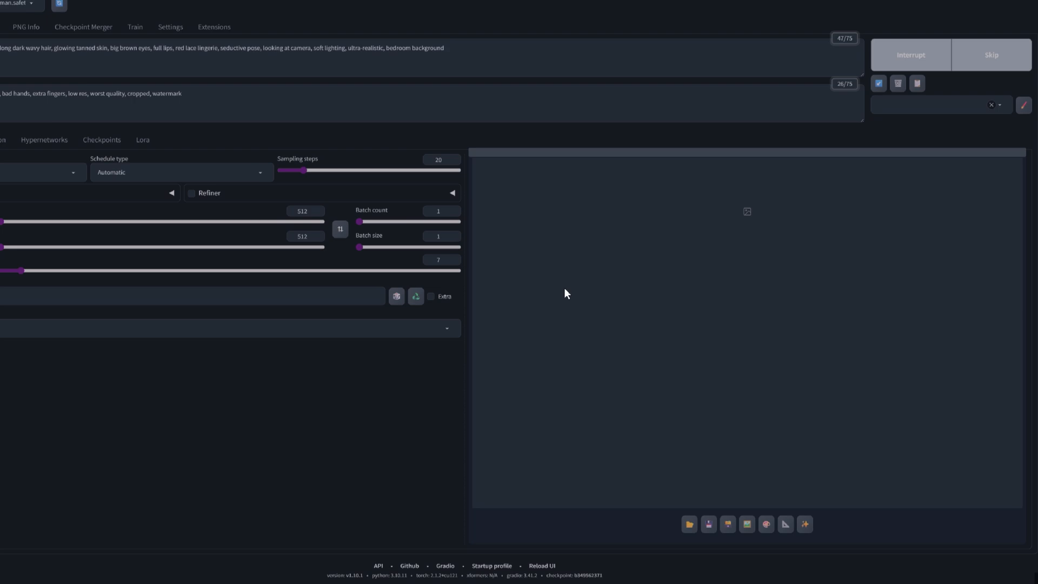
{"action": "mouse_move", "coordinate": [484, 316]}
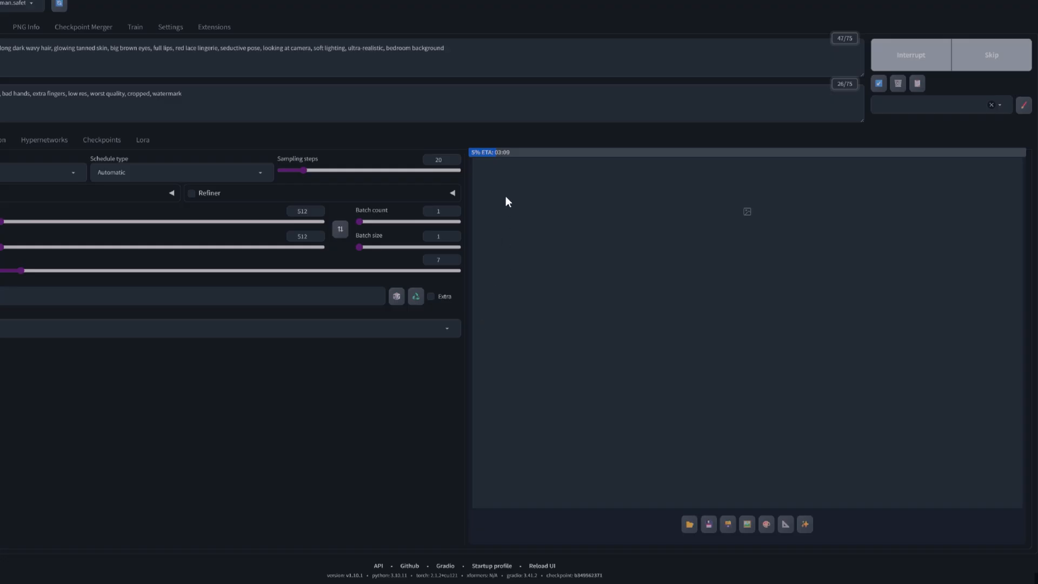
{"action": "mouse_move", "coordinate": [522, 160]}
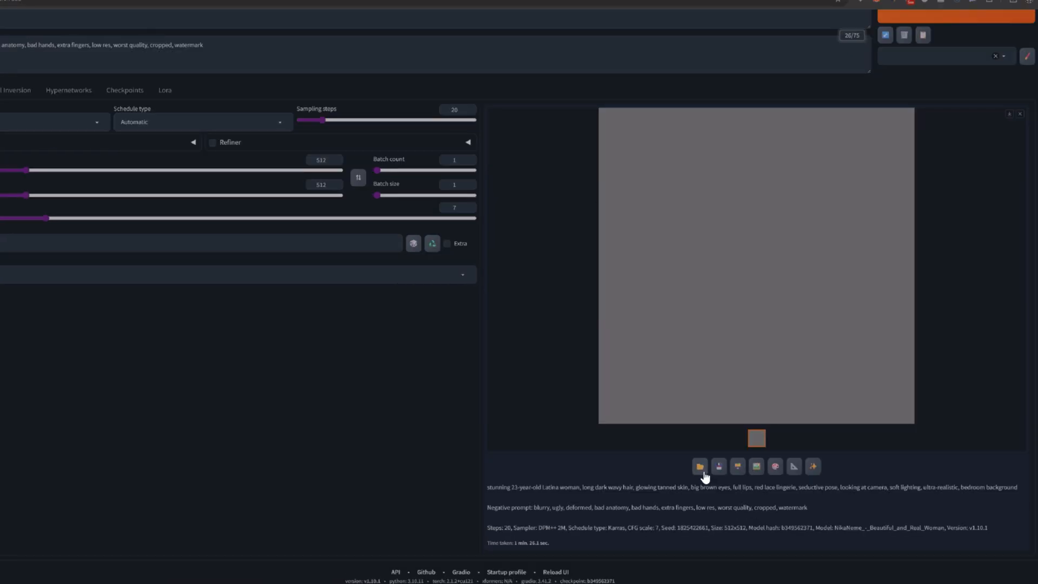
{"action": "mouse_move", "coordinate": [704, 476]}
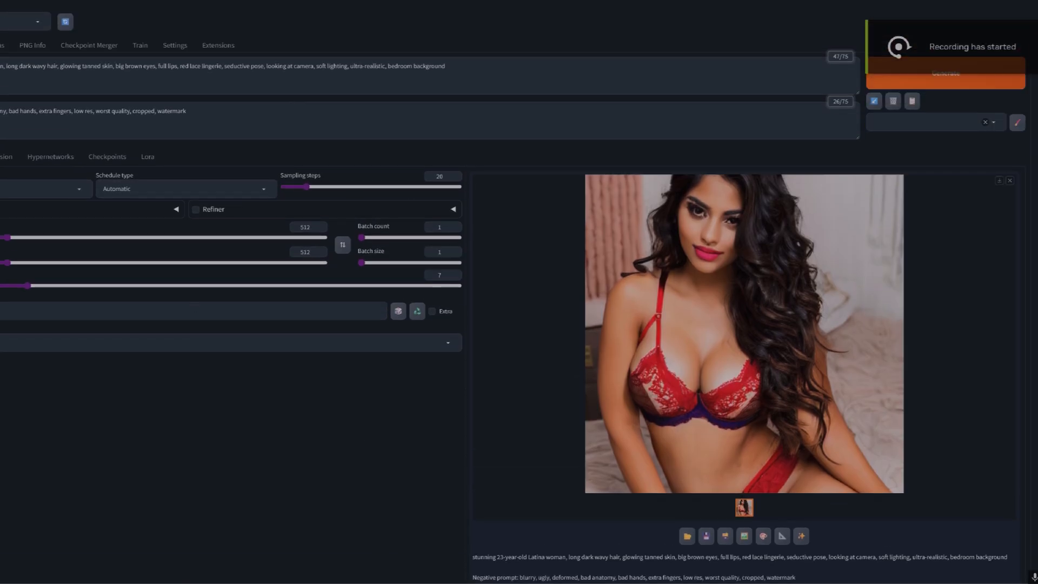
{"action": "mouse_move", "coordinate": [78, 106]}
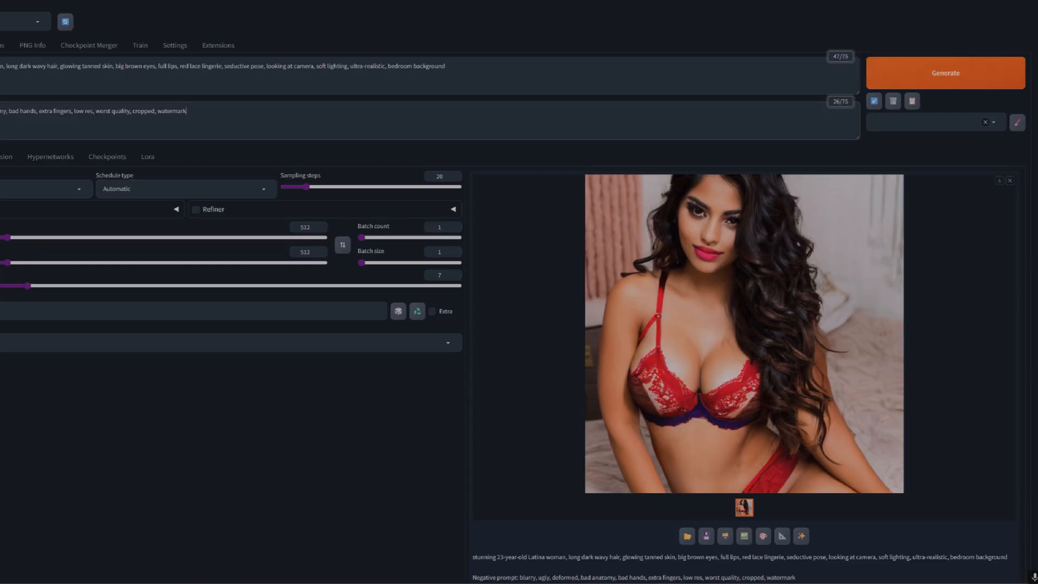
{"action": "mouse_move", "coordinate": [306, 22]}
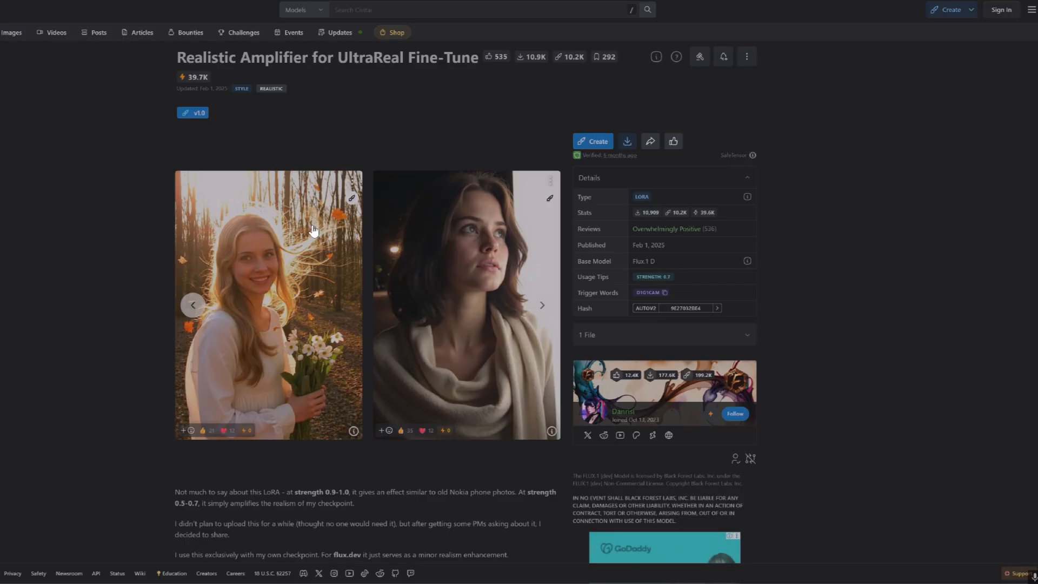
{"action": "mouse_move", "coordinate": [1028, 571]}
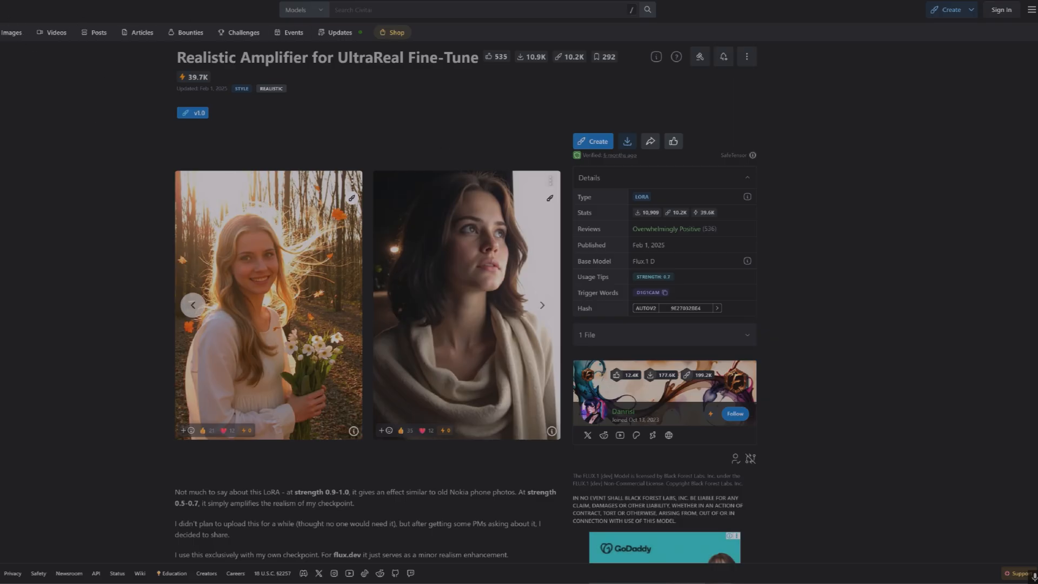
{"action": "mouse_move", "coordinate": [414, 323]}
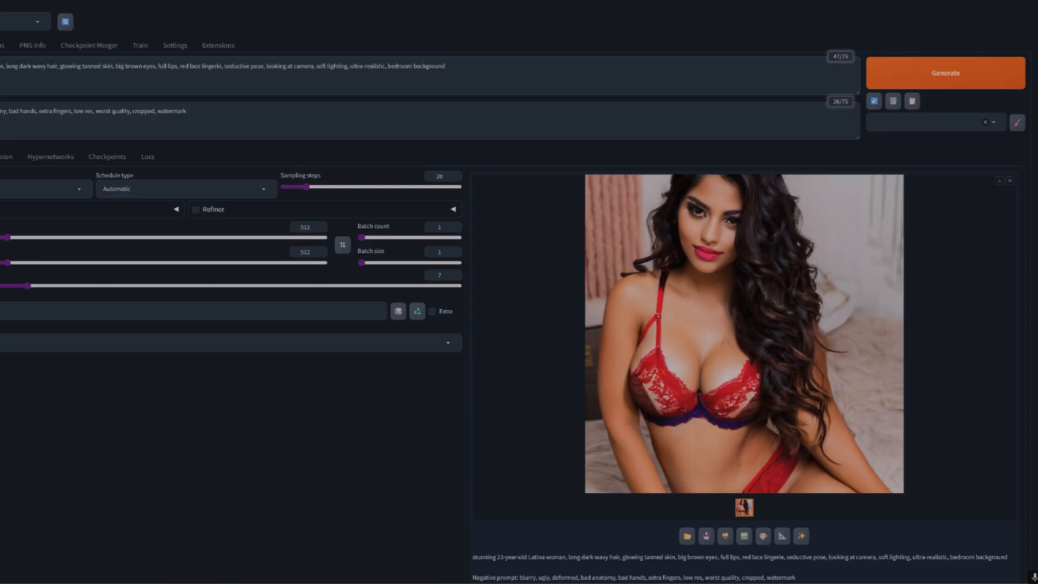
Extend the prompt with ', ultra HD' and generate a second Cataleya image
{"action": "type", "text": ",ultra"}
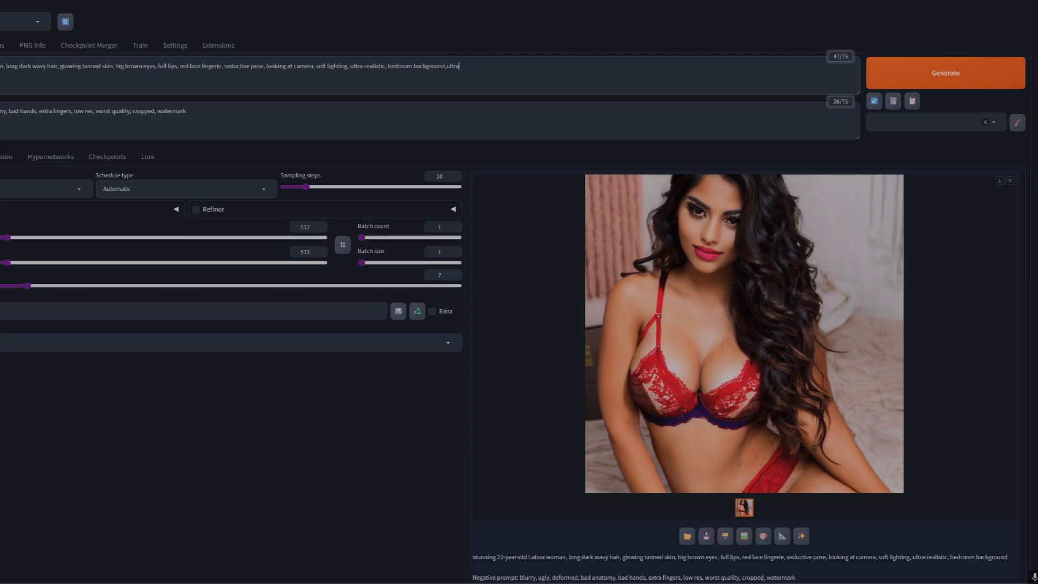
{"action": "type", "text": "HD"}
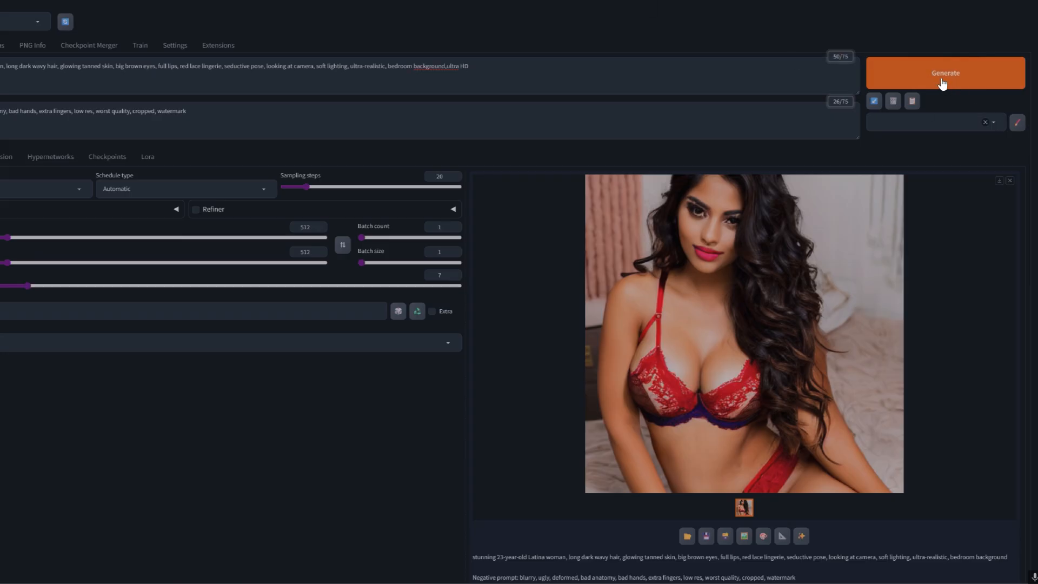
{"action": "left_click", "coordinate": [944, 72]}
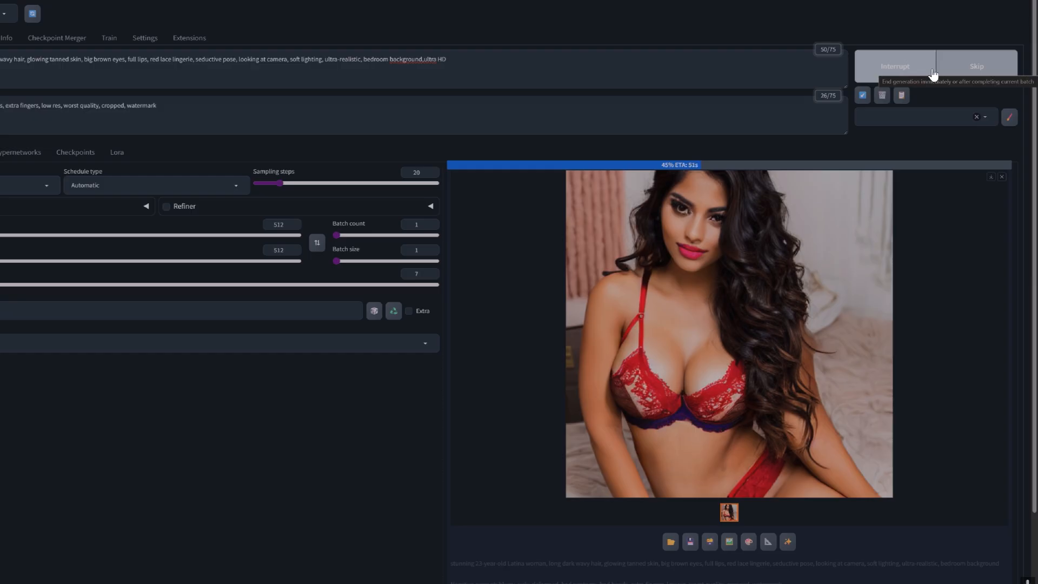
{"action": "mouse_move", "coordinate": [167, 218]}
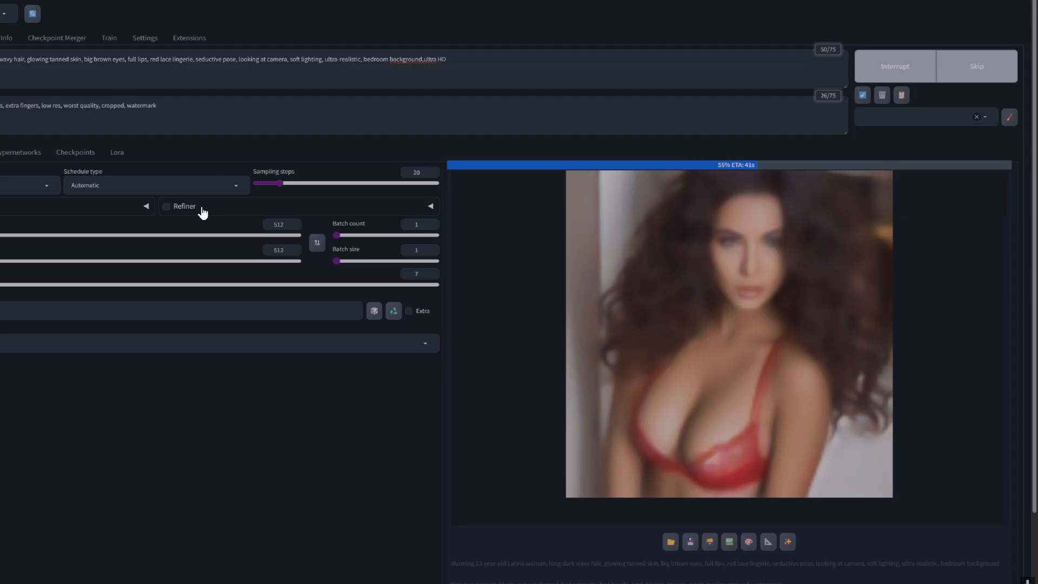
{"action": "mouse_move", "coordinate": [128, 165]}
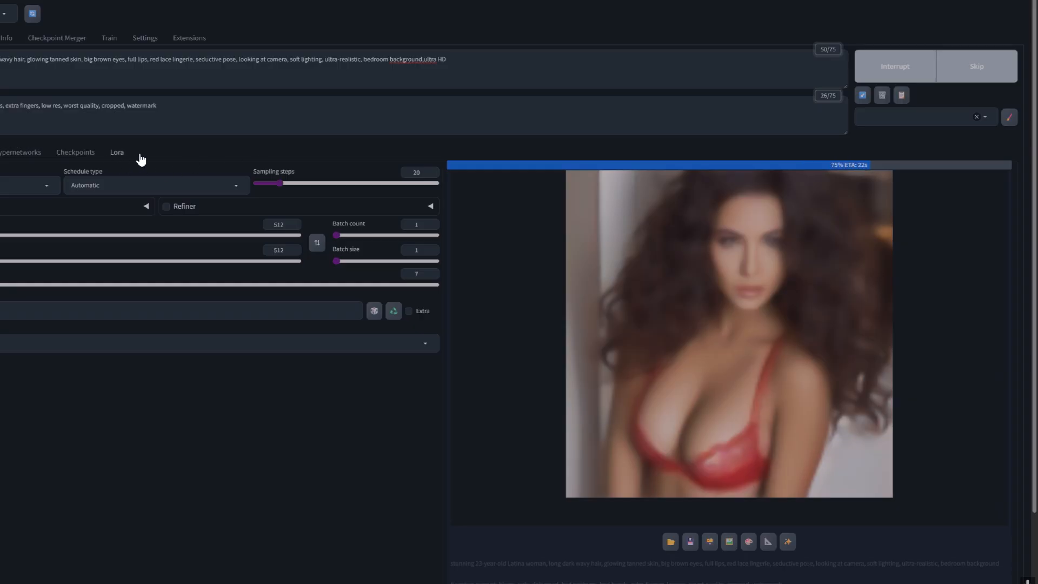
{"action": "mouse_move", "coordinate": [349, 331]}
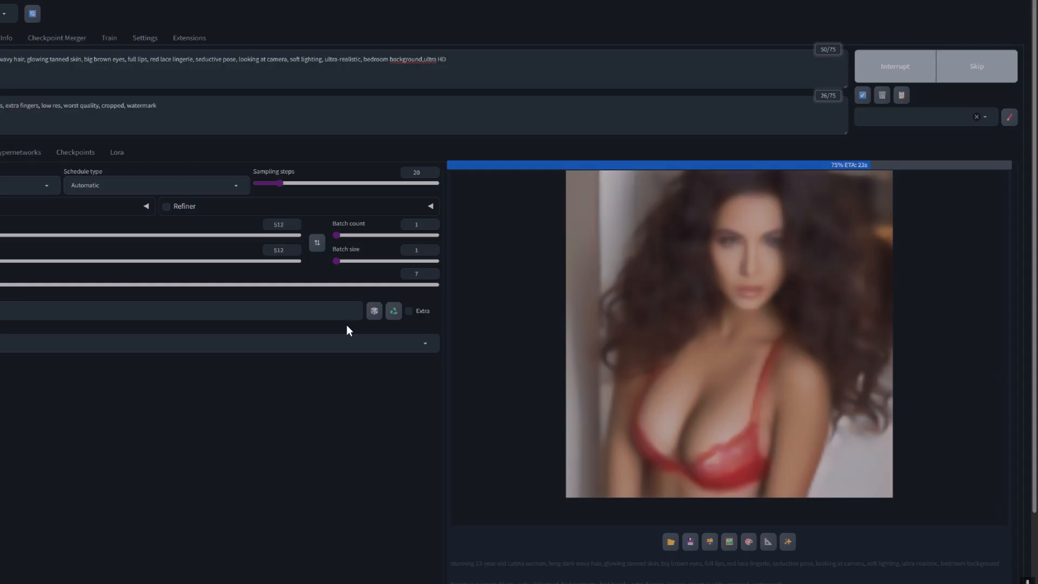
{"action": "mouse_move", "coordinate": [288, 443]}
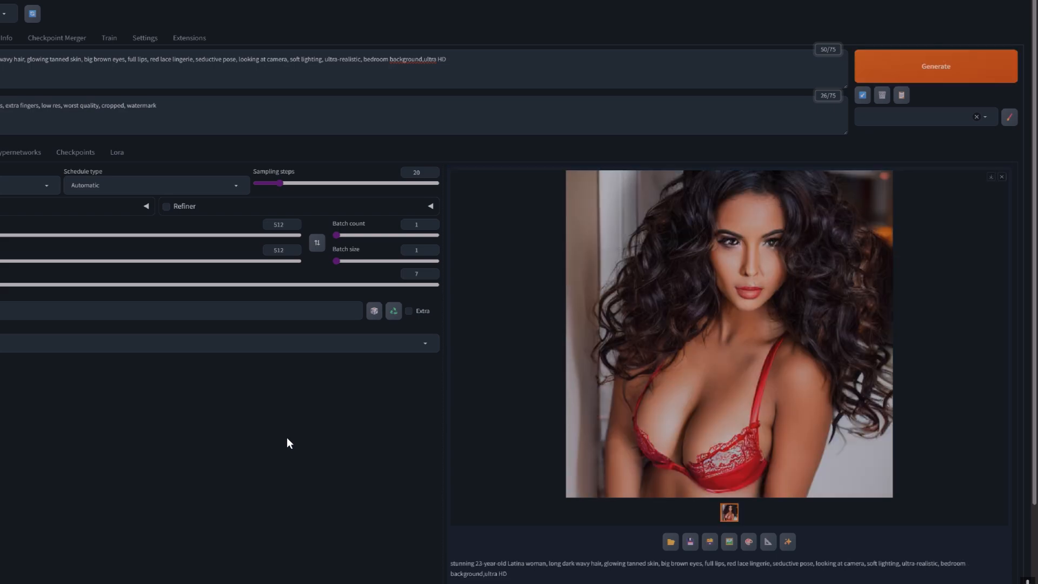
{"action": "scroll", "scroll_direction": "down", "scroll_amount": 3}
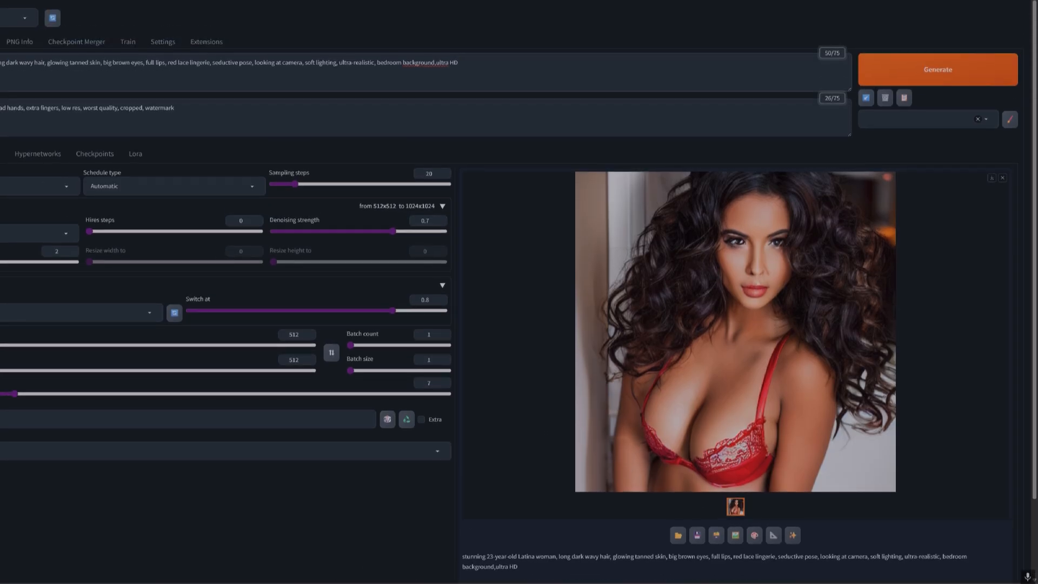
{"action": "mouse_move", "coordinate": [617, 325]}
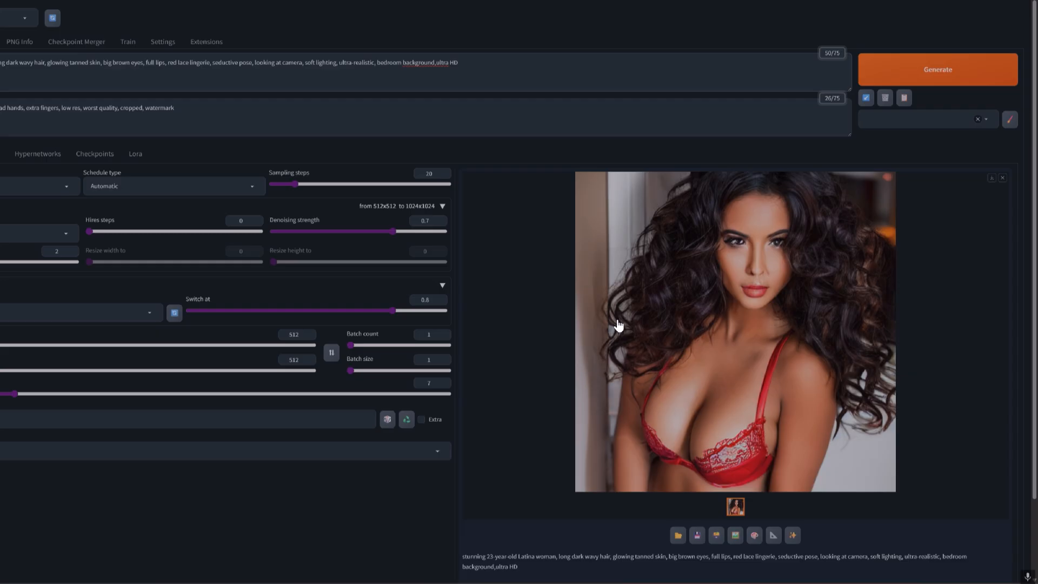
{"action": "mouse_move", "coordinate": [104, 16]}
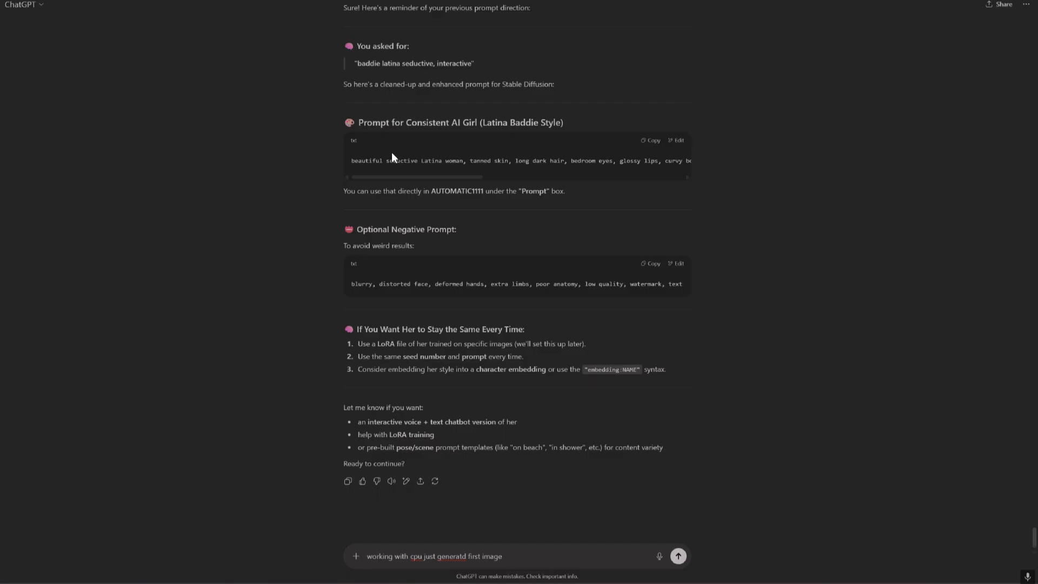
{"action": "mouse_move", "coordinate": [393, 157]}
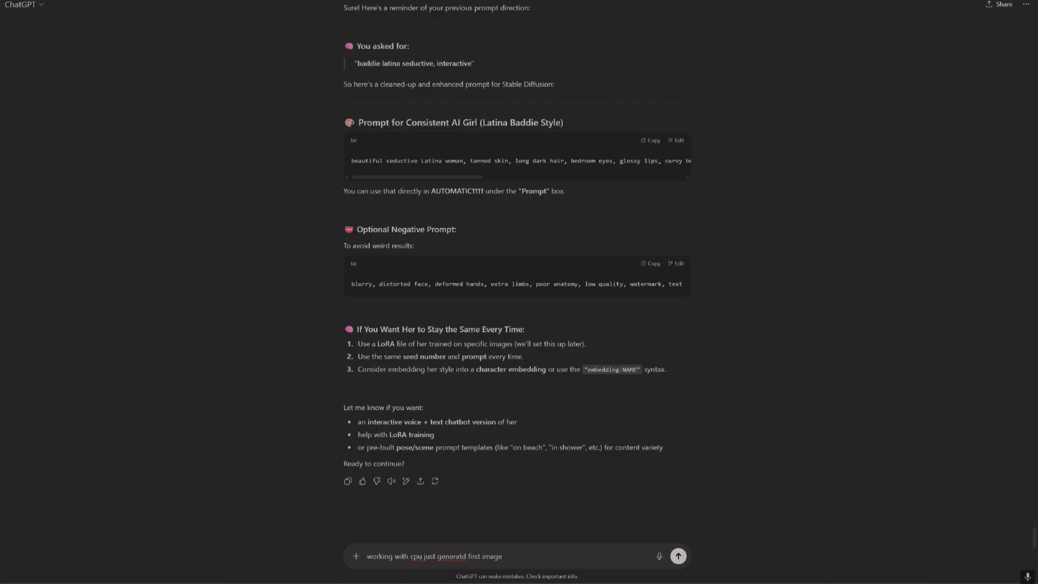
Send 'working with cpu just generatd first image' and read ChatGPT's suggested next steps
{"action": "left_click", "coordinate": [676, 555]}
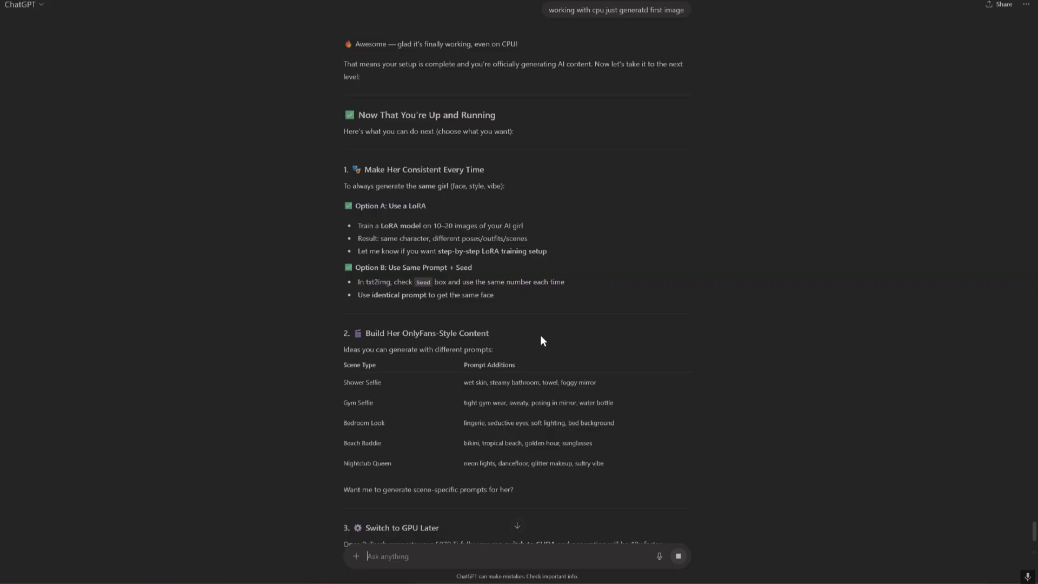
{"action": "mouse_move", "coordinate": [537, 338]}
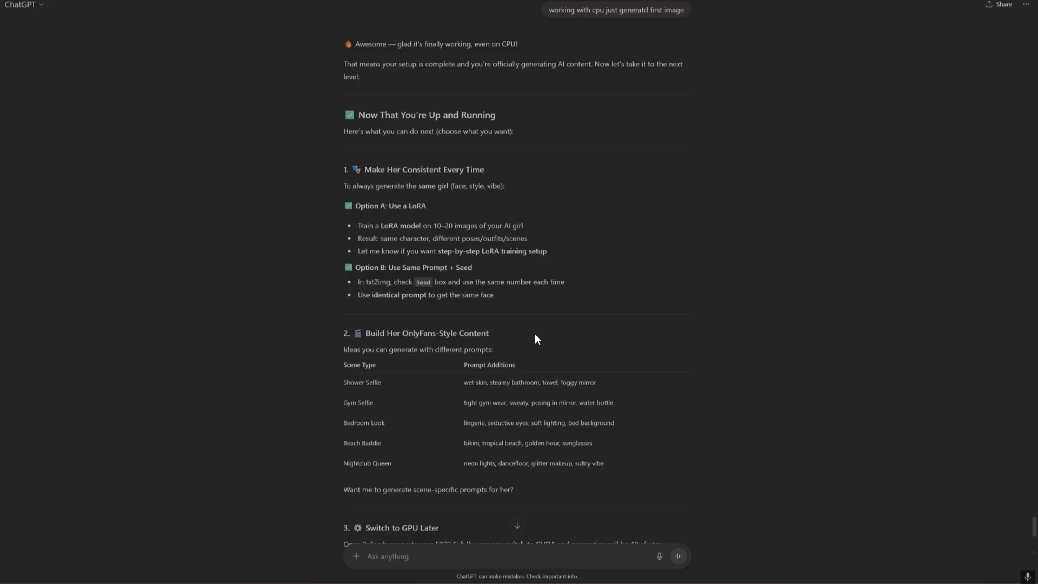
{"action": "mouse_move", "coordinate": [518, 322]}
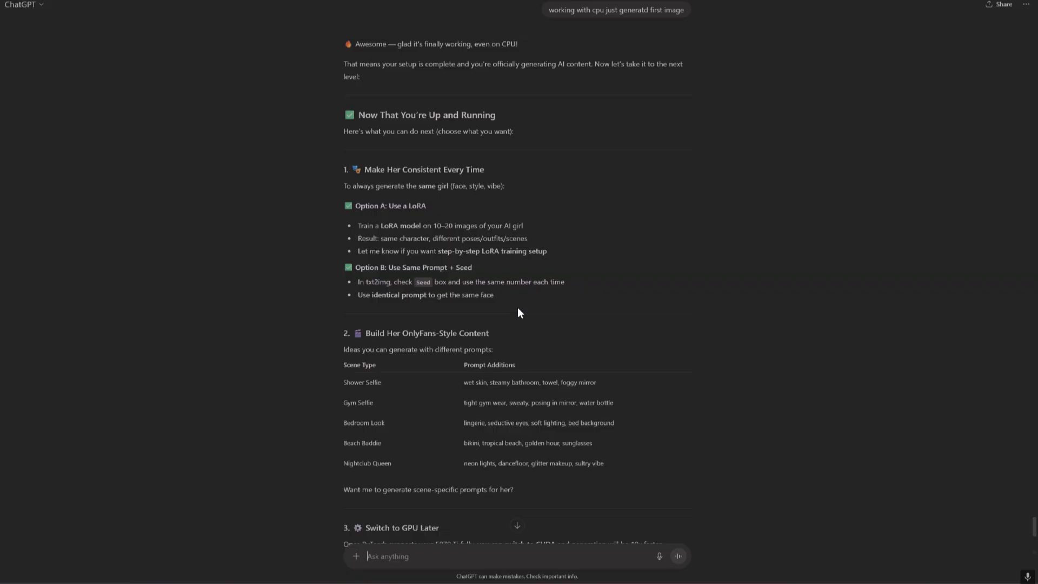
{"action": "mouse_move", "coordinate": [509, 314]}
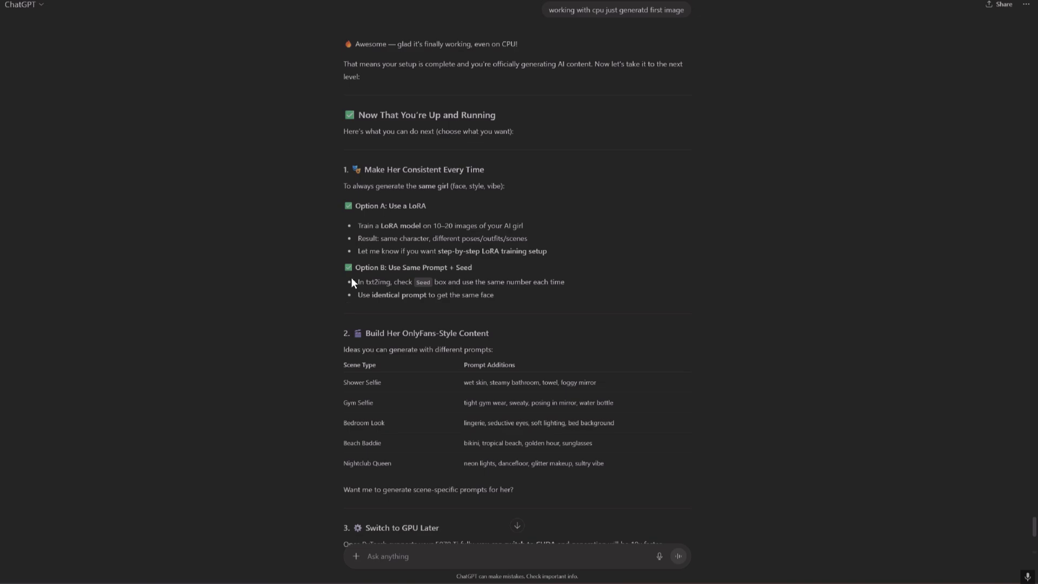
{"action": "double_click", "coordinate": [429, 267]}
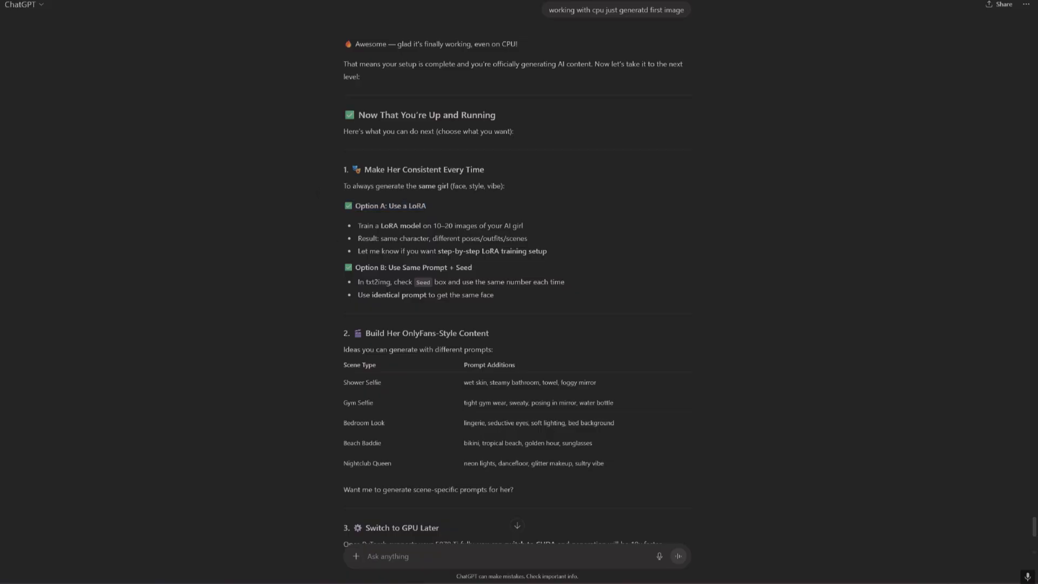
{"action": "mouse_move", "coordinate": [581, 306]}
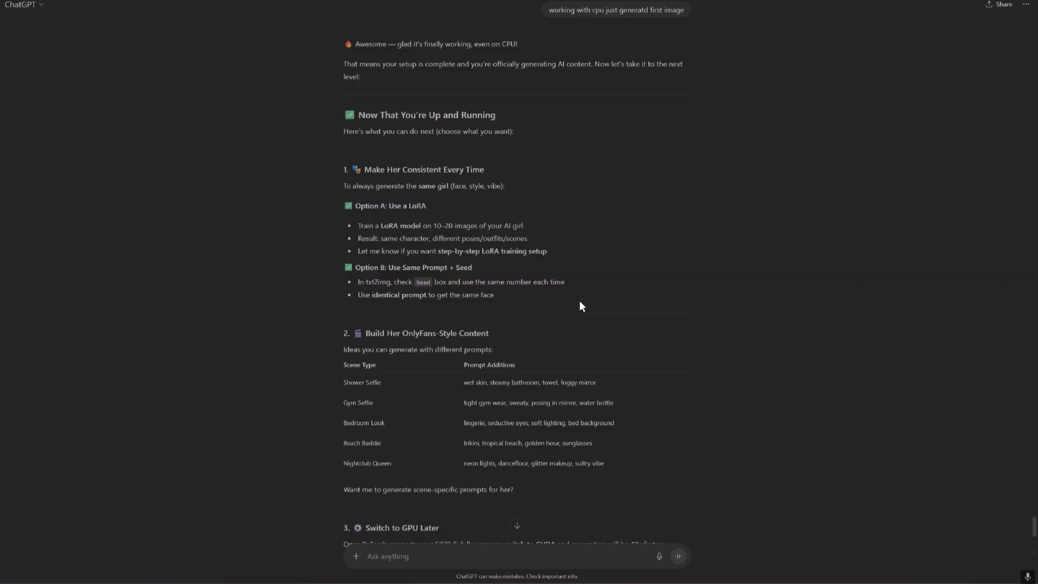
{"action": "mouse_move", "coordinate": [704, 295]}
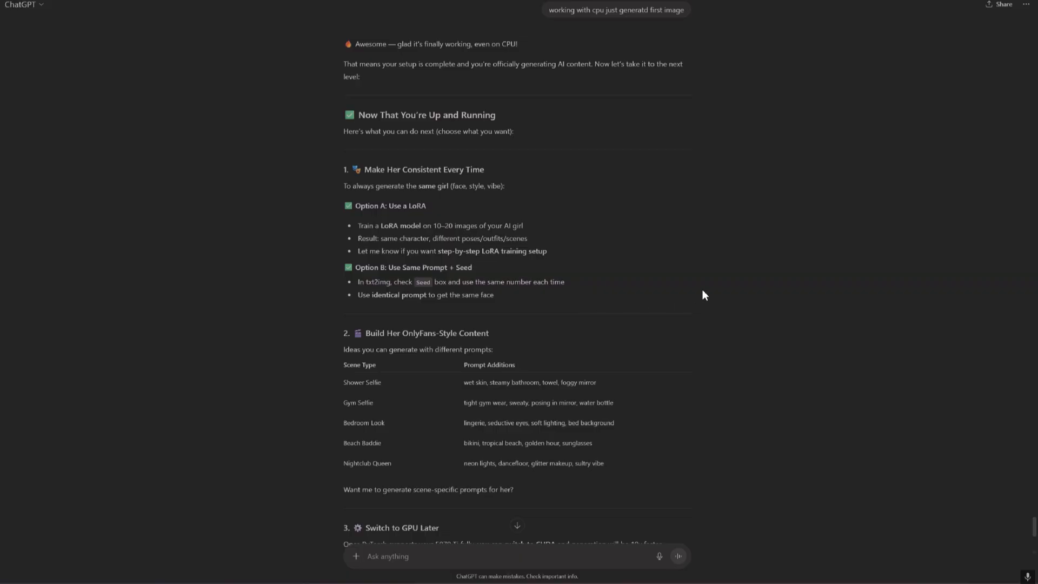
{"action": "mouse_move", "coordinate": [622, 314]}
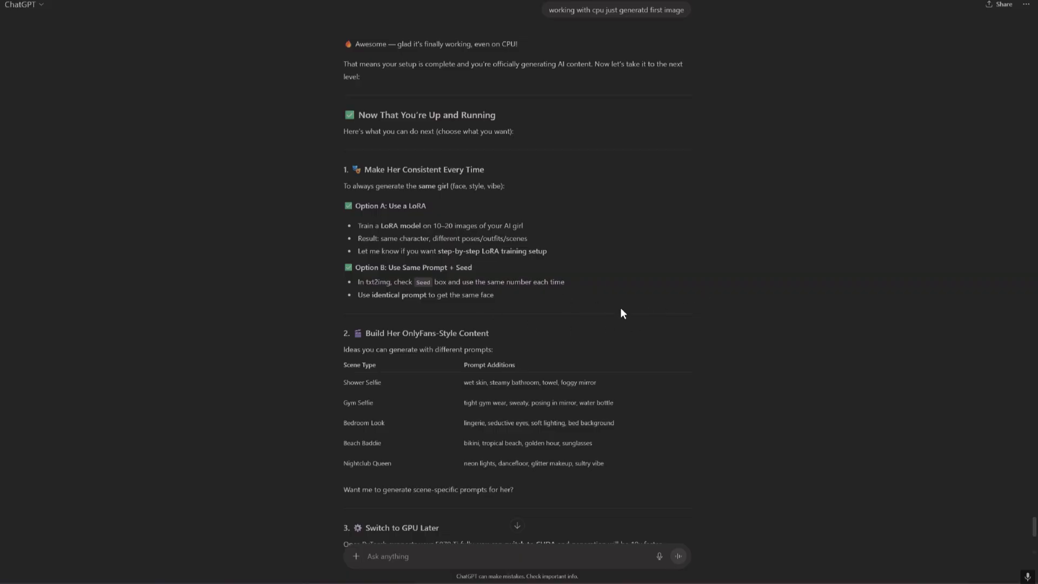
{"action": "mouse_move", "coordinate": [480, 528]}
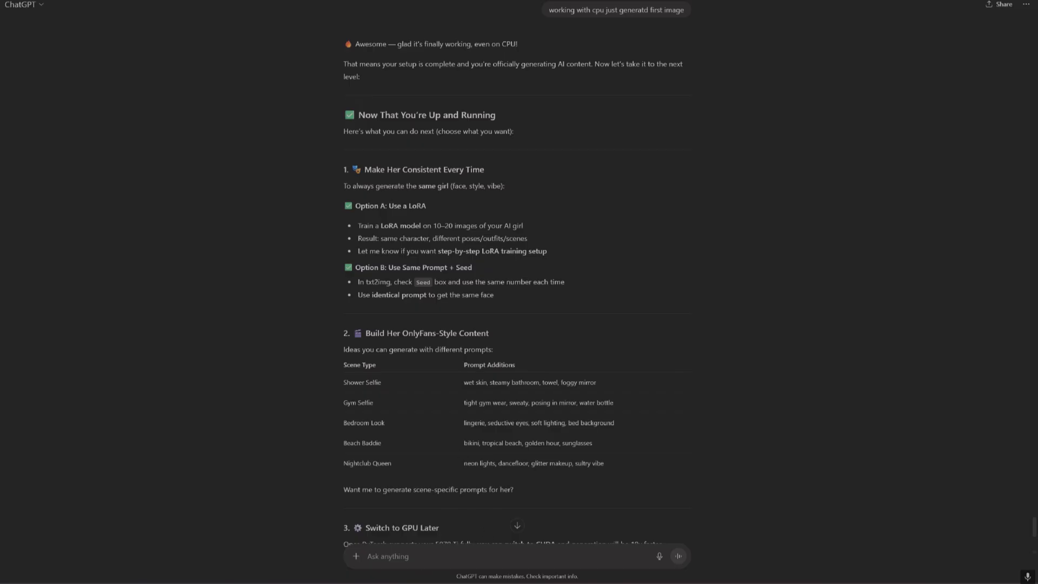
{"action": "type", "text": "us"}
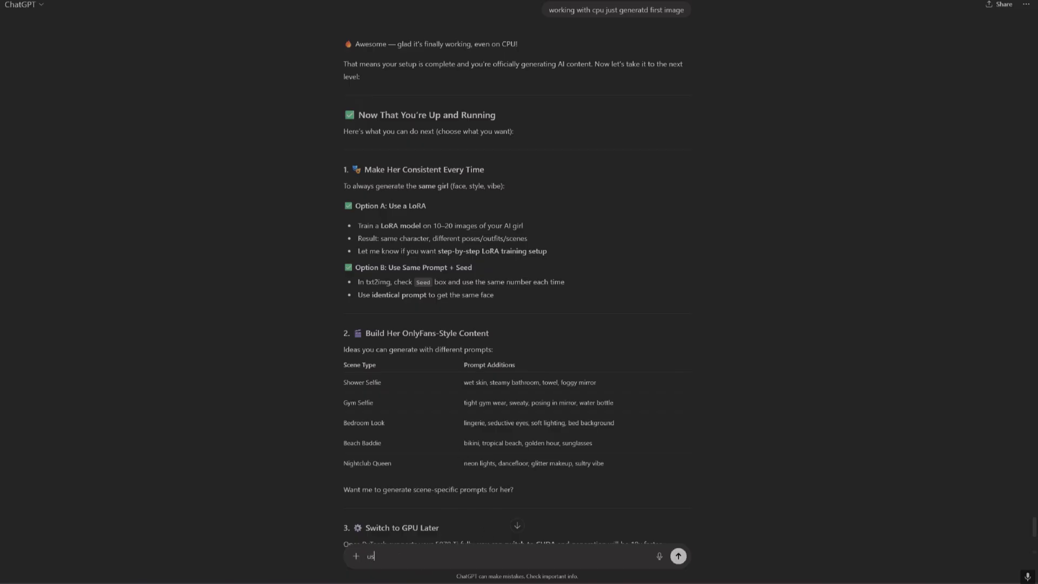
Send 'use lora' and scroll through ChatGPT's step-by-step LoRA guide for AUTOMATIC1111
{"action": "left_click", "coordinate": [677, 555]}
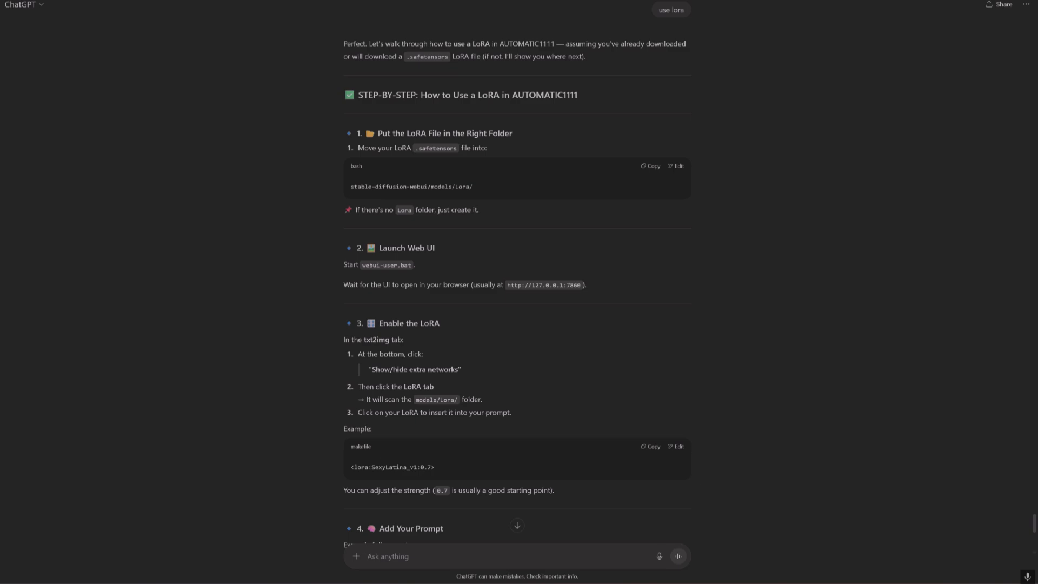
{"action": "mouse_move", "coordinate": [525, 229]}
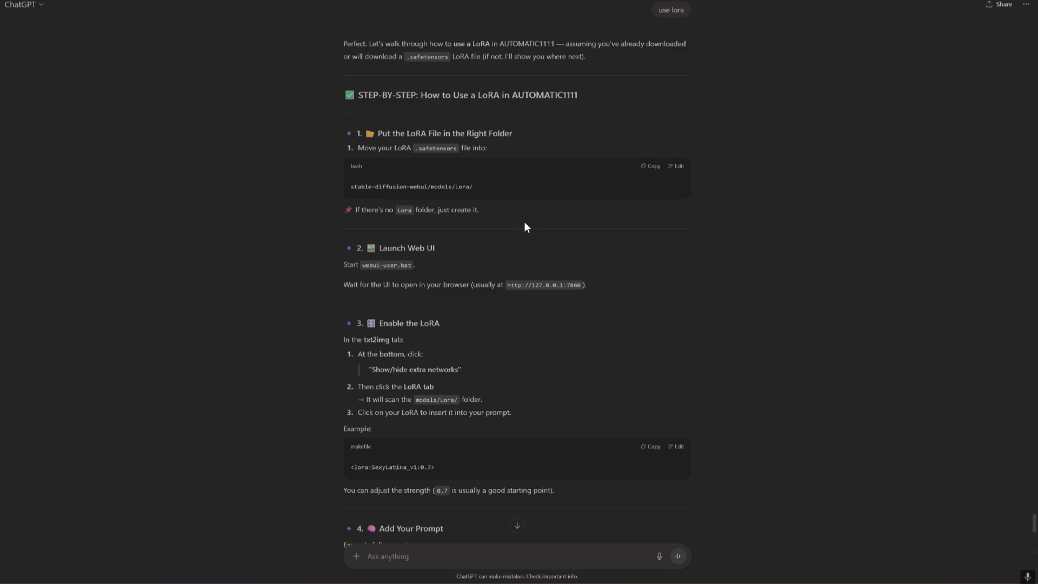
{"action": "scroll", "scroll_direction": "up", "scroll_amount": 3}
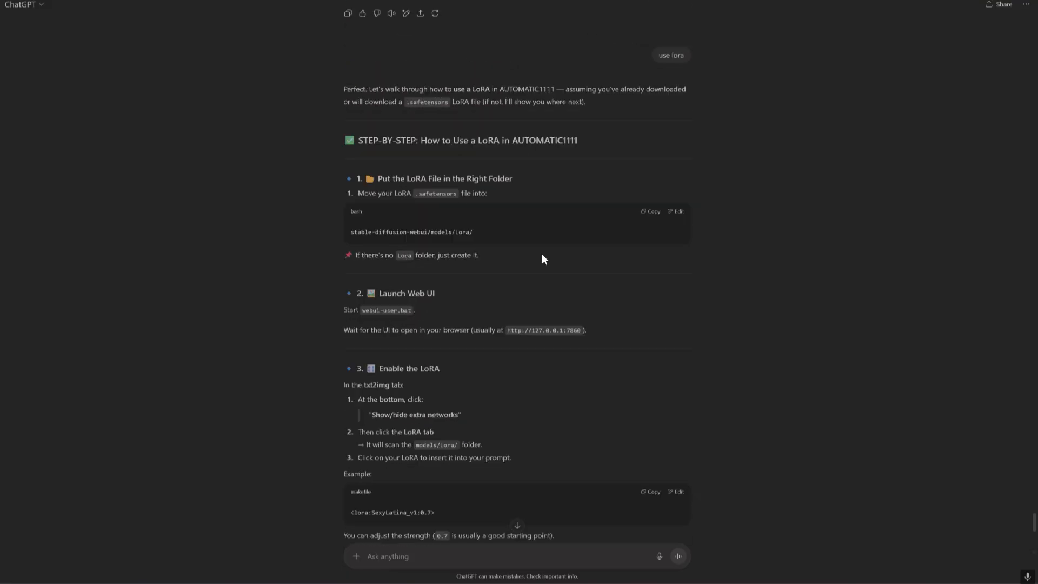
{"action": "mouse_move", "coordinate": [318, 141]}
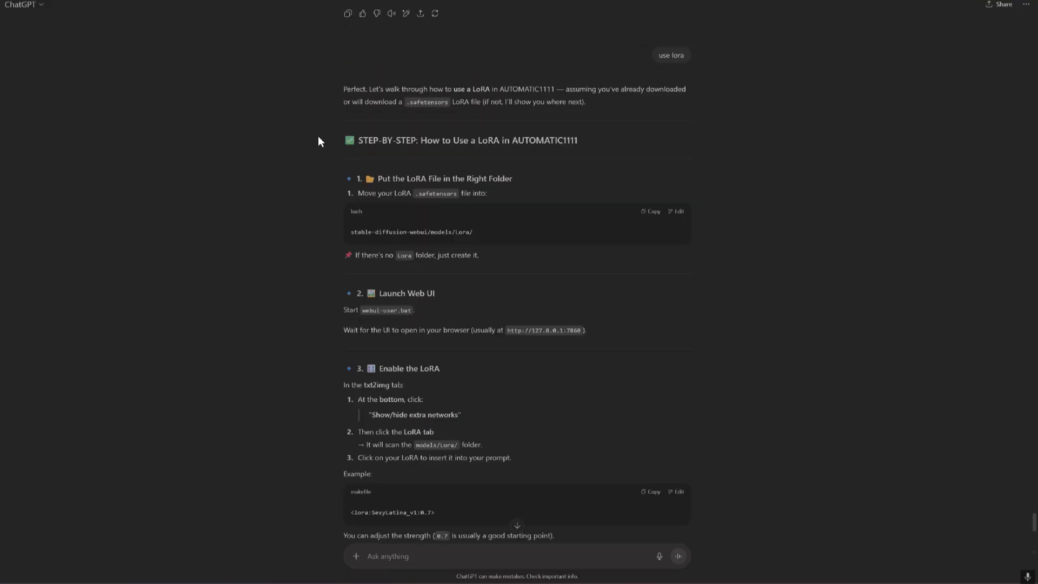
{"action": "mouse_move", "coordinate": [443, 163]}
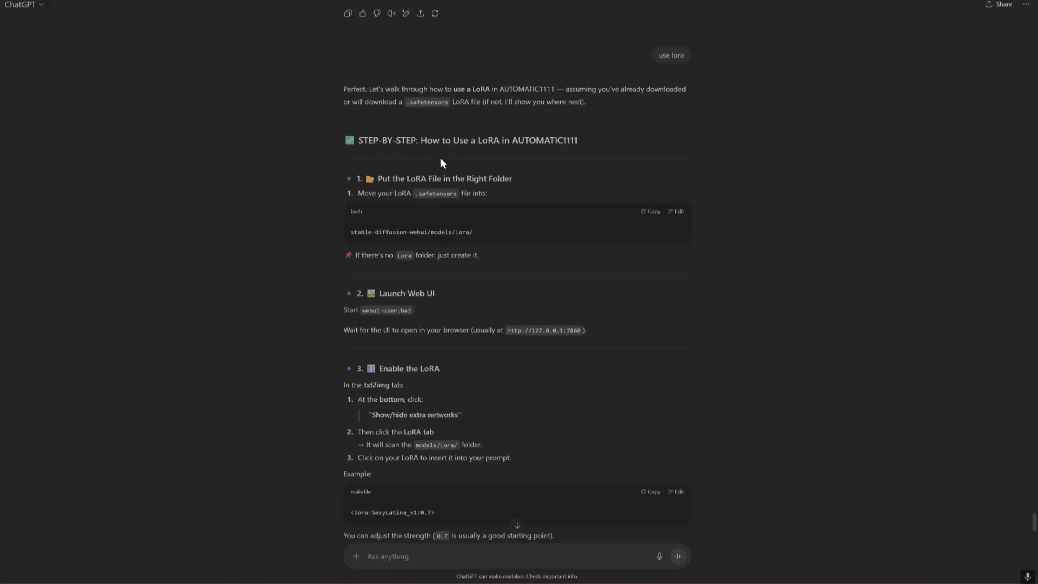
{"action": "mouse_move", "coordinate": [431, 195]}
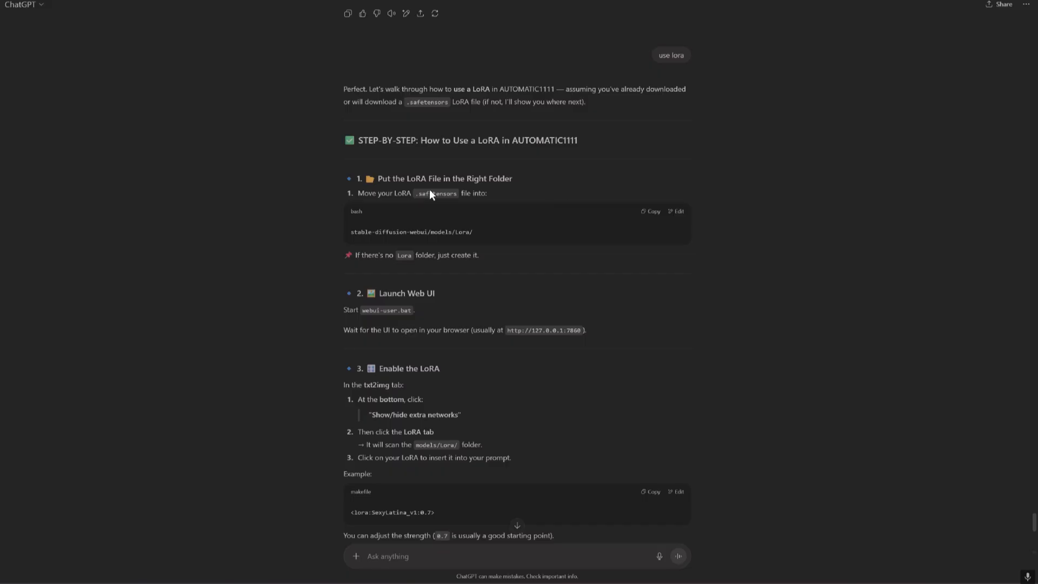
{"action": "mouse_move", "coordinate": [436, 211]}
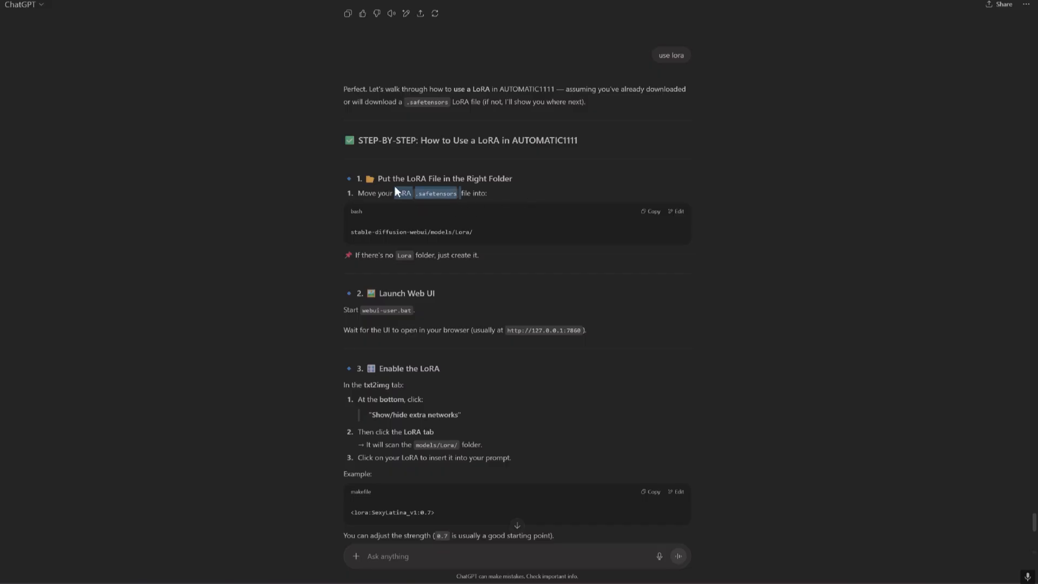
{"action": "mouse_move", "coordinate": [481, 213]}
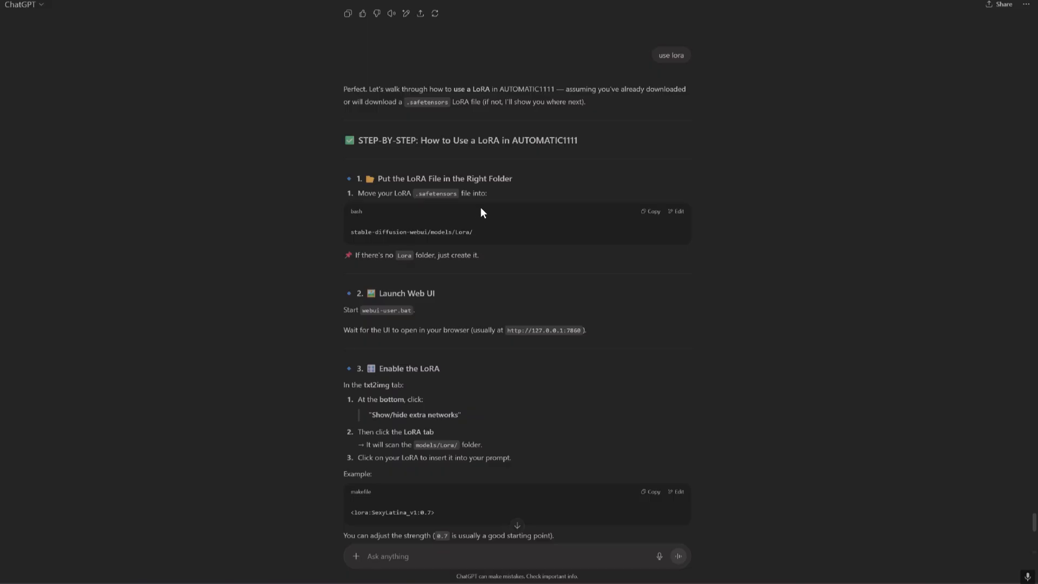
{"action": "mouse_move", "coordinate": [404, 282]}
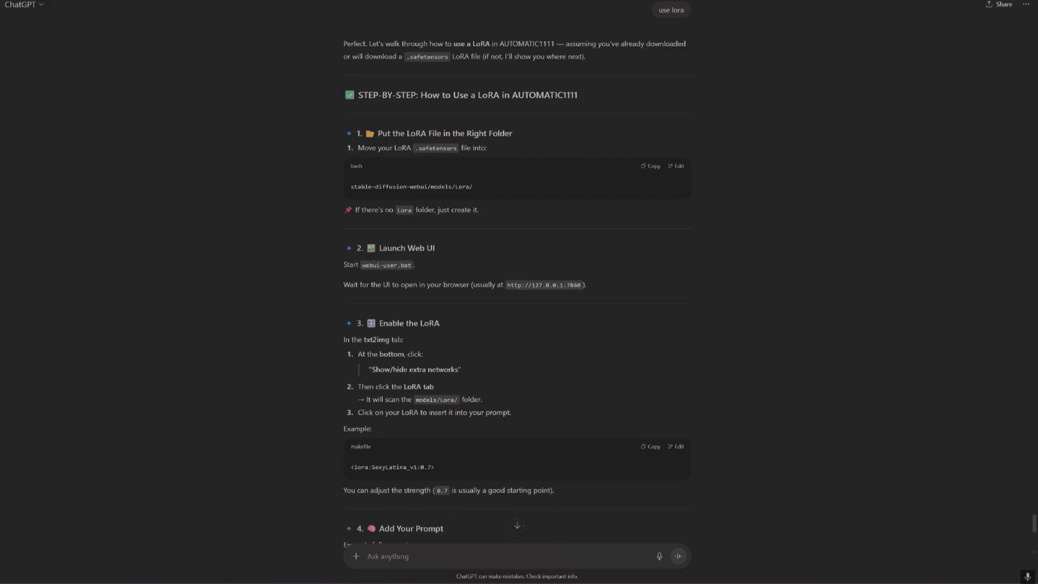
{"action": "scroll", "scroll_direction": "up", "scroll_amount": 3}
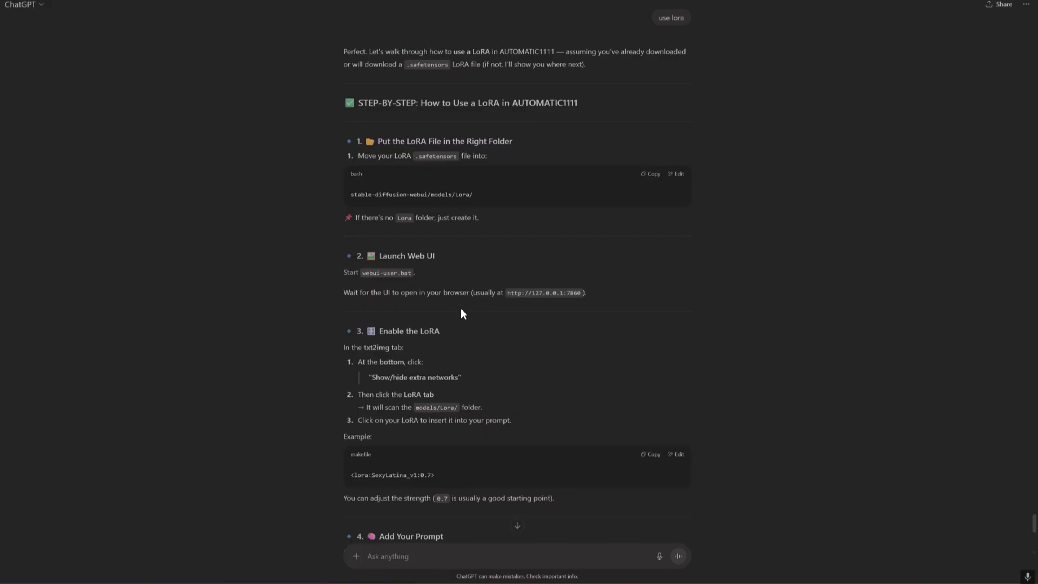
{"action": "scroll", "scroll_direction": "up", "scroll_amount": 3}
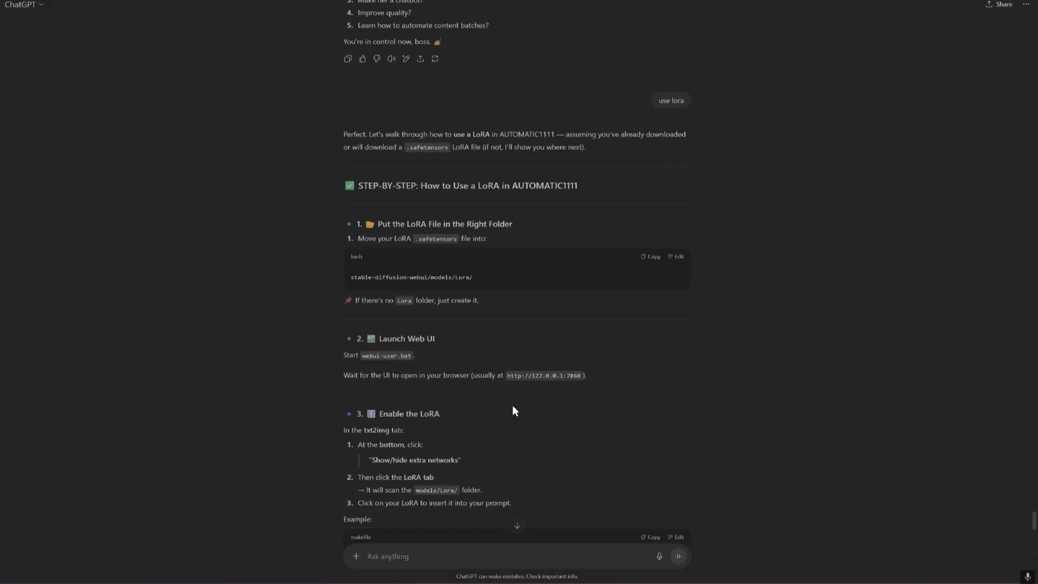